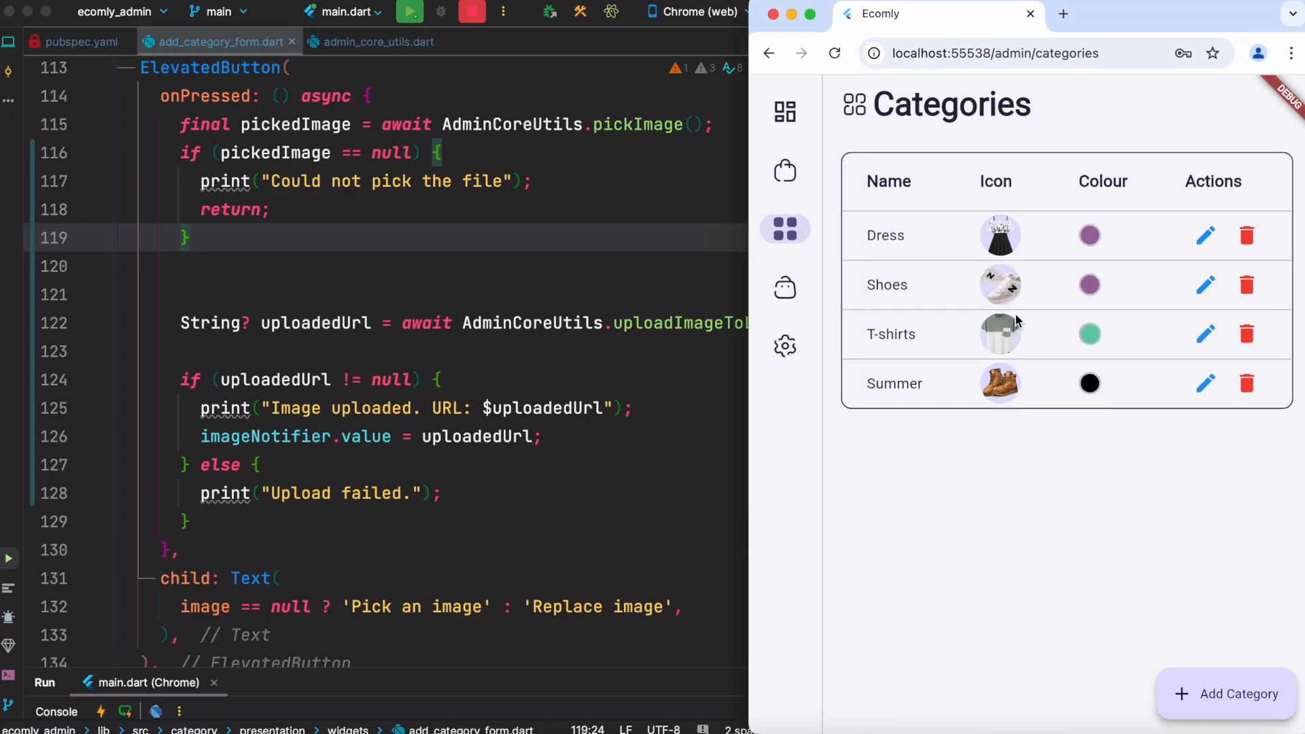
mouse_move(862, 567)
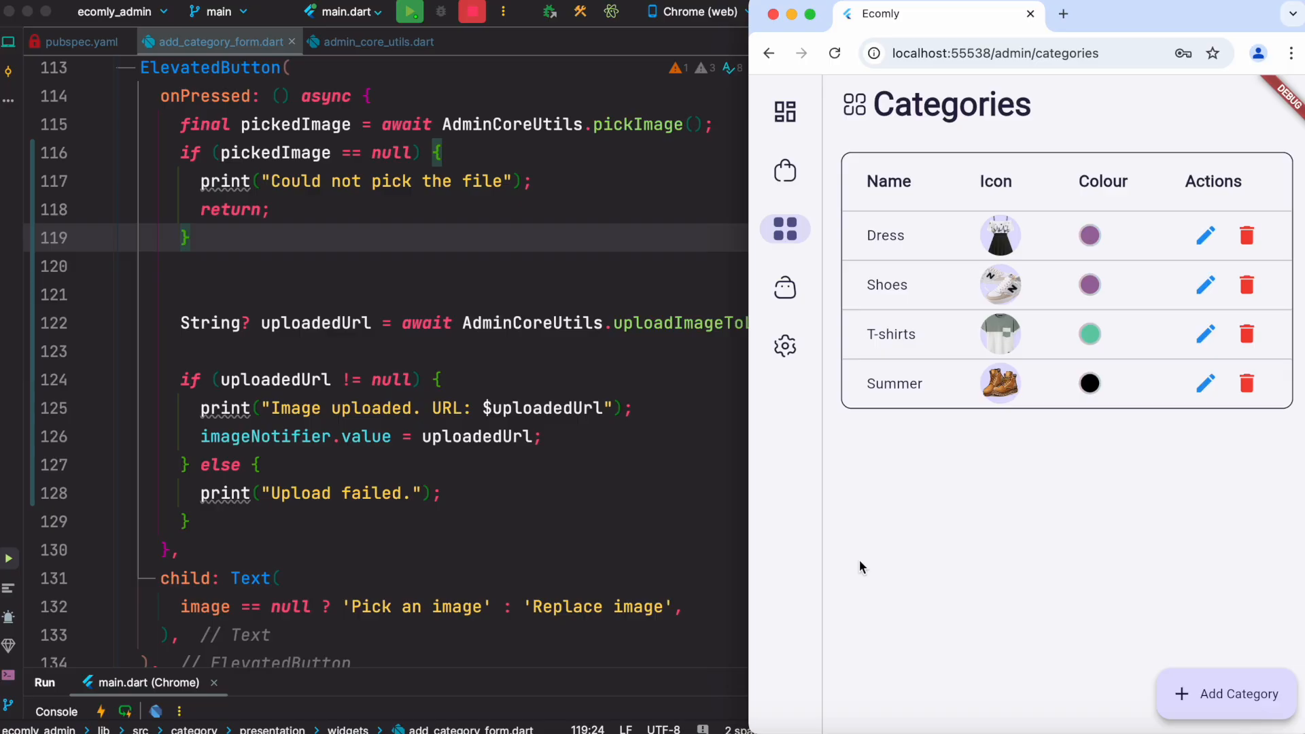
Bring up the Add Category form from the running admin app's Categories page
left_click(1230, 713)
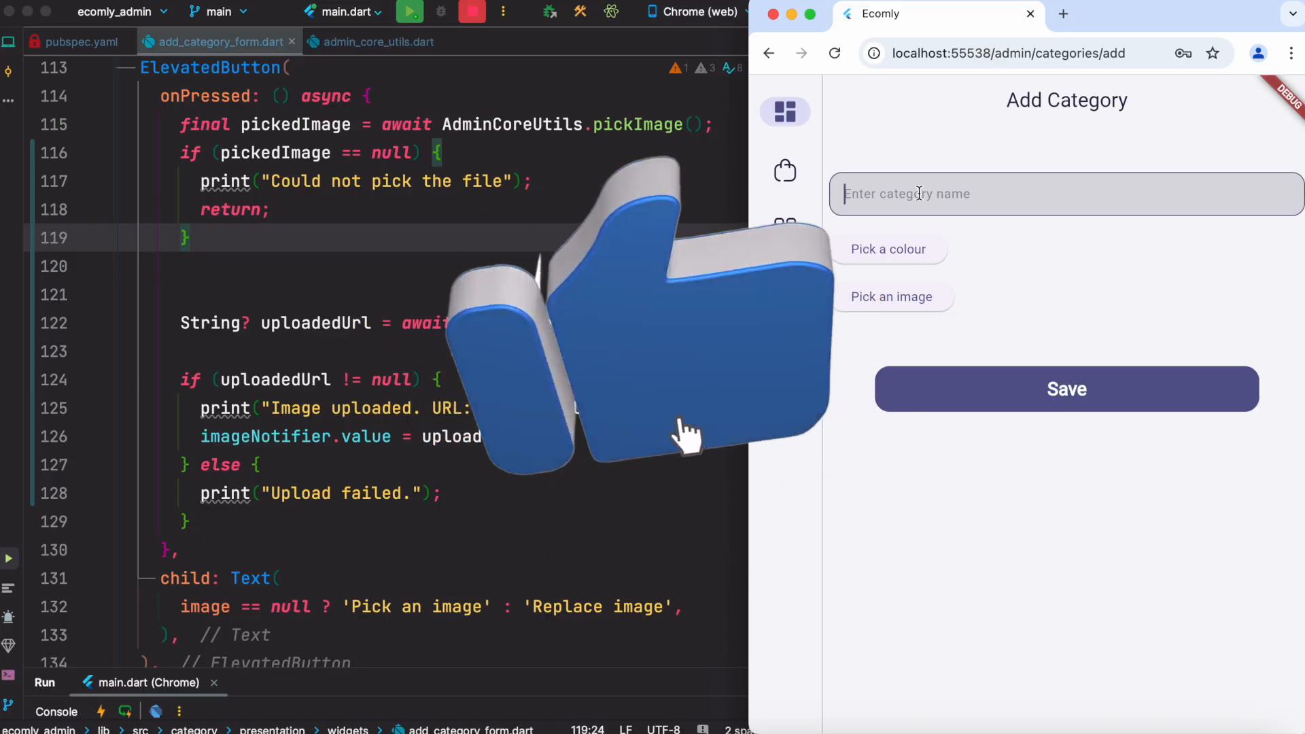
Name the category 'Summer boots' and give it a dark red colour
type("Summer")
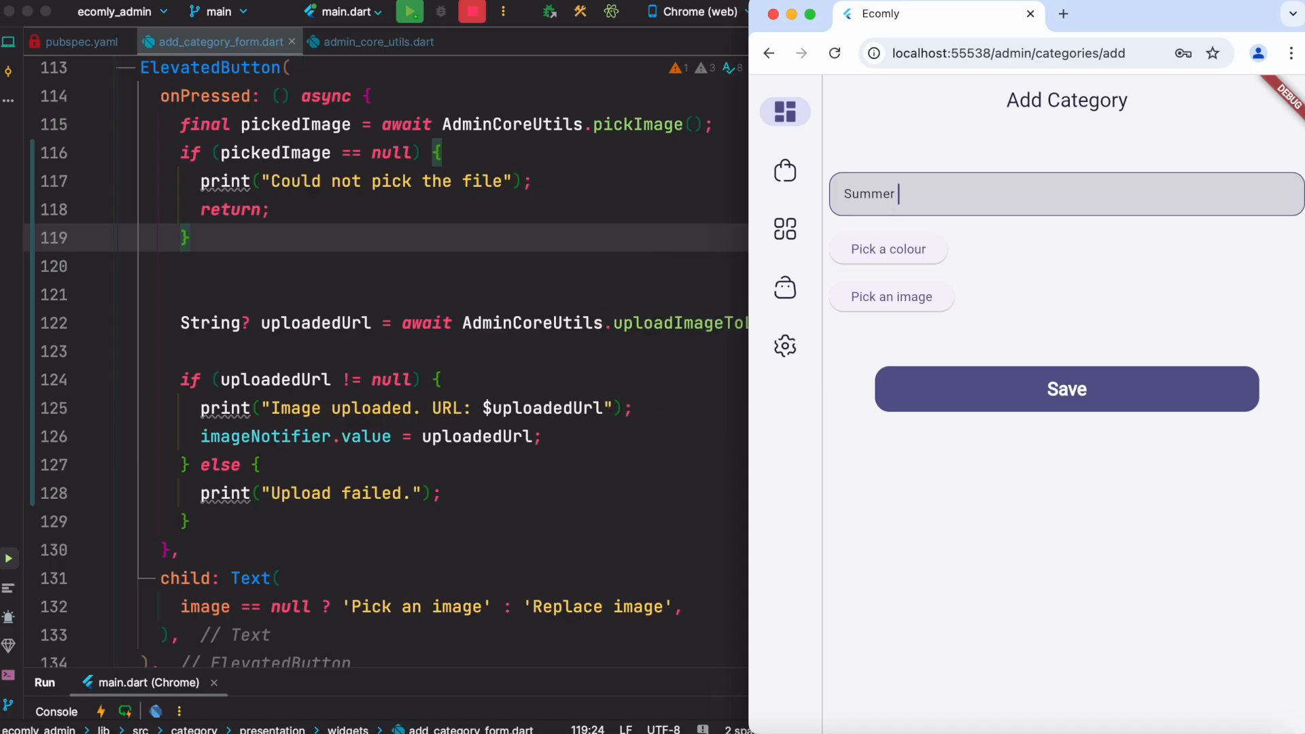
type("boots")
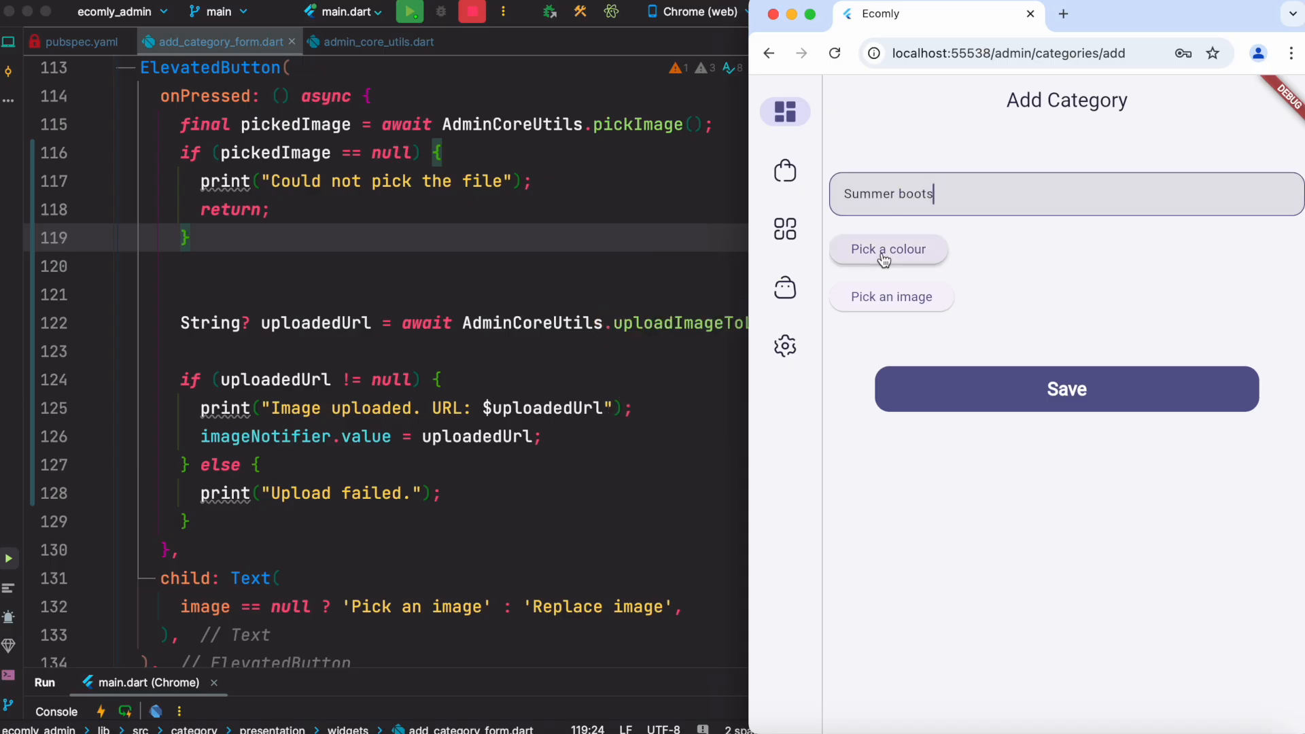
left_click(889, 251)
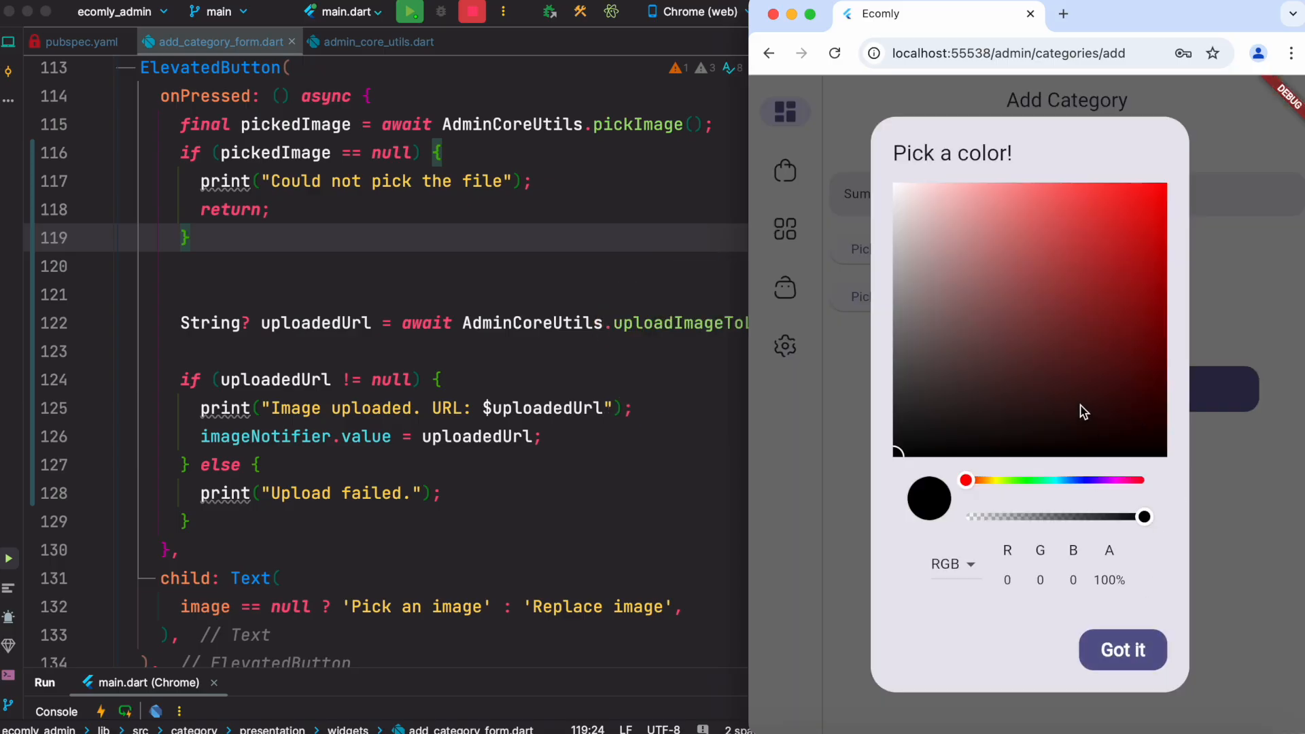
left_click(1123, 650)
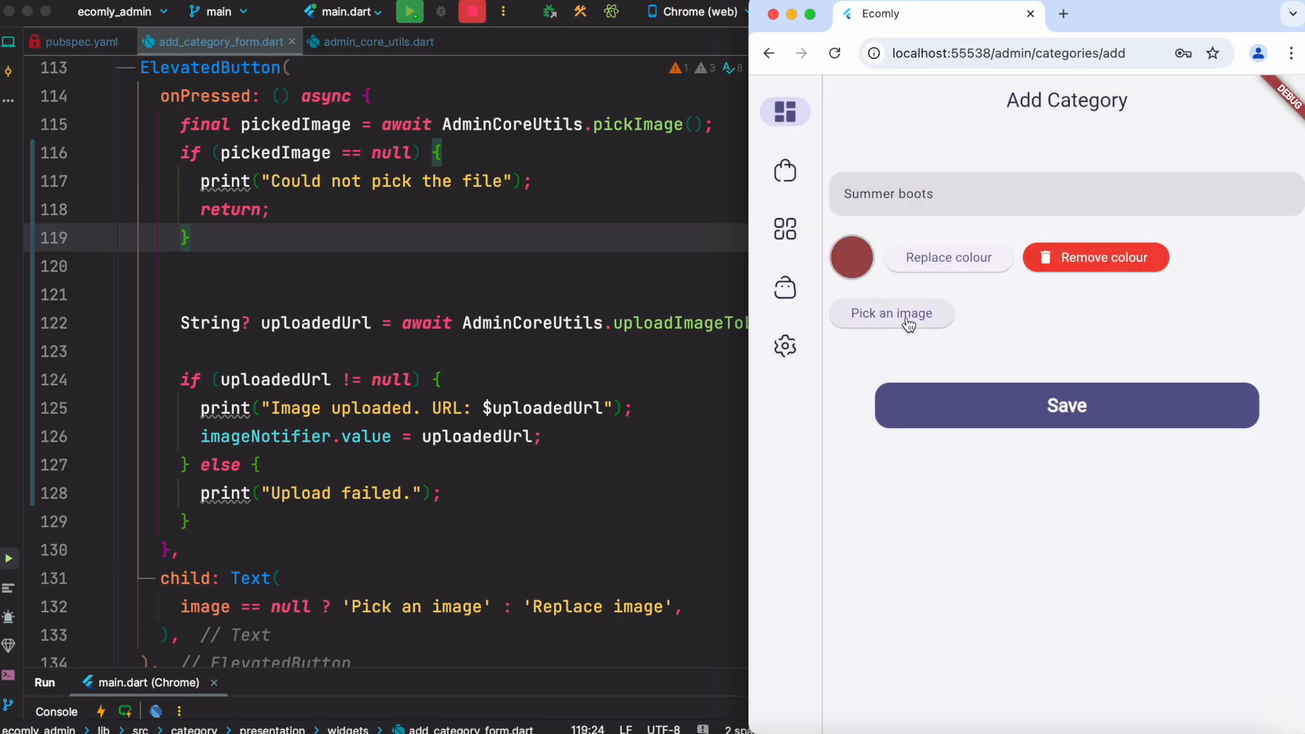
mouse_move(905, 328)
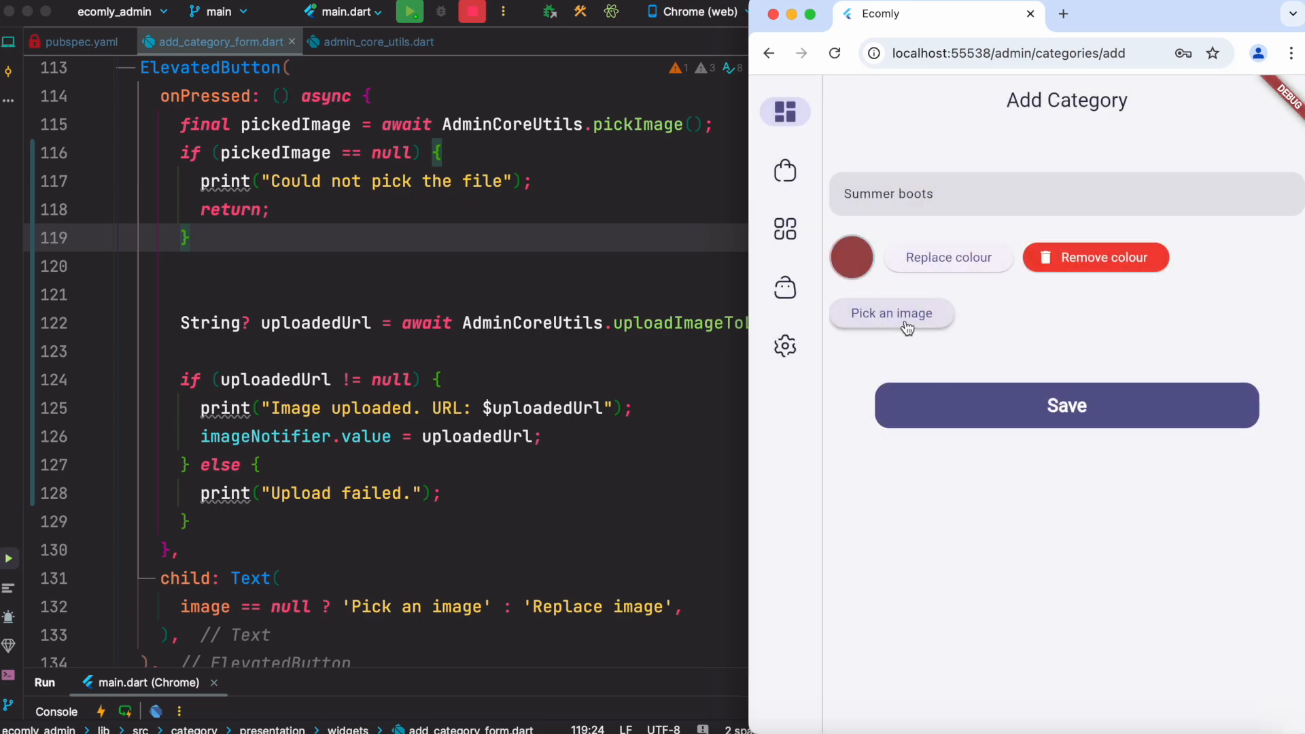
Choose summer boot.jpeg from the Desktop as the category image so its preview loads
left_click(891, 313)
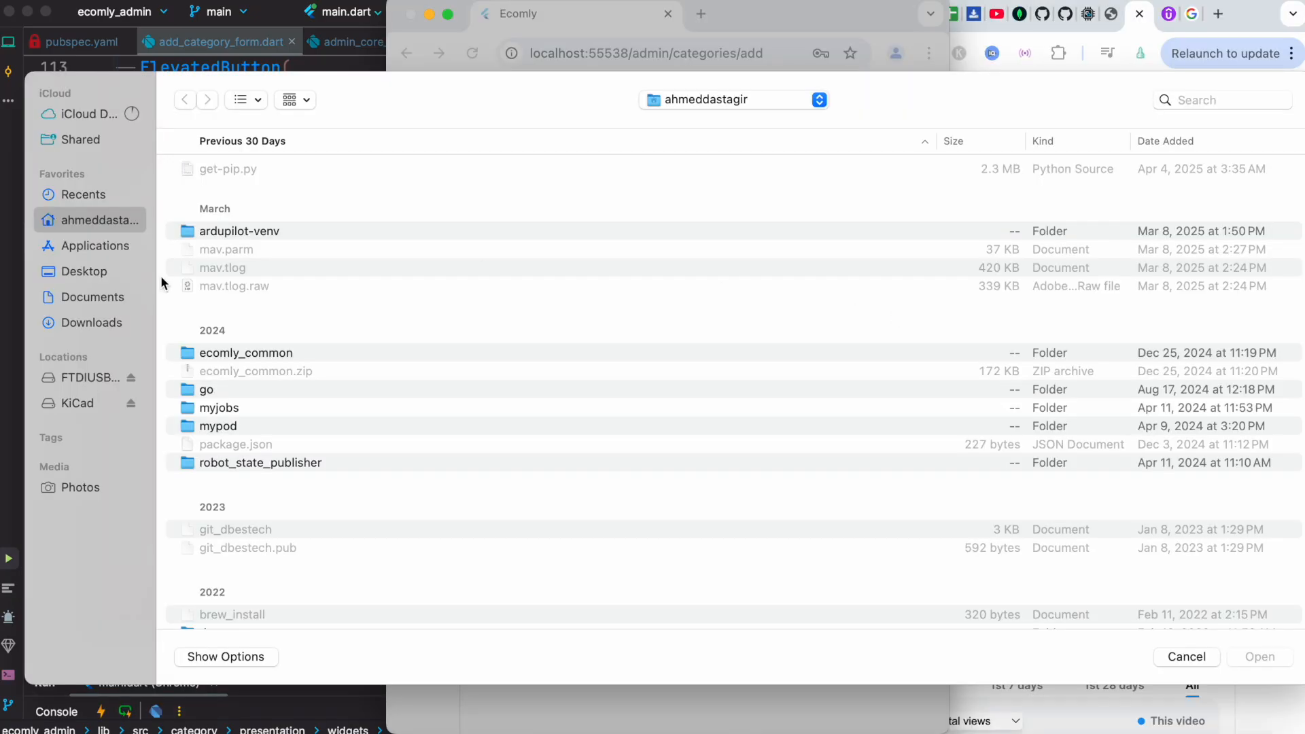
left_click(84, 271)
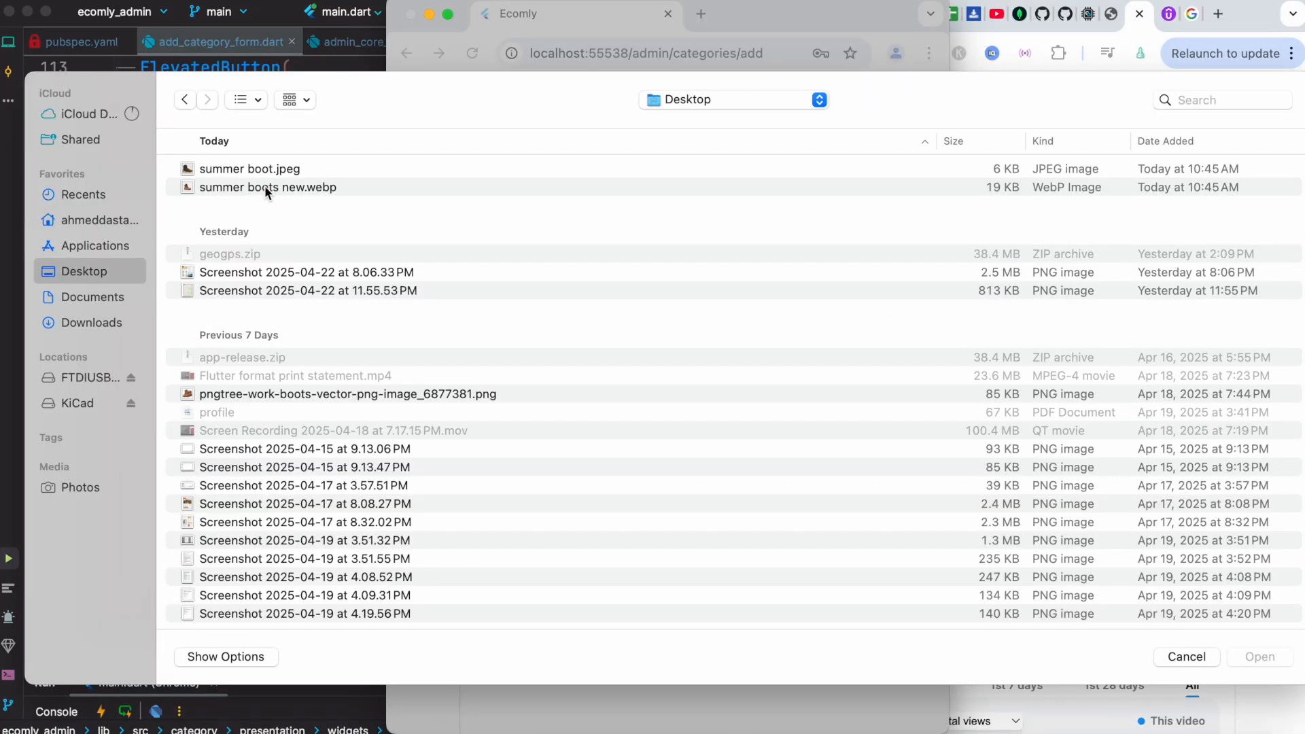
left_click(251, 168)
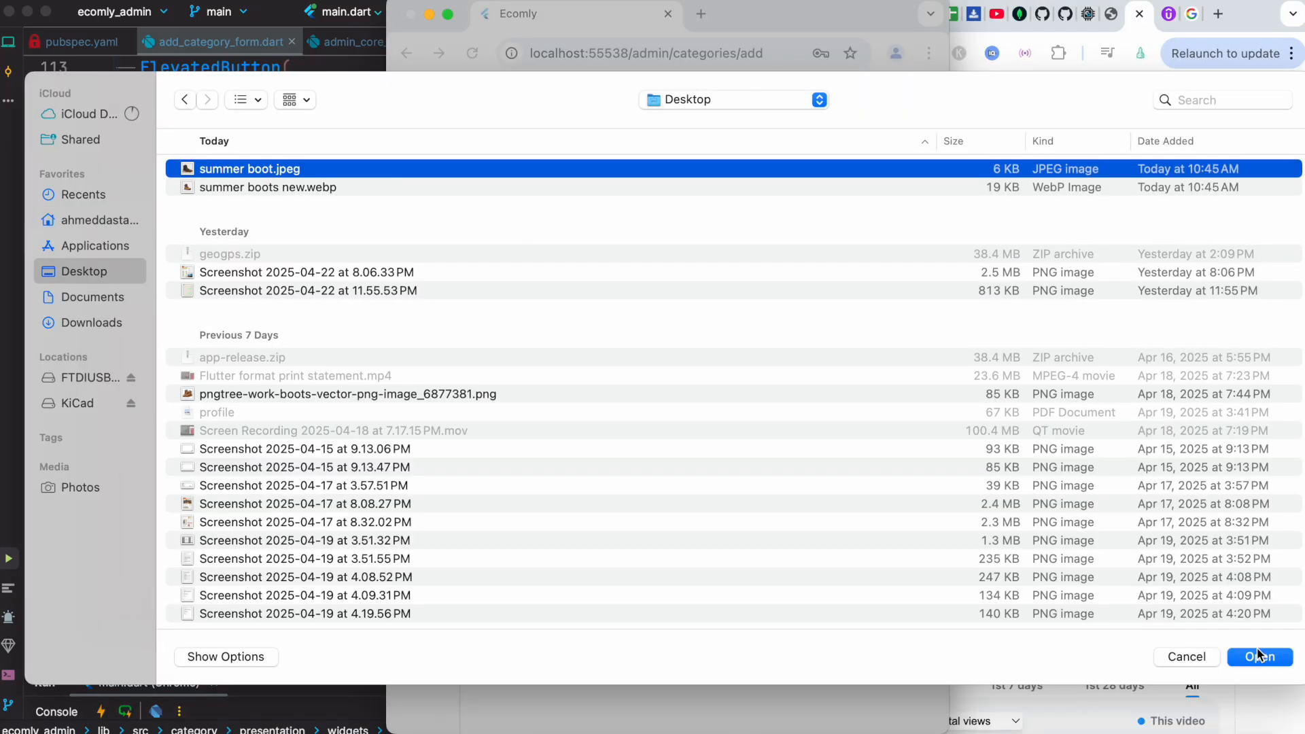
left_click(1262, 657)
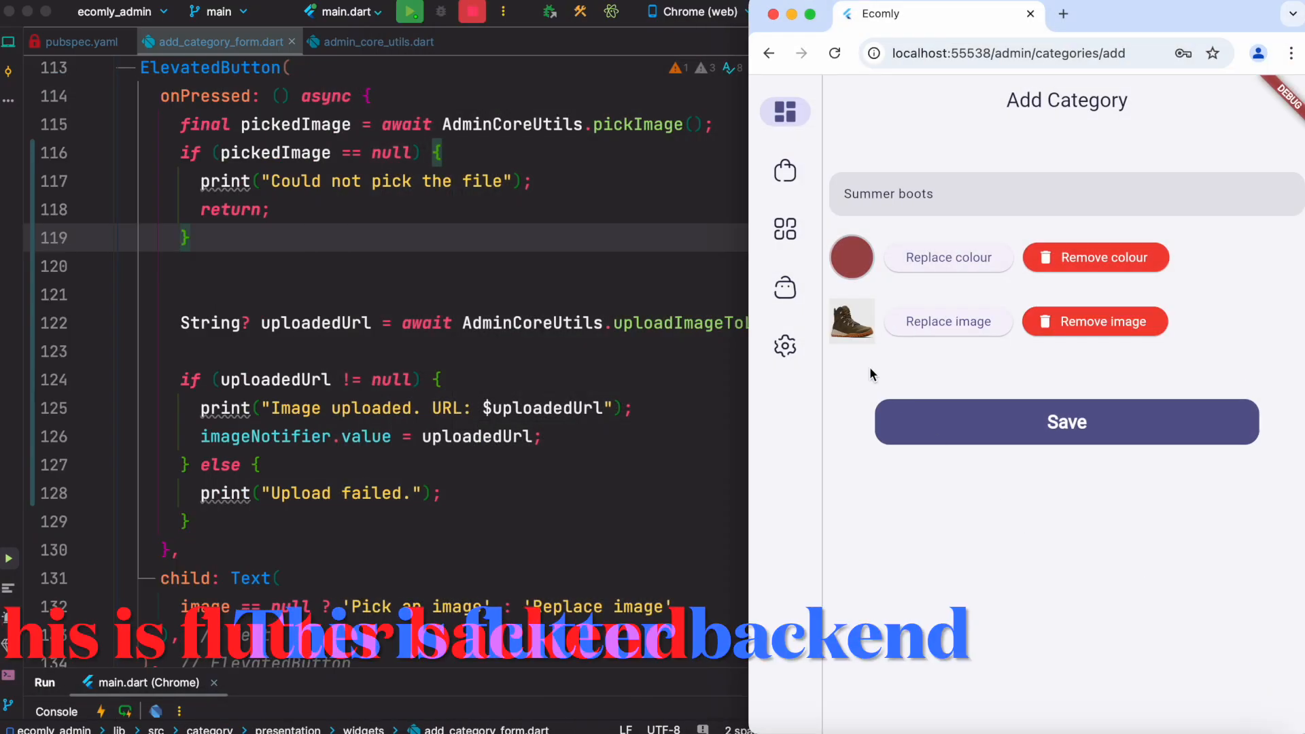
mouse_move(843, 348)
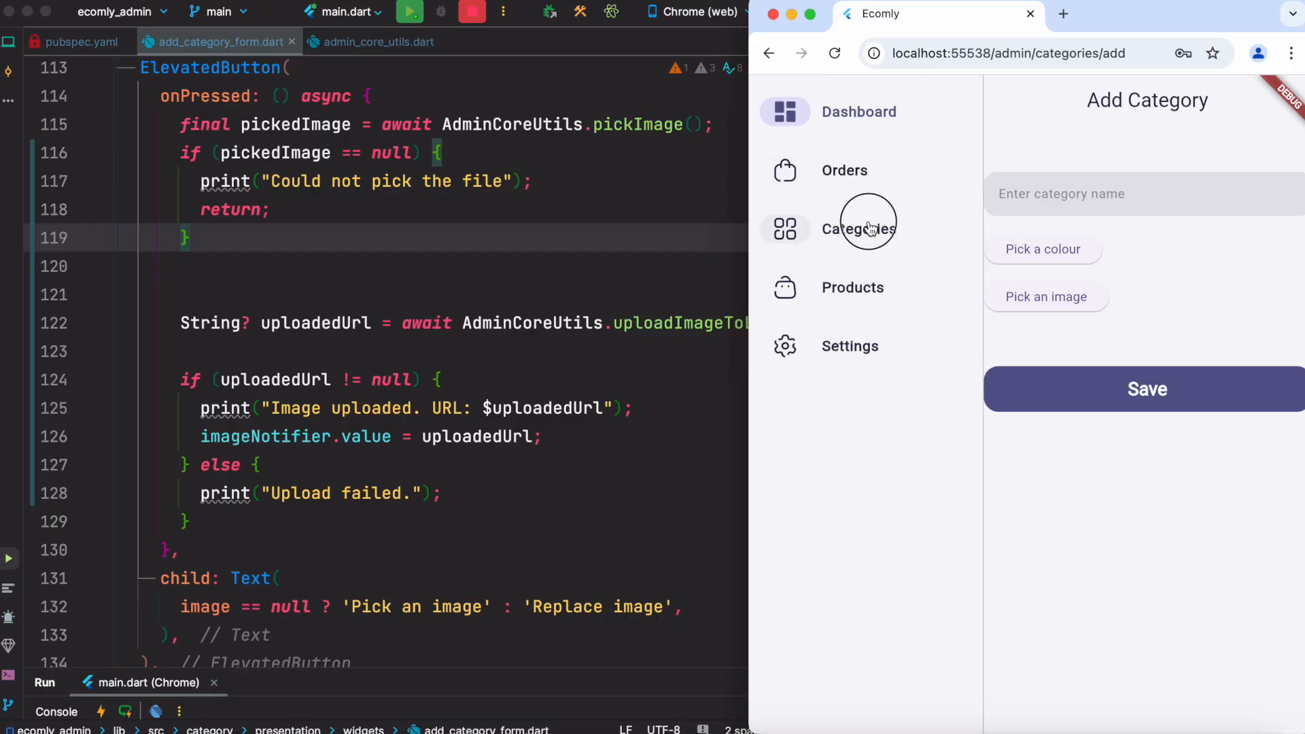
Check the saved Summer boots row in the Categories list via the sidebar, dashboard and its edit view
left_click(859, 228)
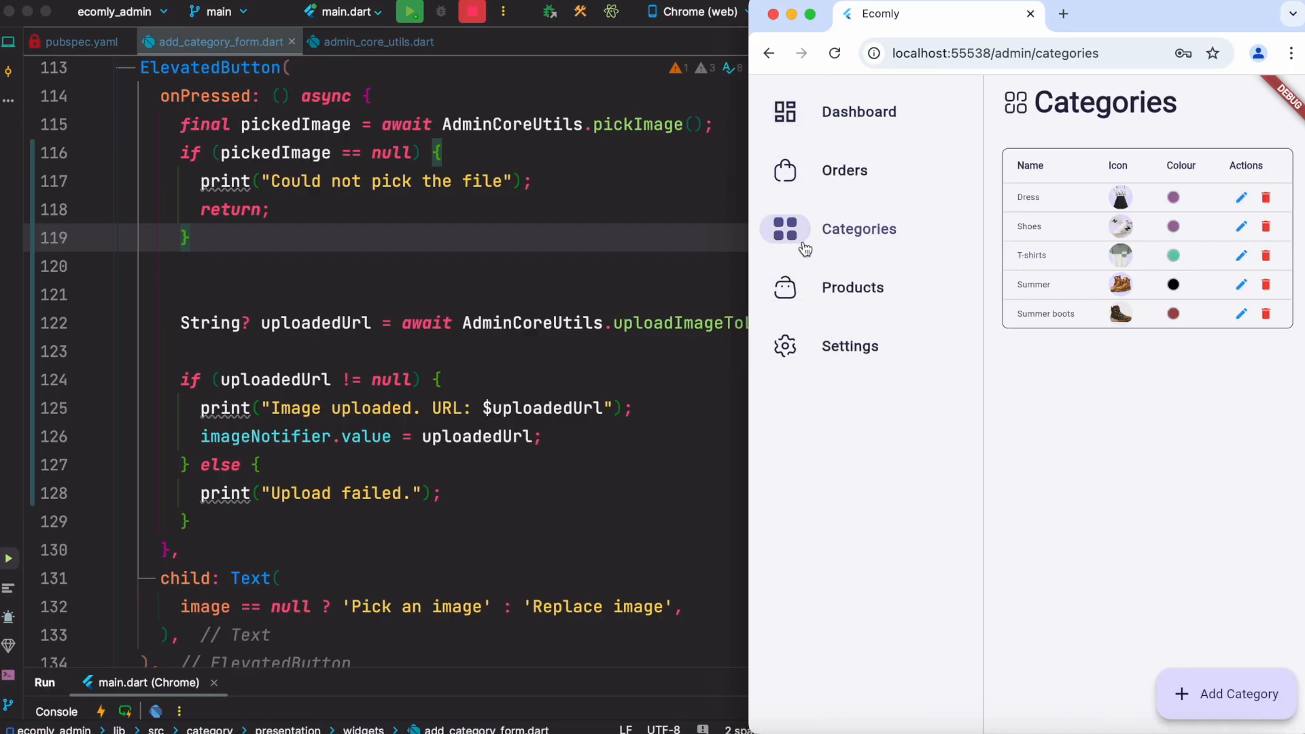
left_click(859, 111)
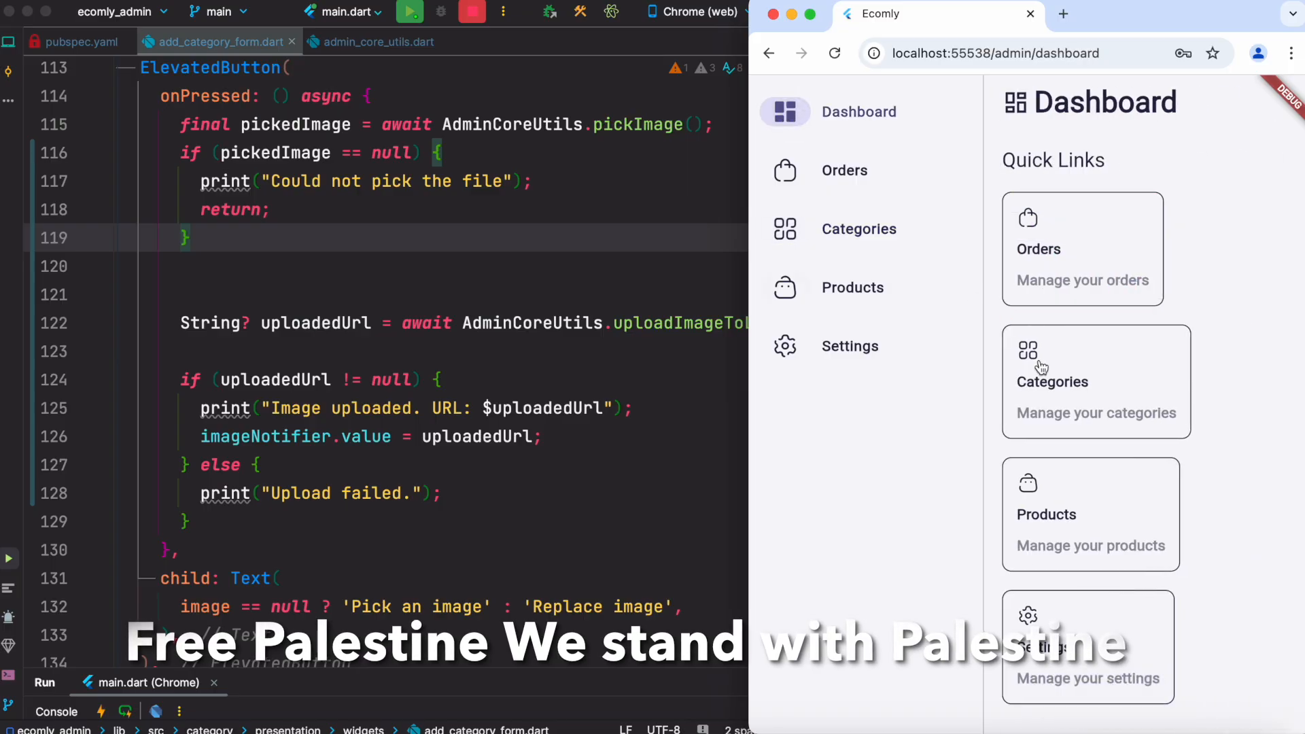
left_click(1053, 382)
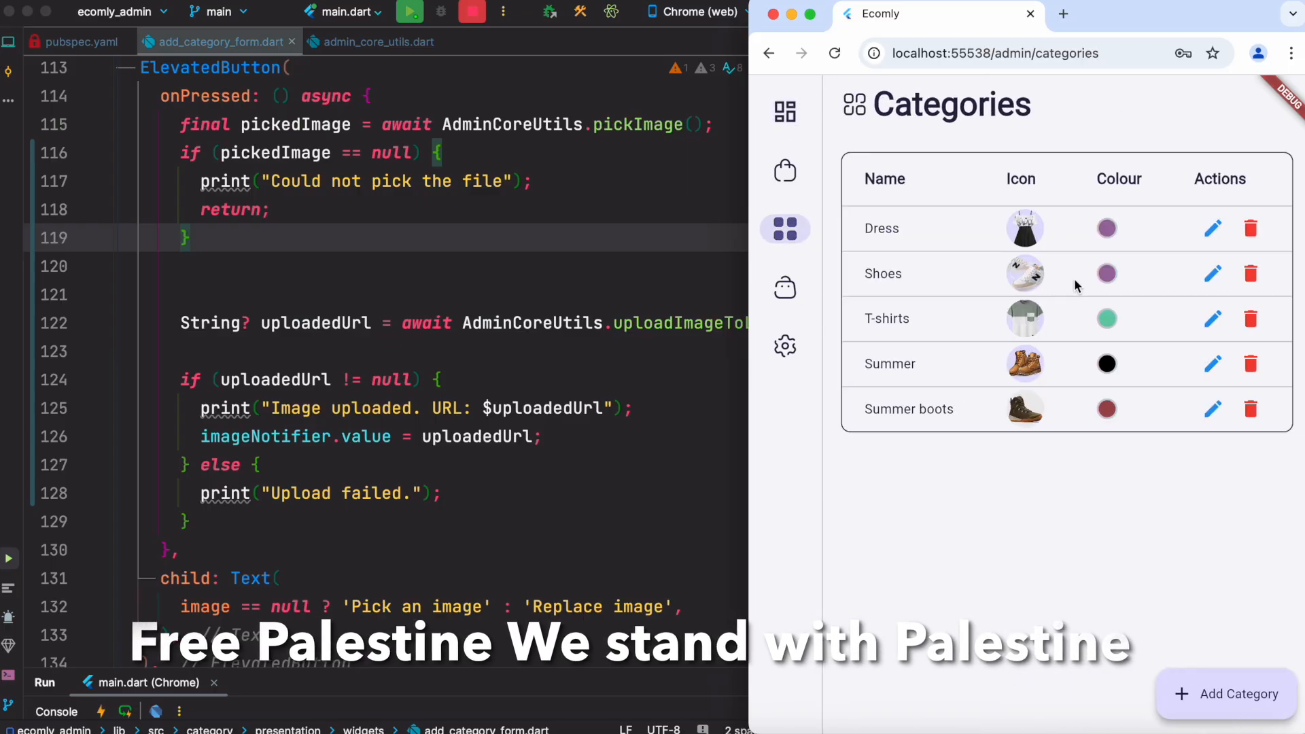
mouse_move(1109, 417)
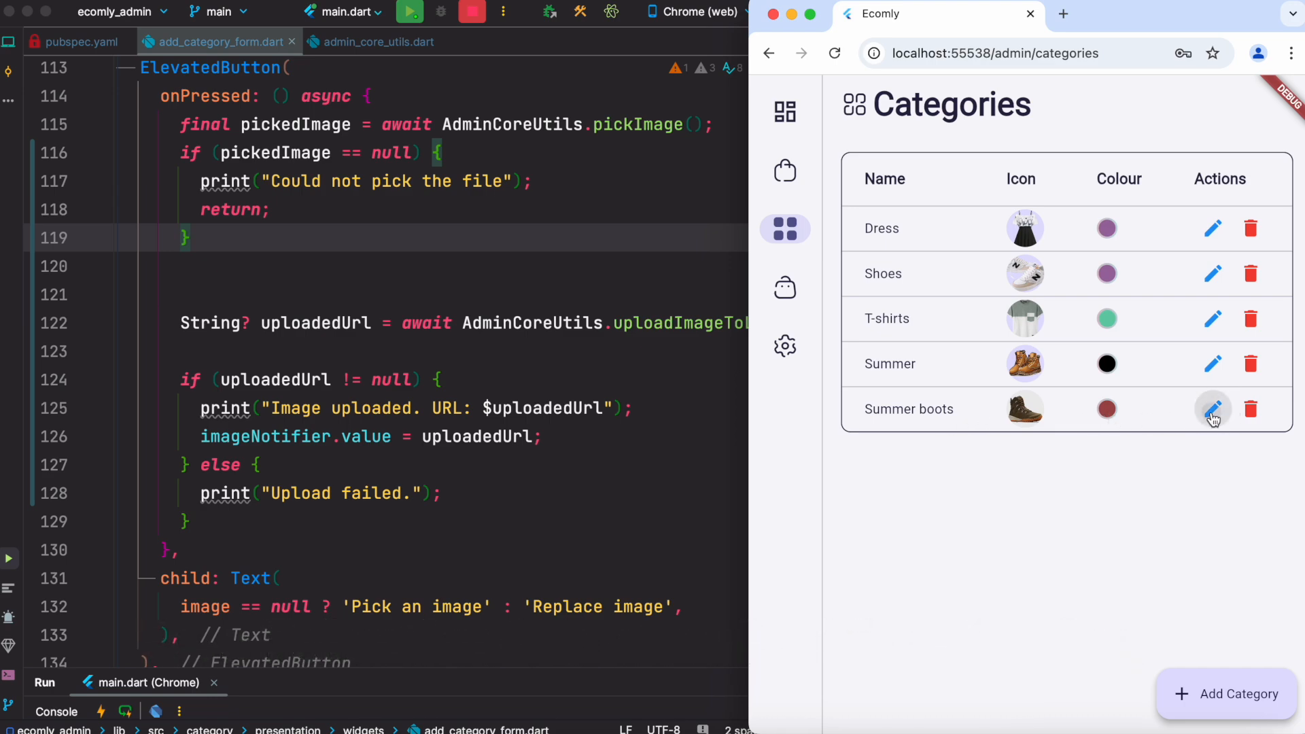
left_click(1214, 408)
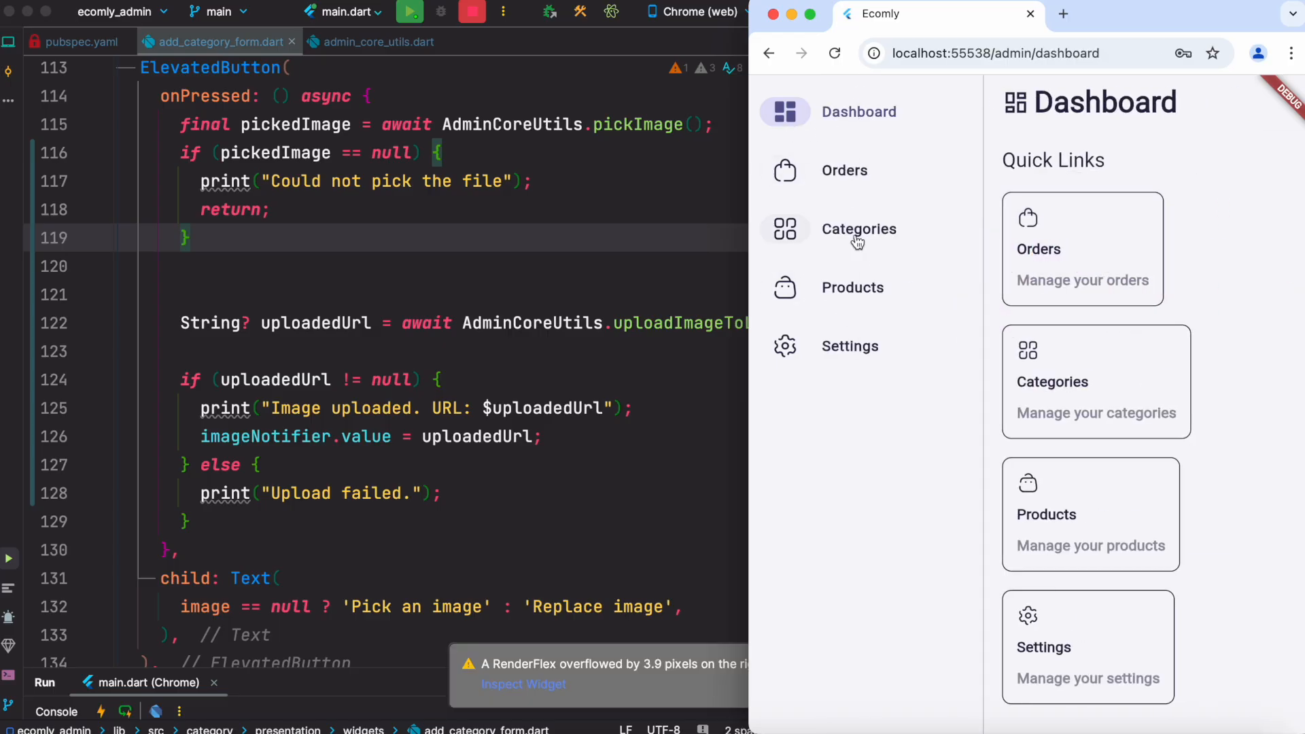
left_click(859, 228)
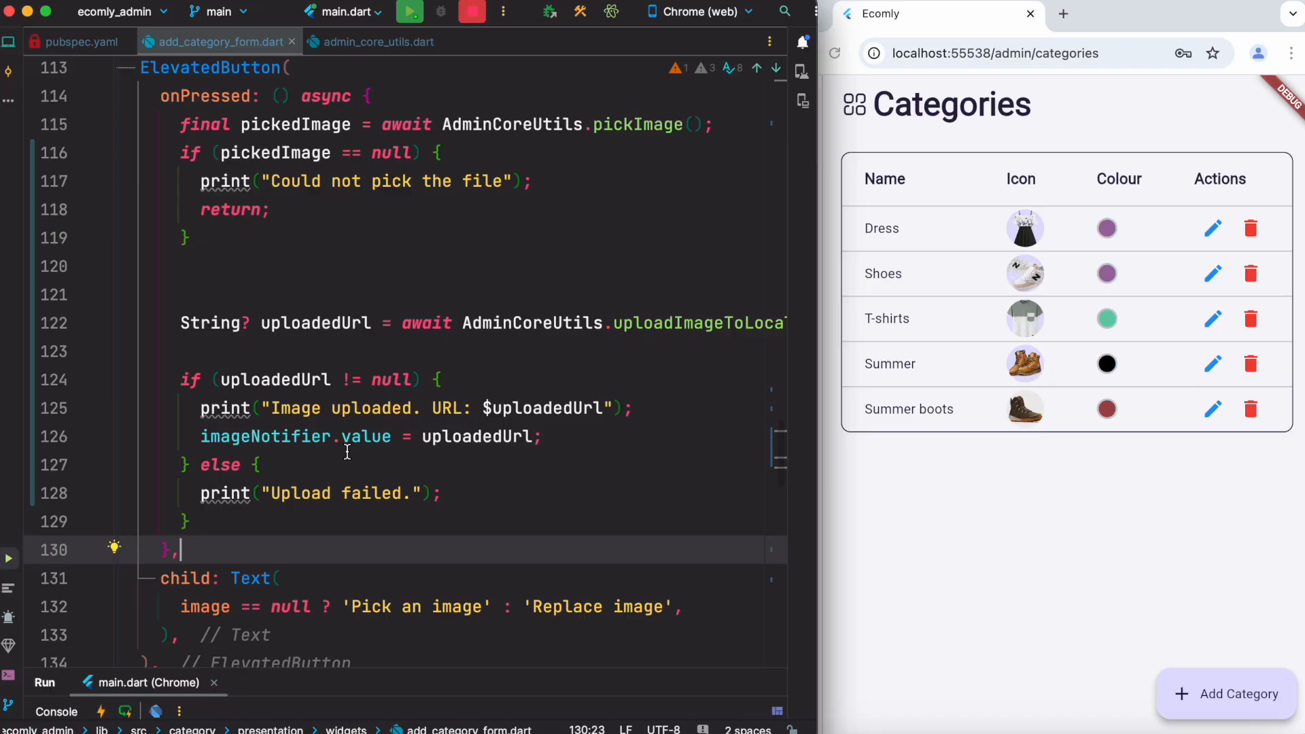
mouse_move(474, 405)
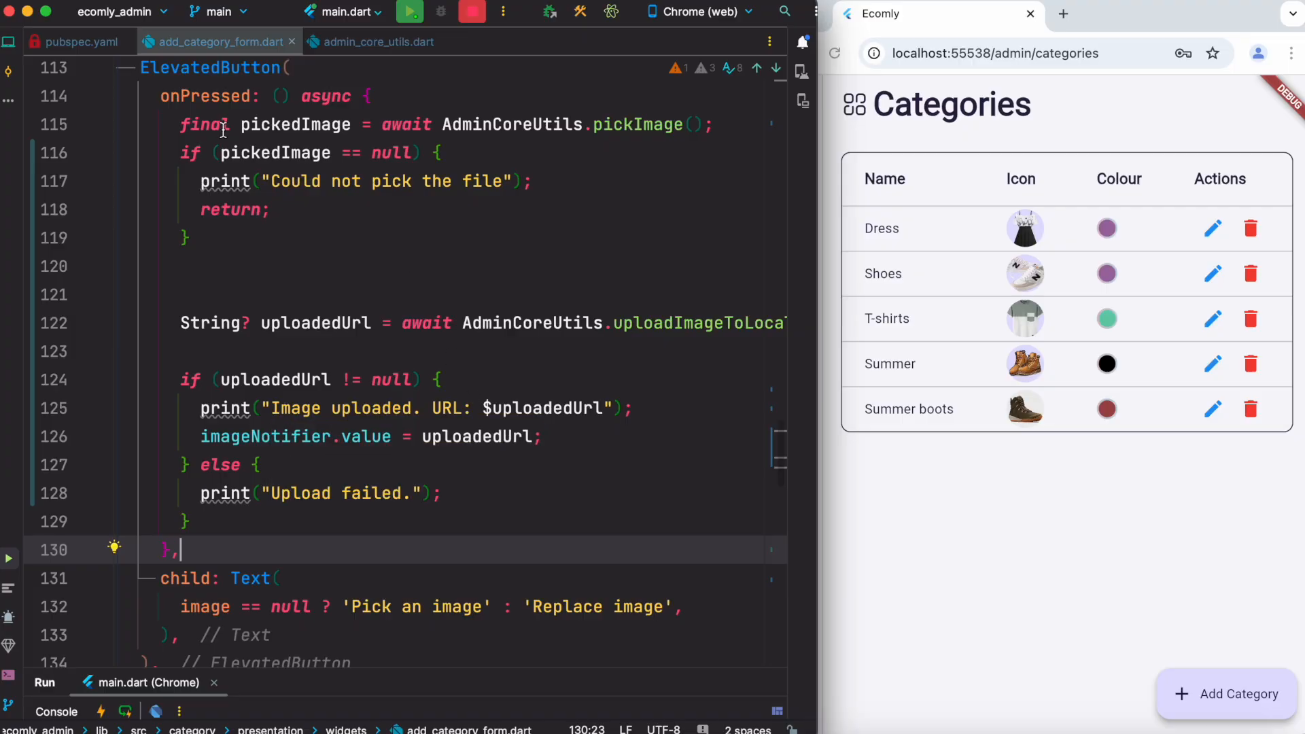
left_click(79, 41)
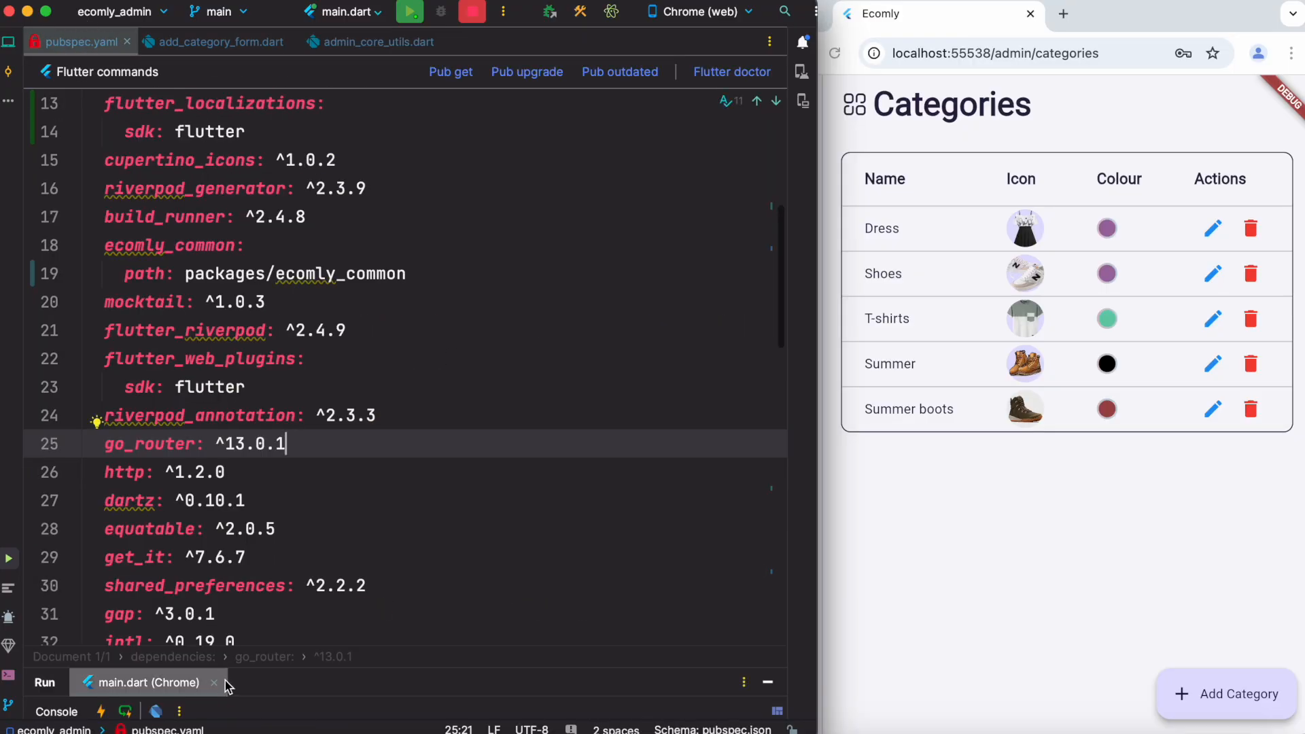
scroll("down", 3)
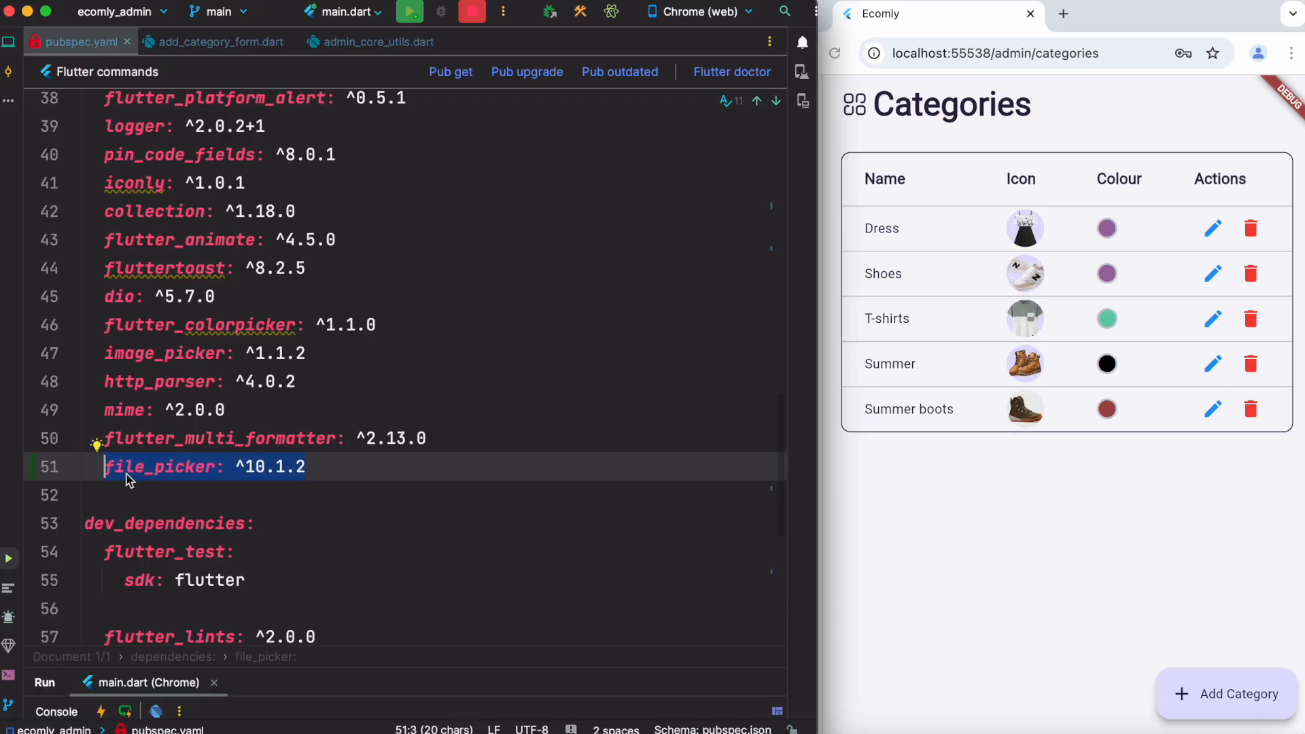
mouse_move(129, 477)
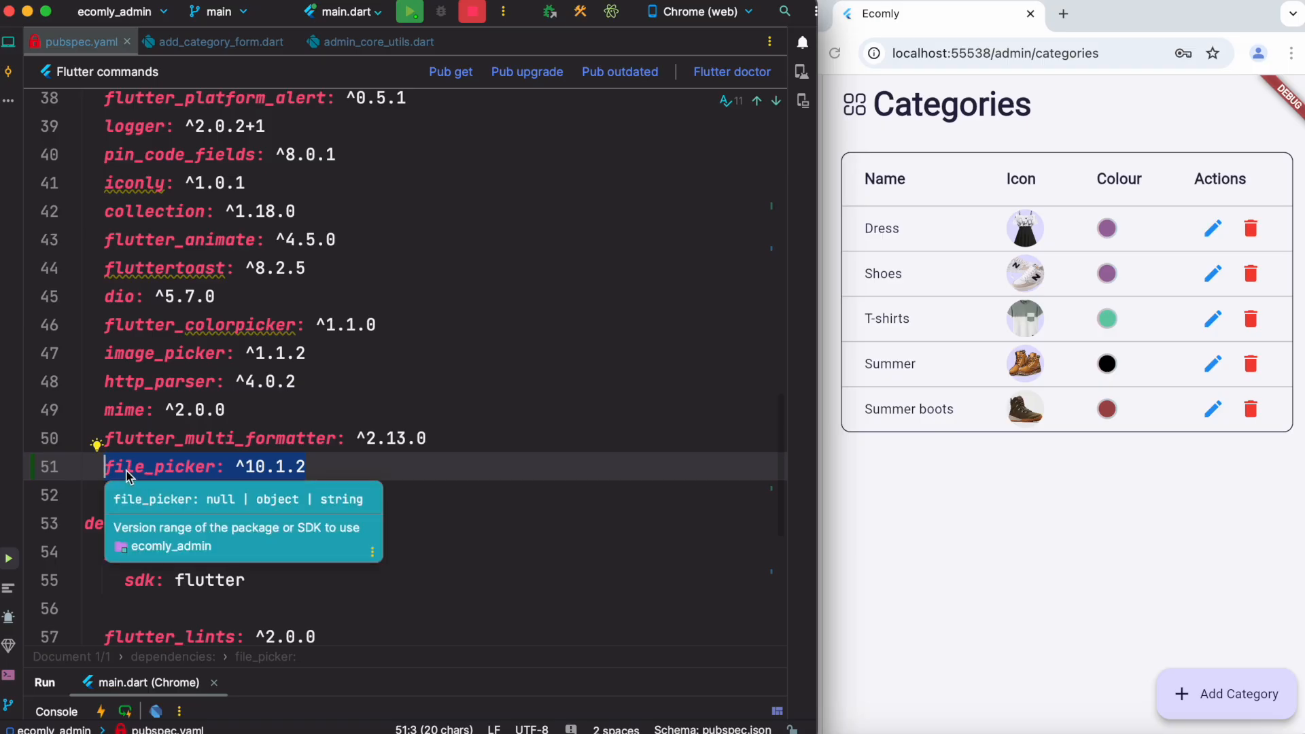
mouse_move(179, 487)
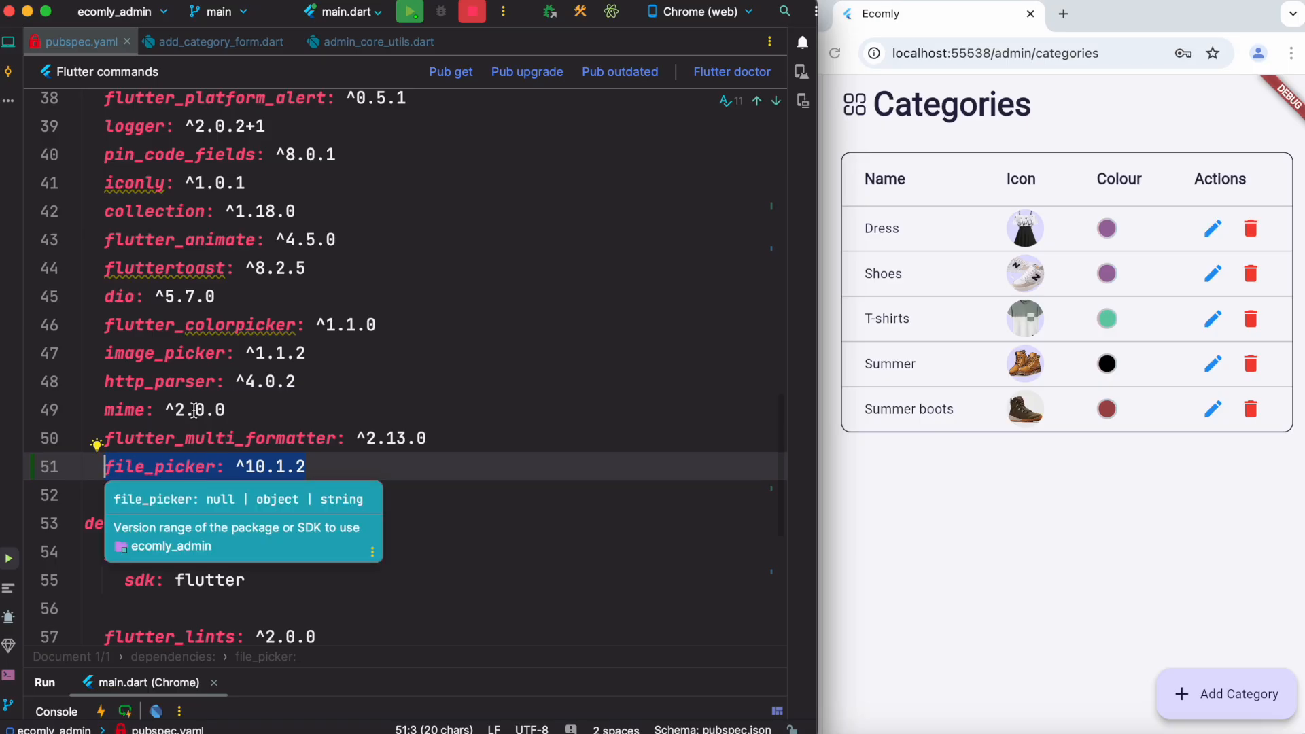
left_click(212, 41)
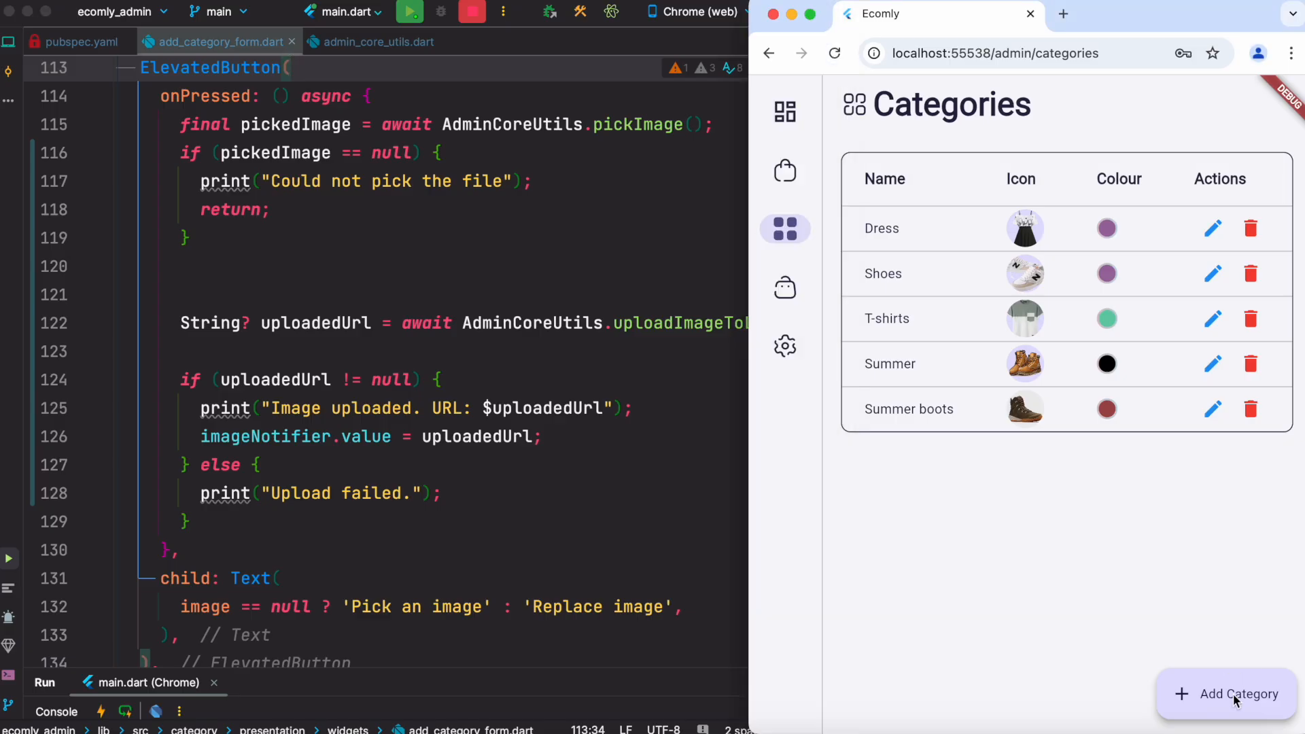
left_click(1239, 693)
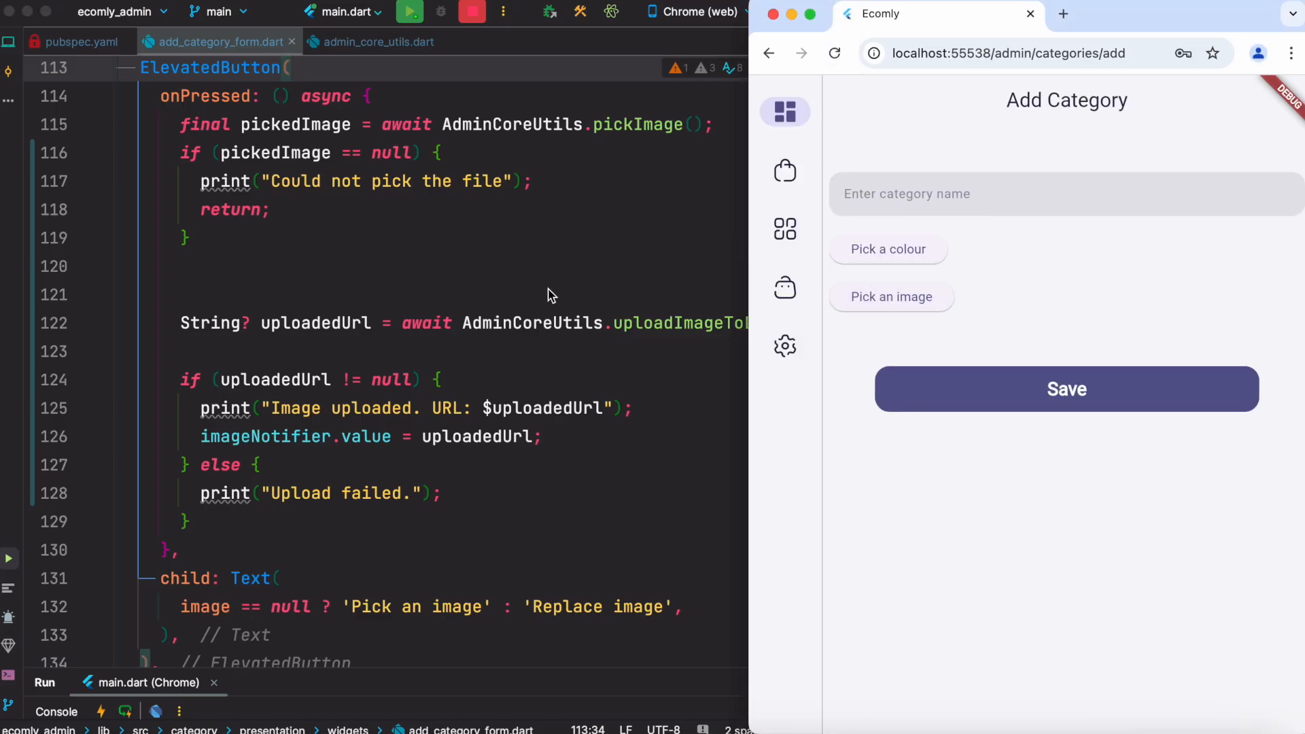
left_click(550, 291)
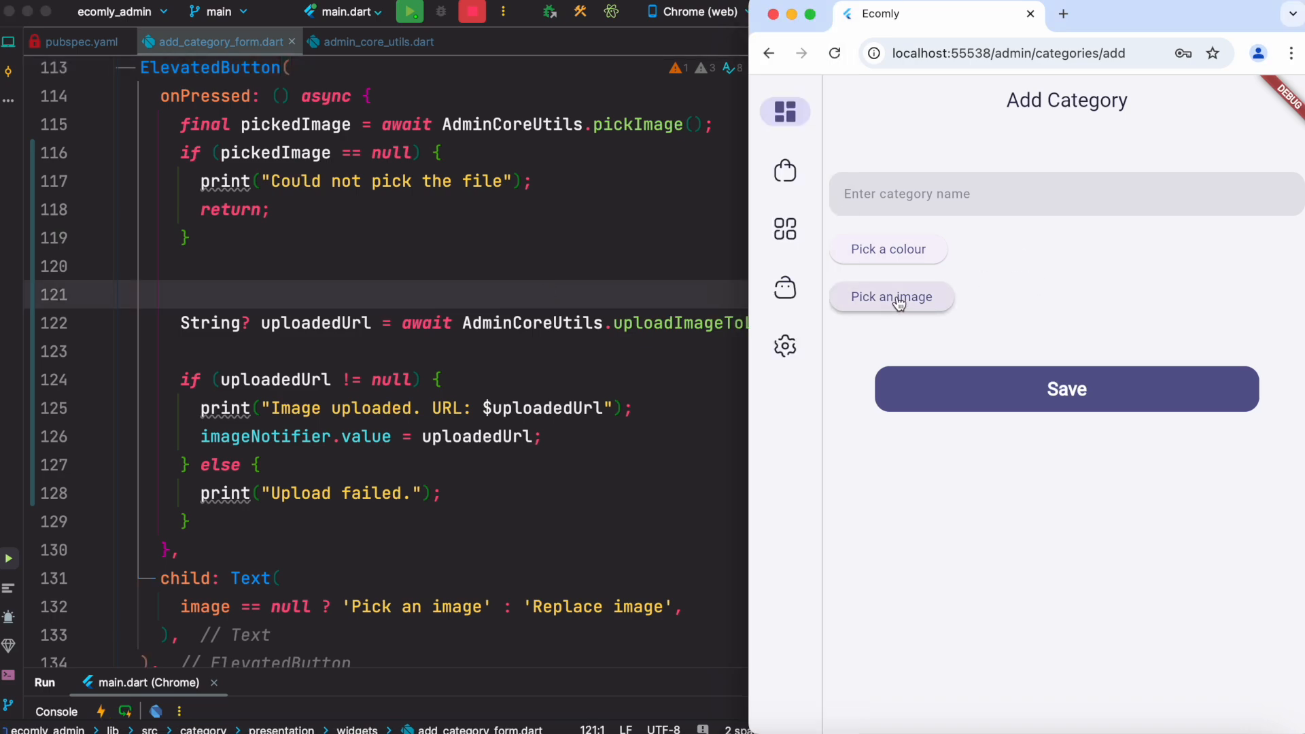
mouse_move(196, 82)
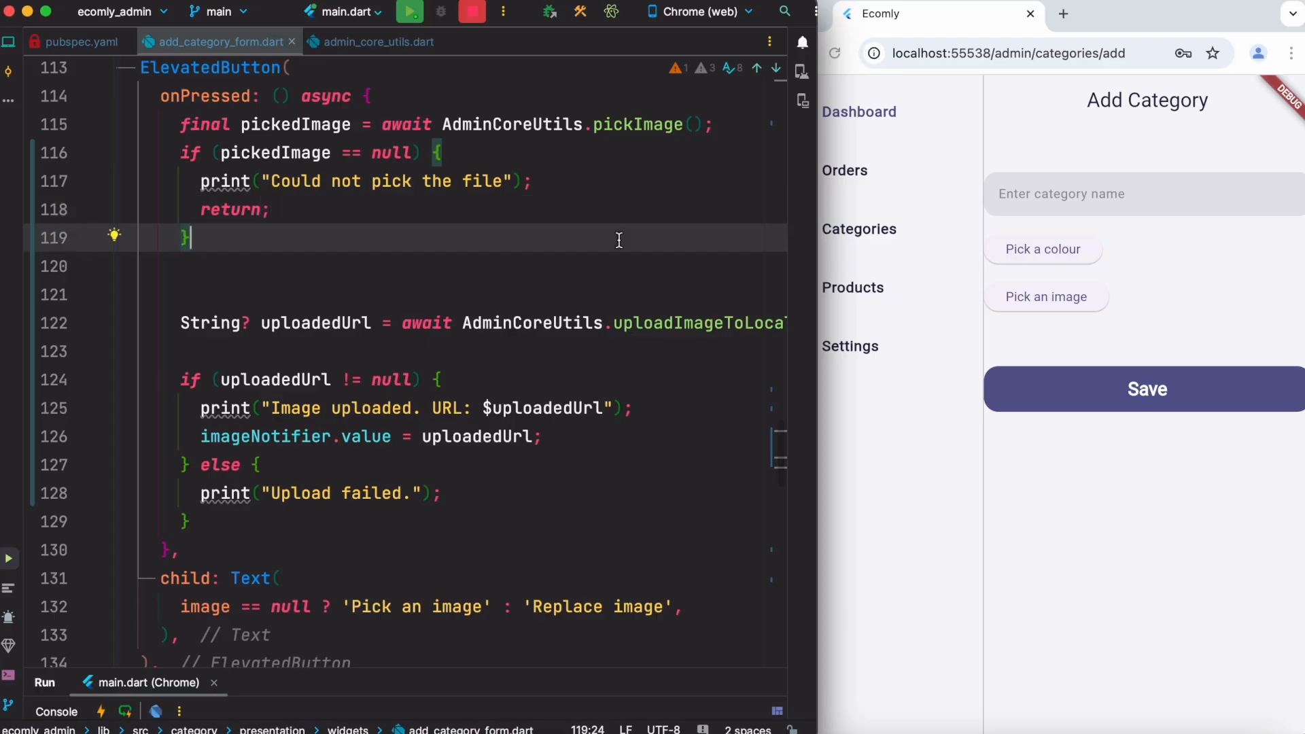
left_click(642, 124)
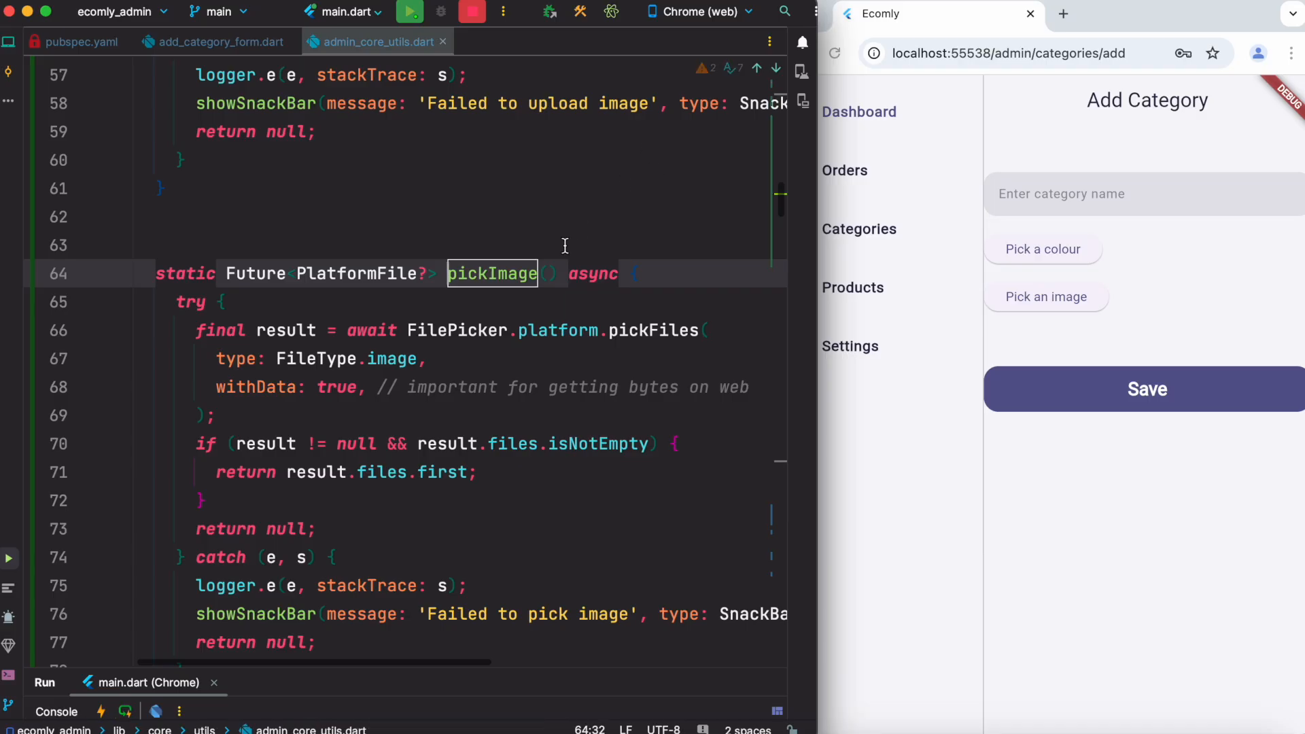
Review pickImage's FilePicker.pickFiles call and its non-empty result check, then return to the form code
scroll("down", 3)
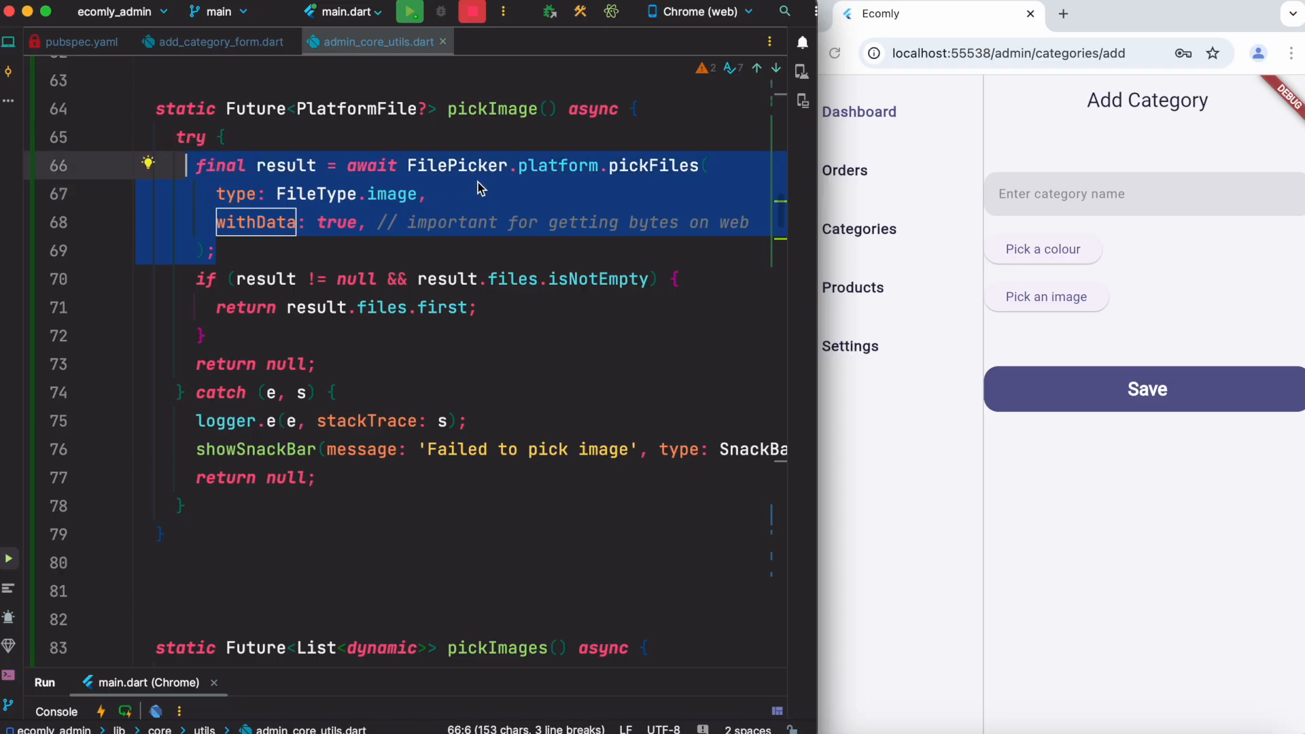
mouse_move(556, 180)
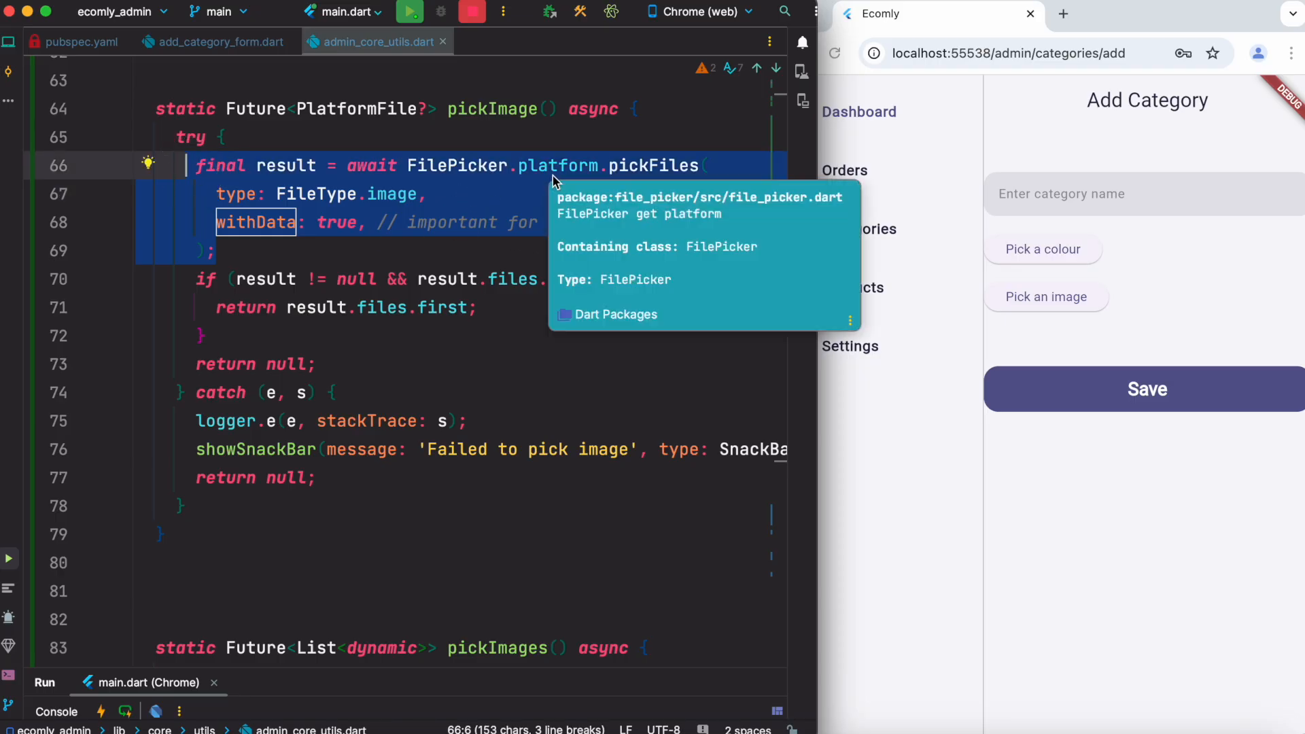
mouse_move(715, 170)
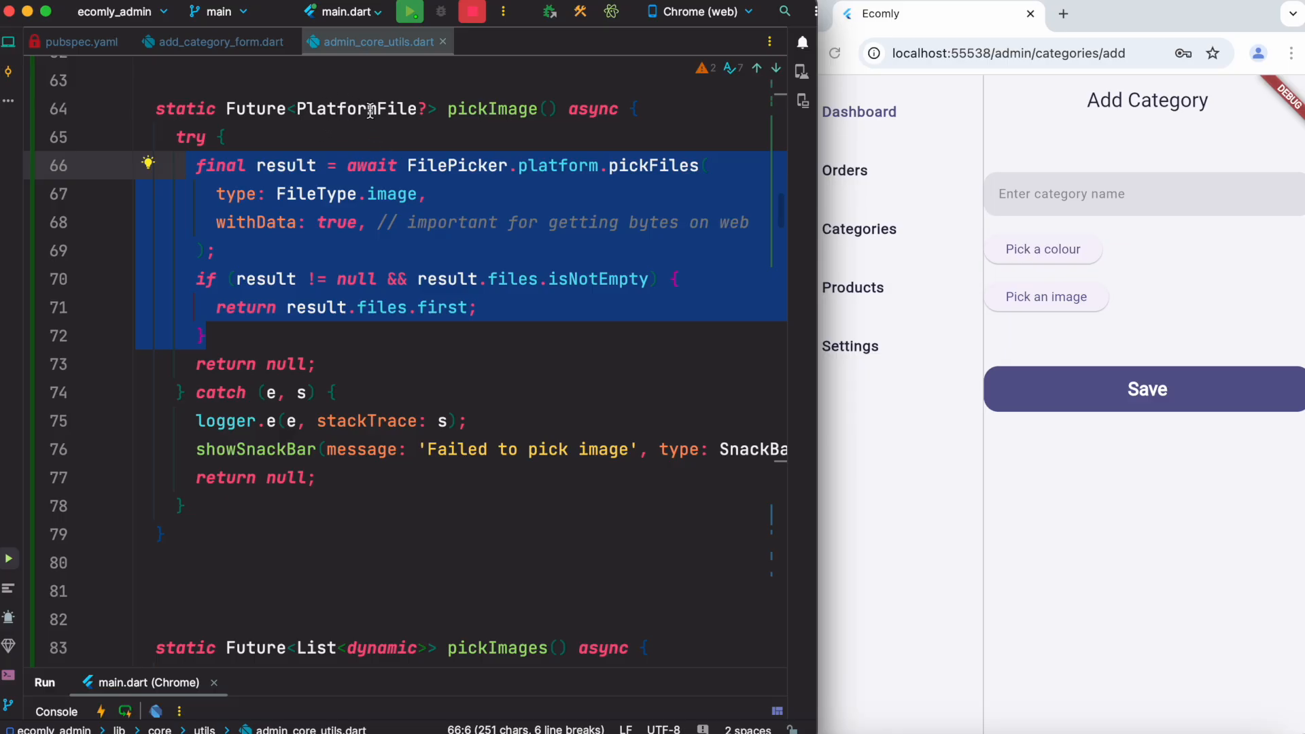
mouse_move(370, 108)
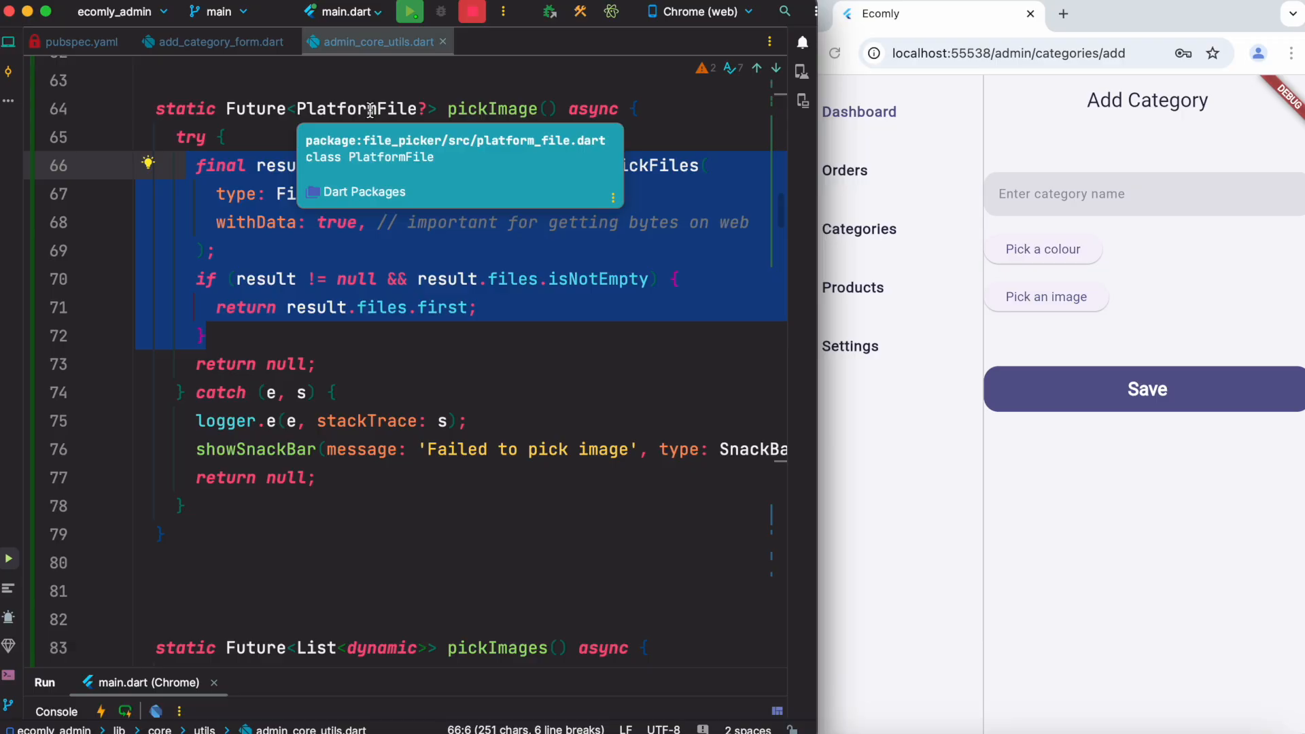
mouse_move(387, 134)
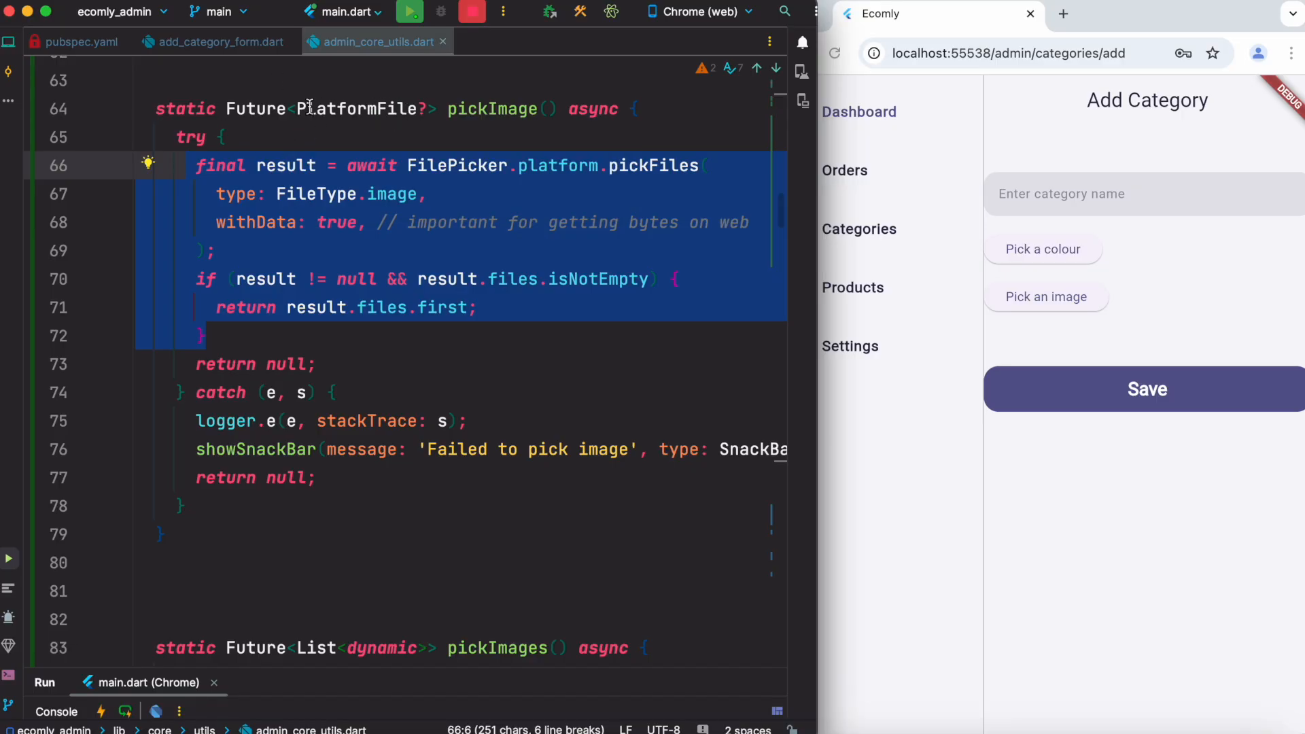
double_click(356, 109)
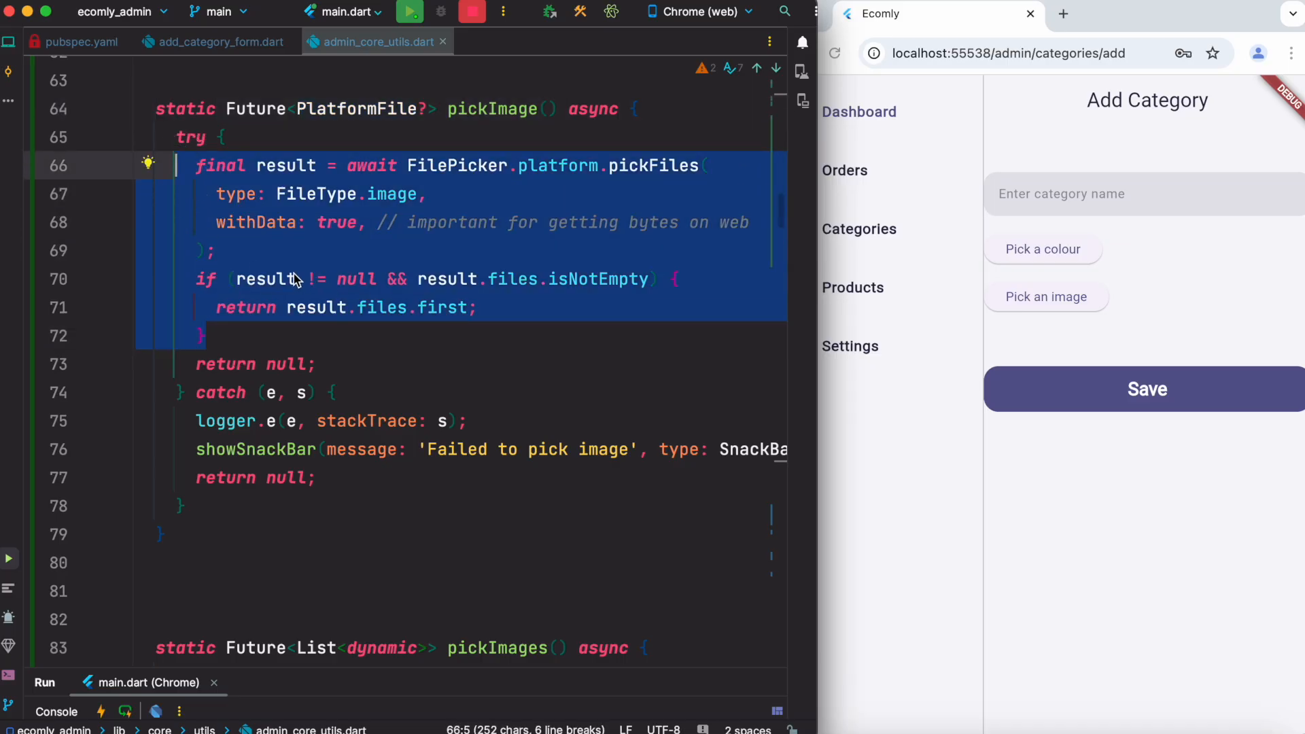
mouse_move(531, 328)
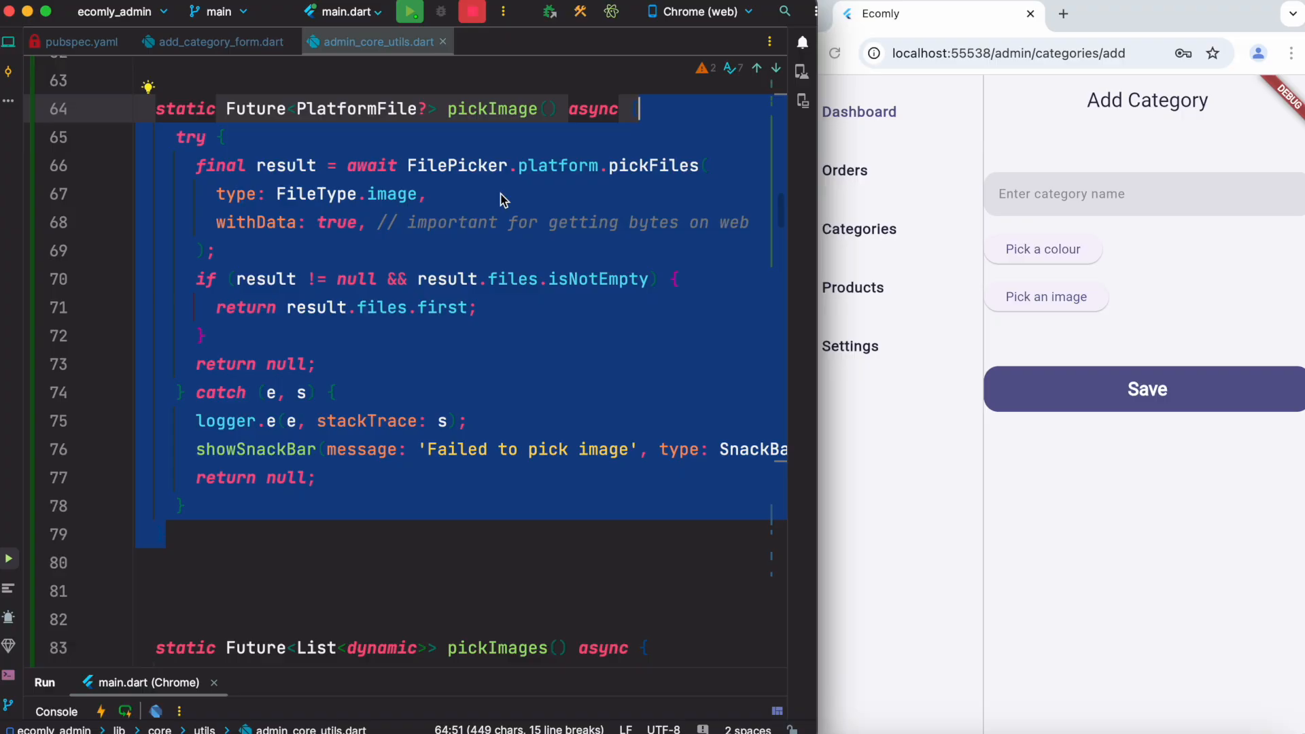
mouse_move(461, 357)
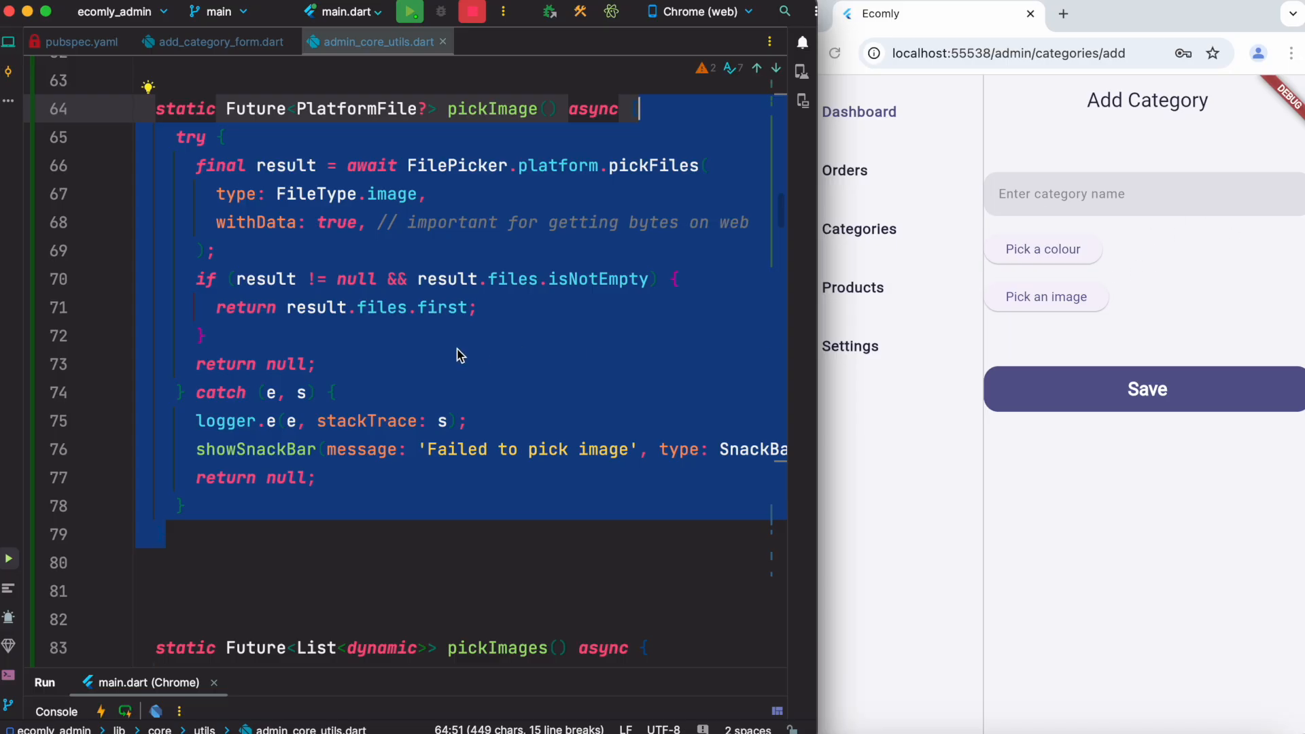
left_click(217, 337)
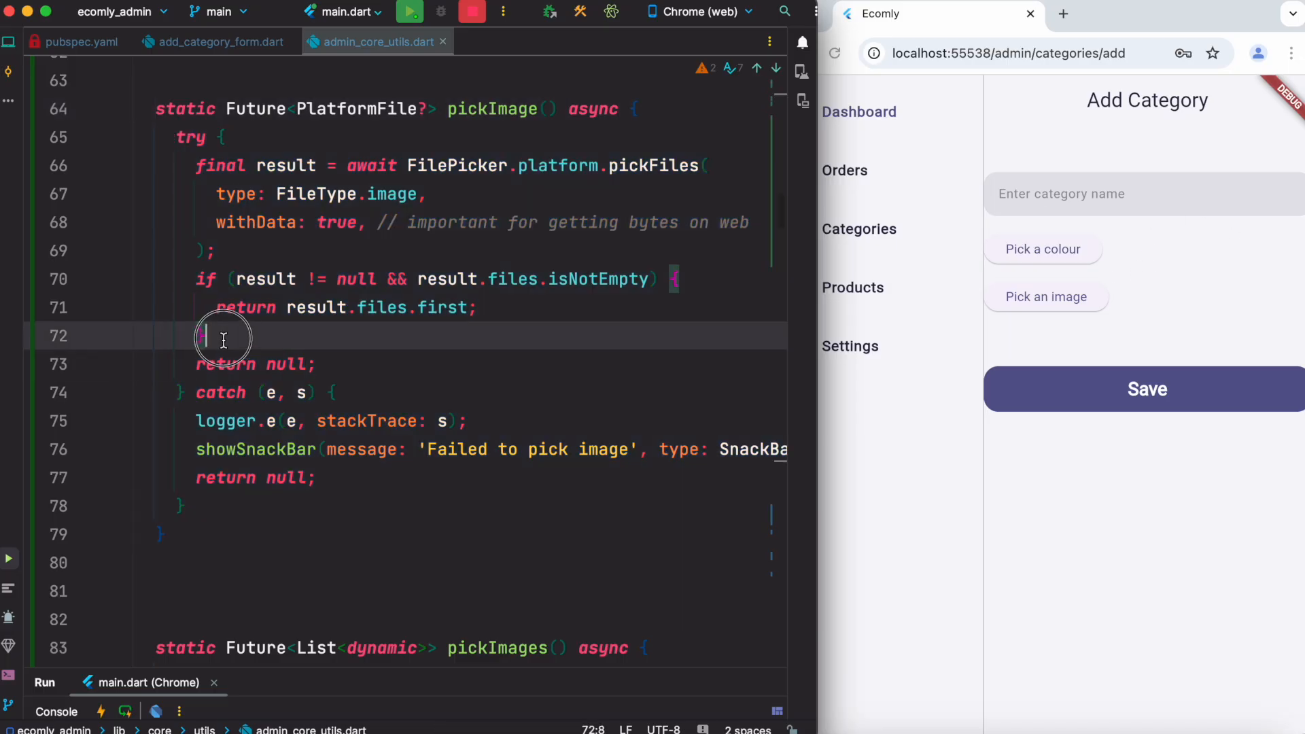
left_click_drag(223, 340, 223, 279)
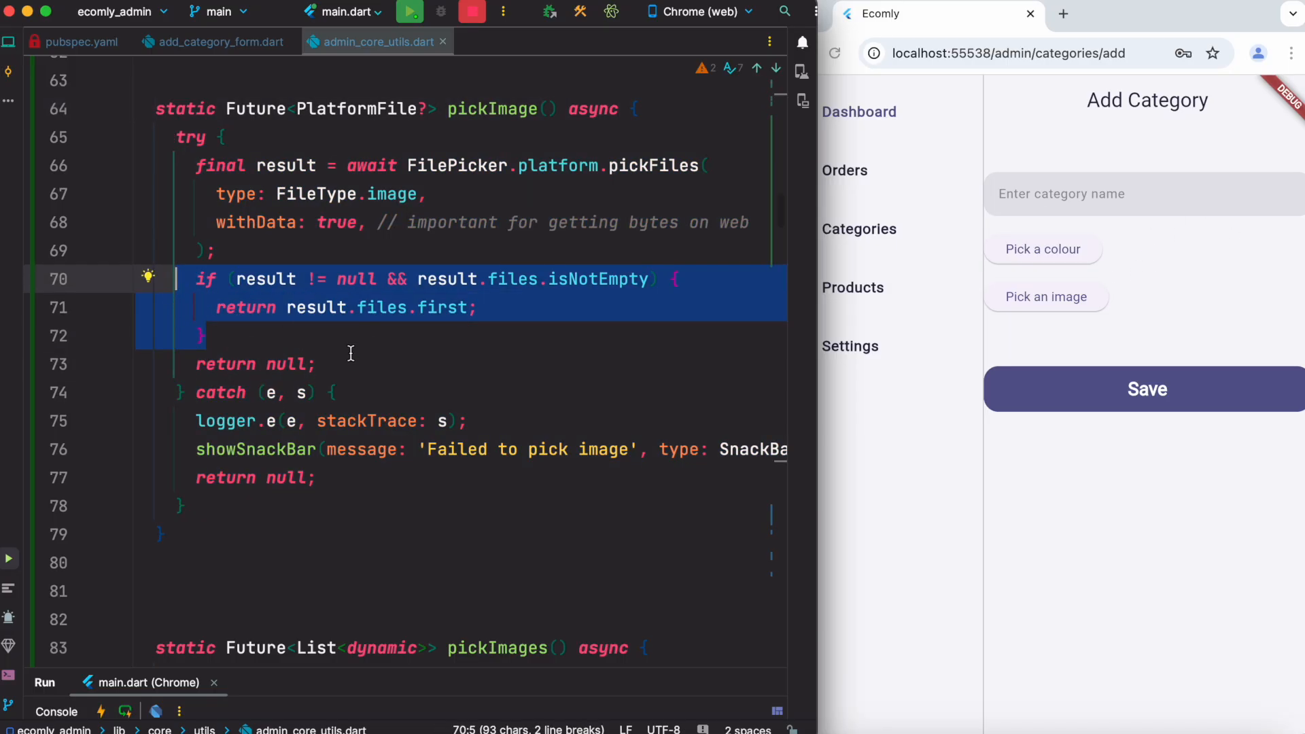
mouse_move(405, 108)
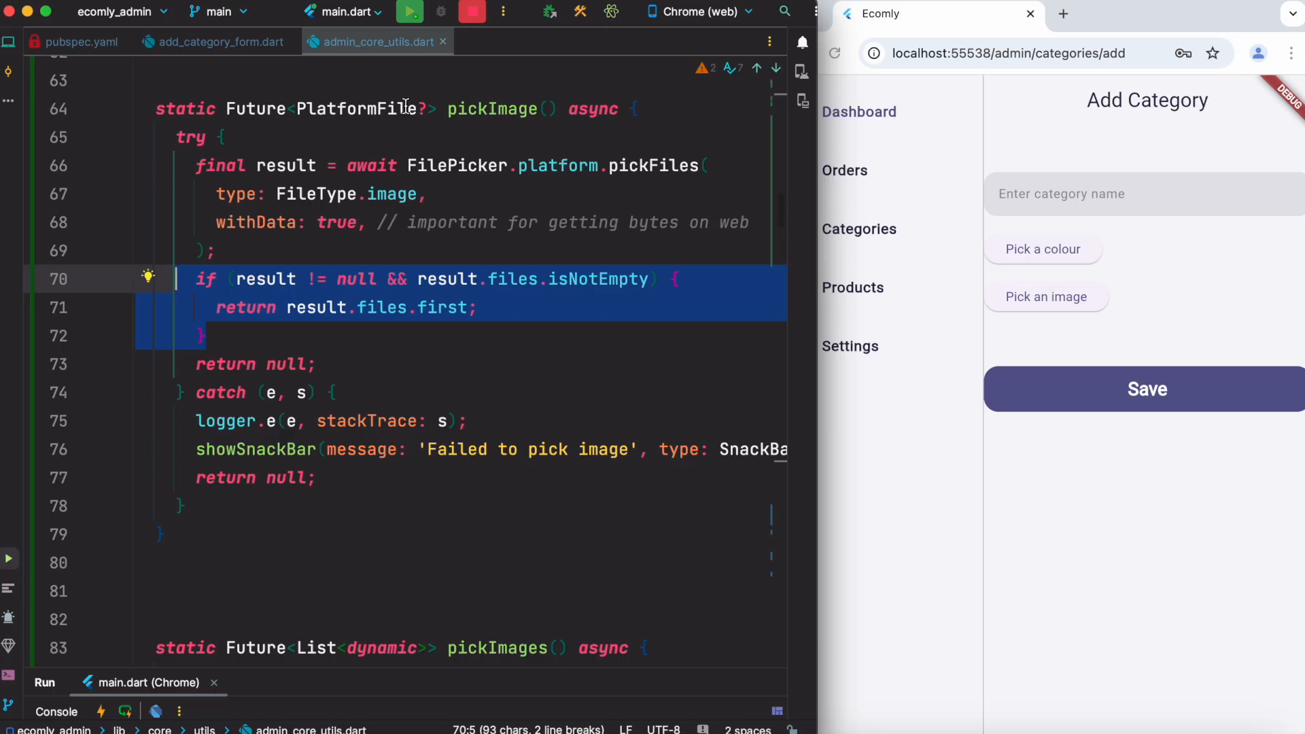
left_click(216, 40)
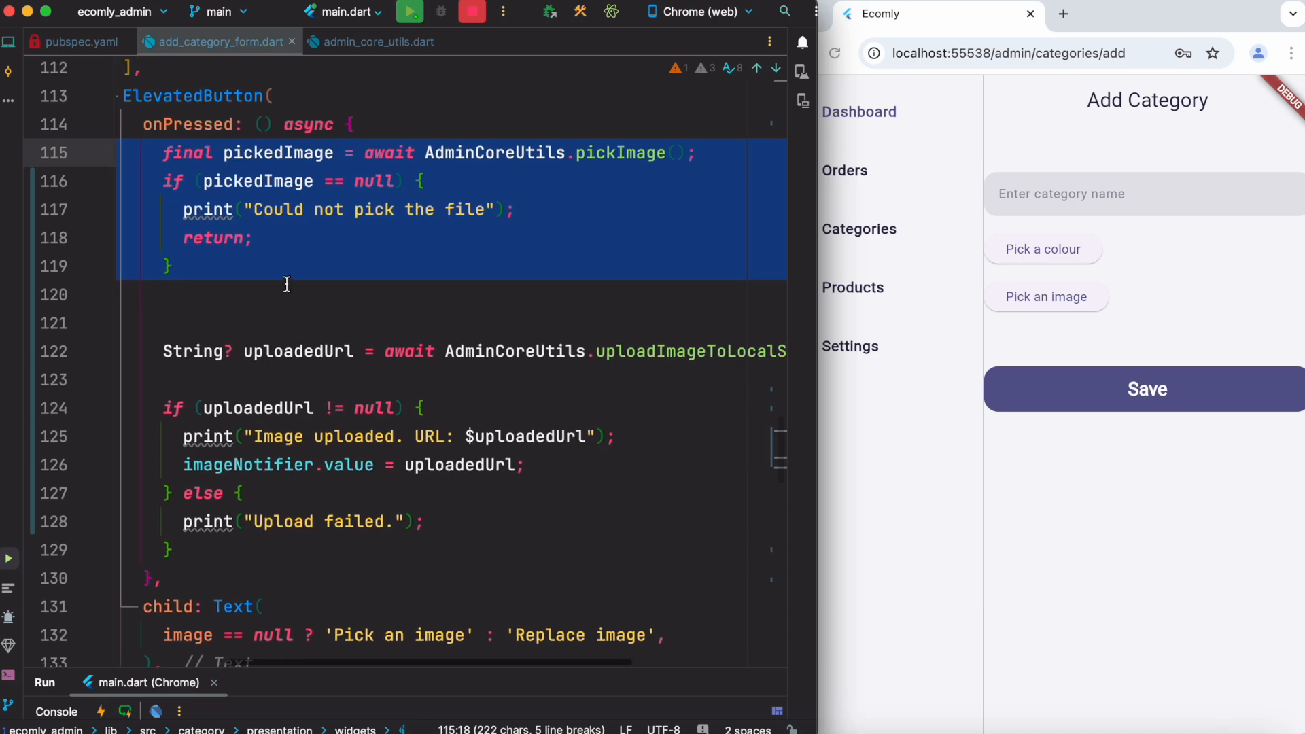
Jump to the uploadImageToLocalServer declaration in admin_core_utils.dart
scroll("right", 3)
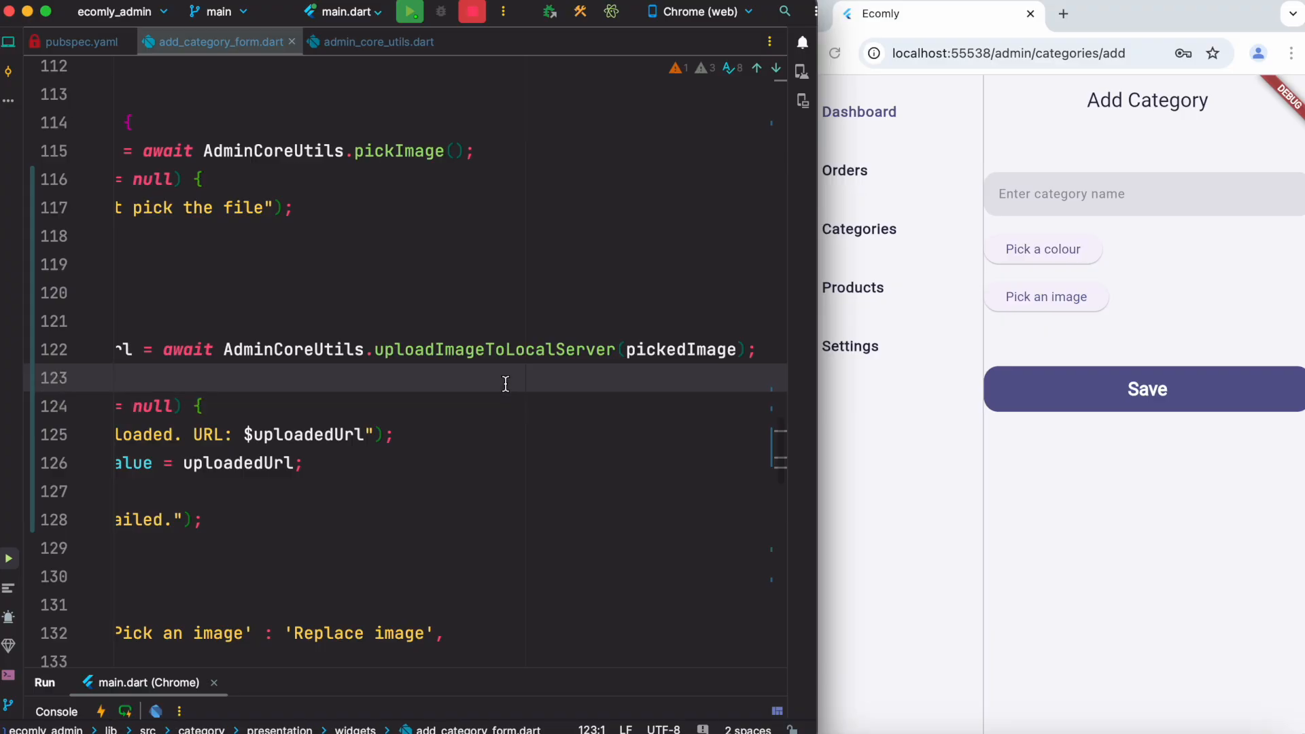
left_click(378, 40)
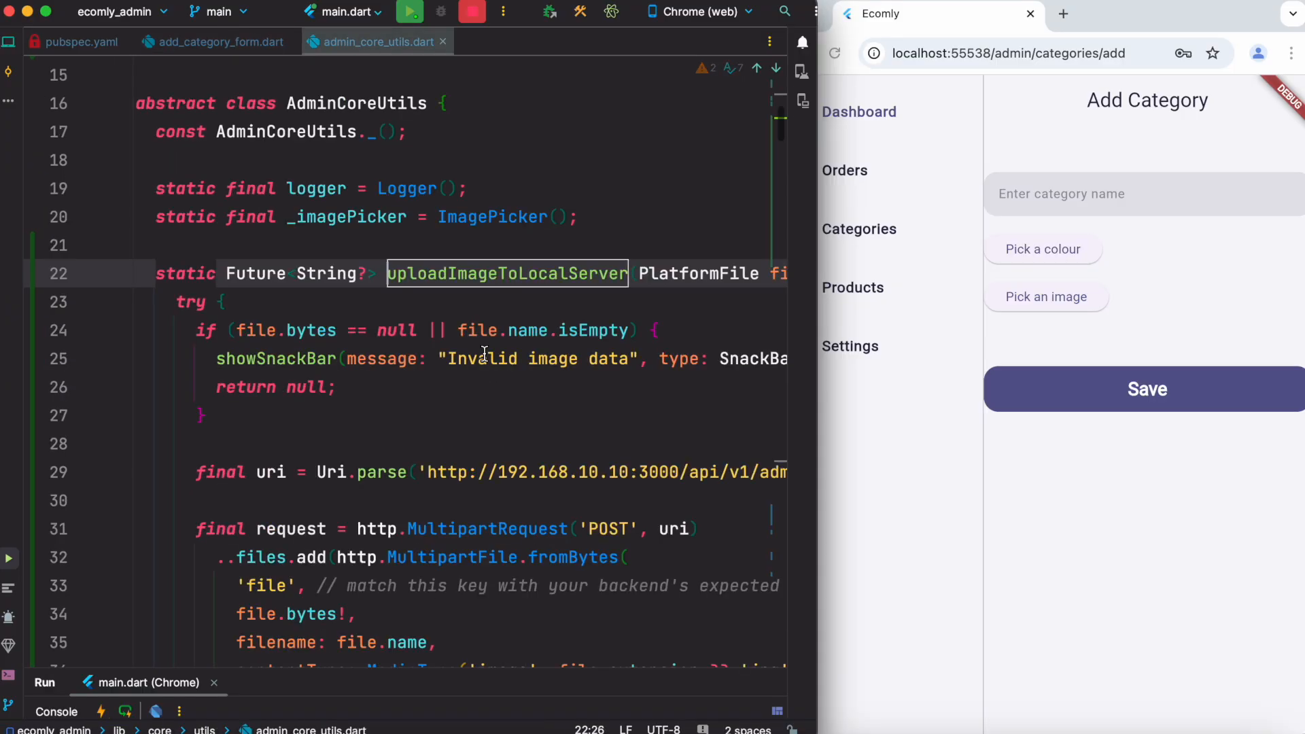
mouse_move(821, 441)
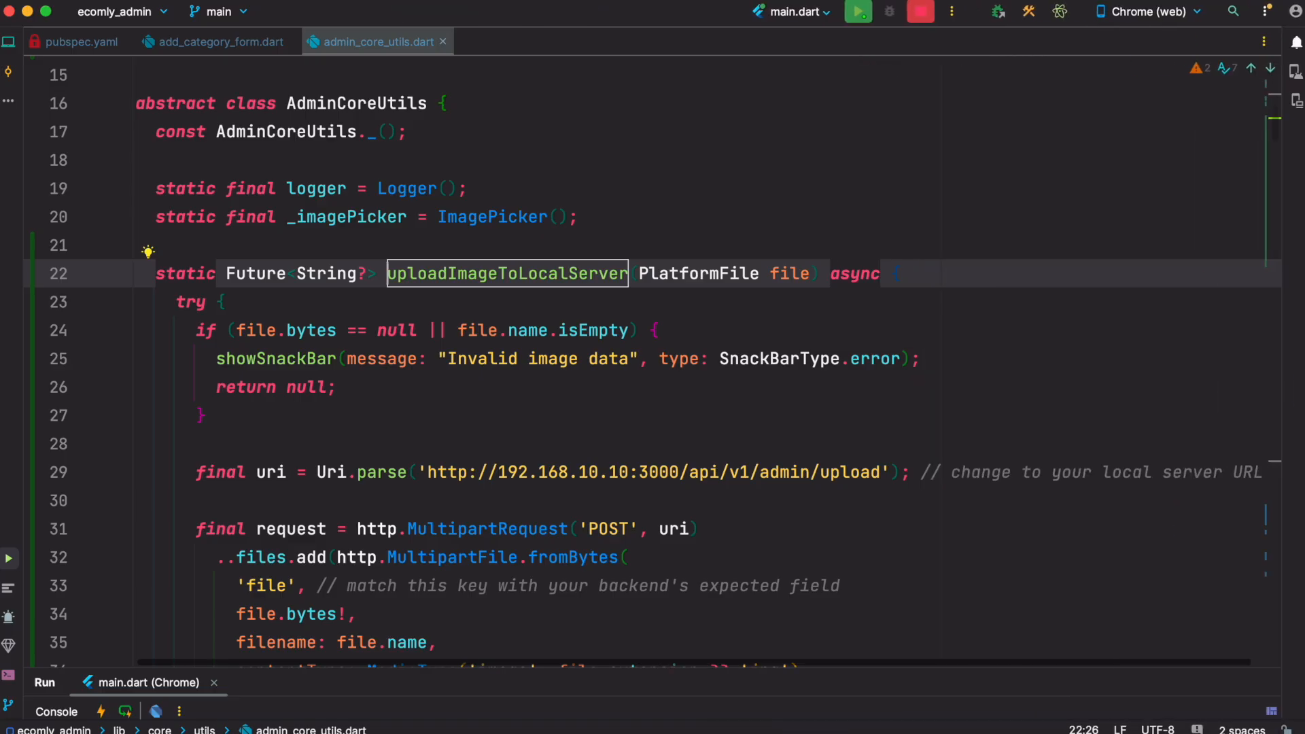
scroll("down", 3)
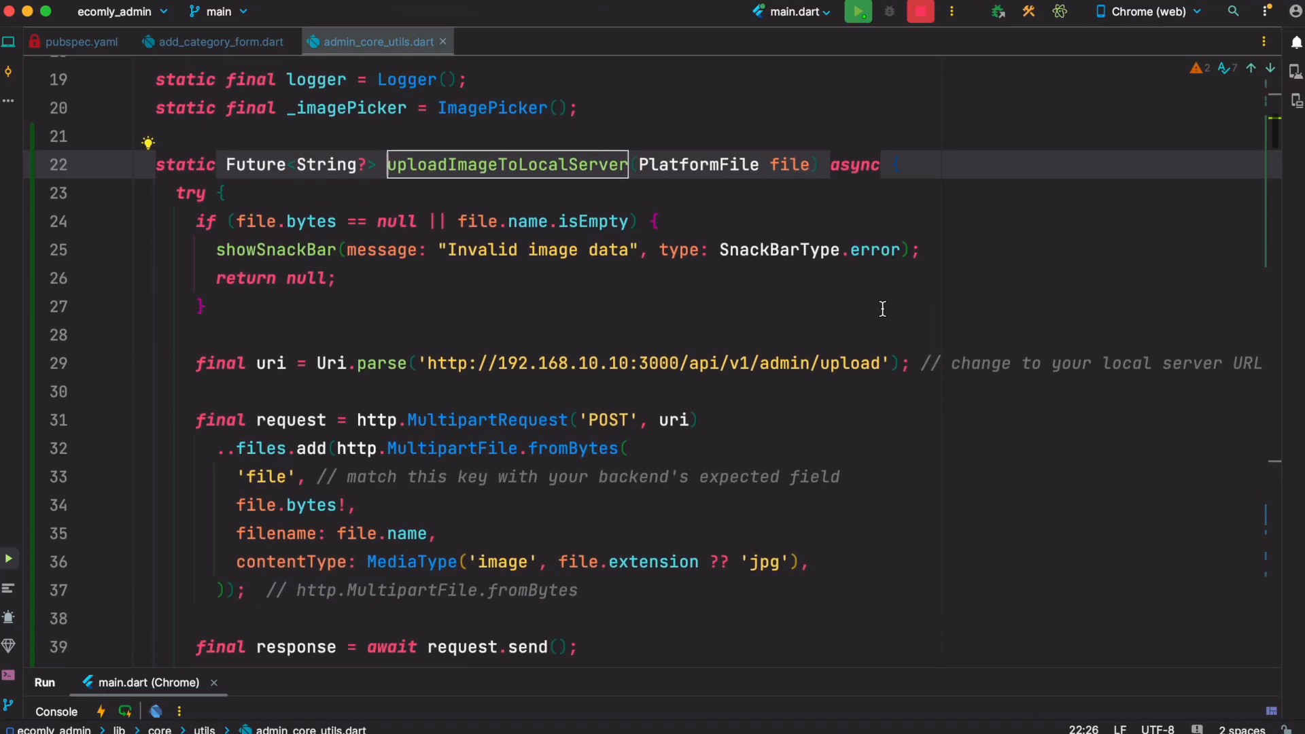
scroll("down", 3)
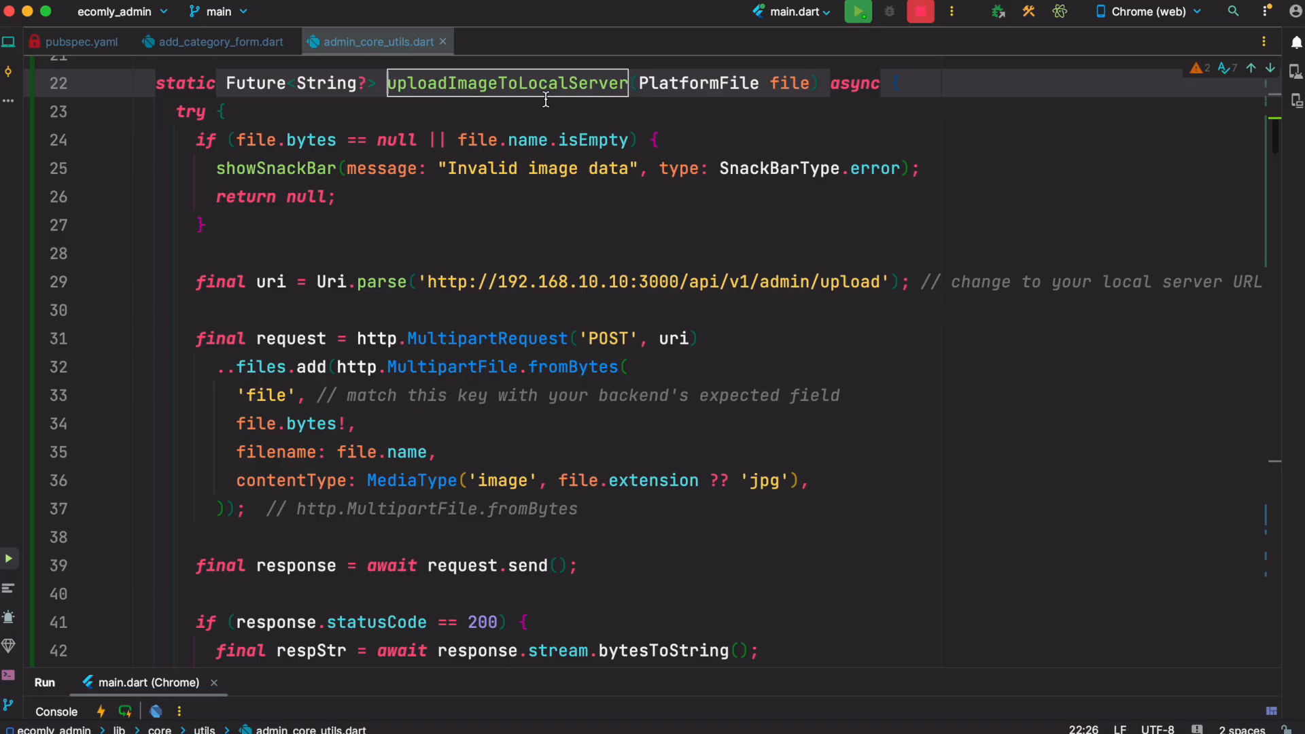
mouse_move(493, 116)
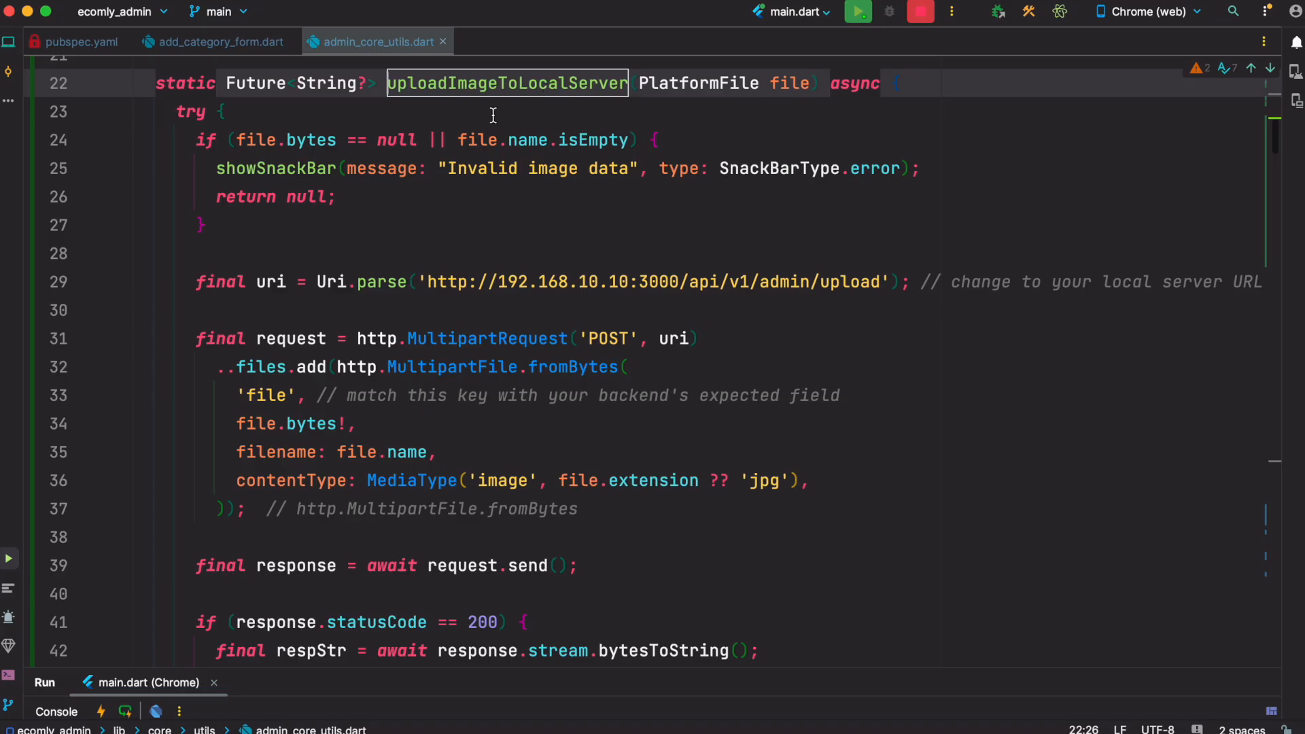
mouse_move(762, 58)
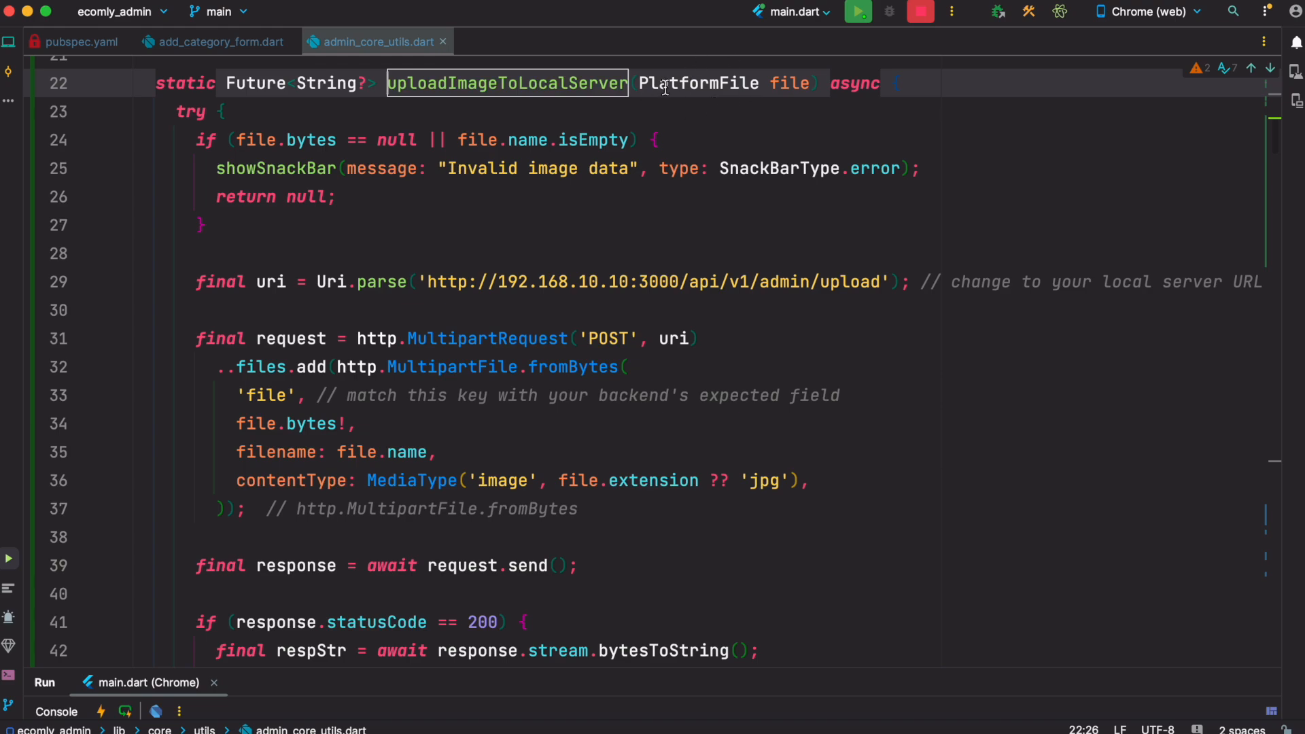
mouse_move(663, 84)
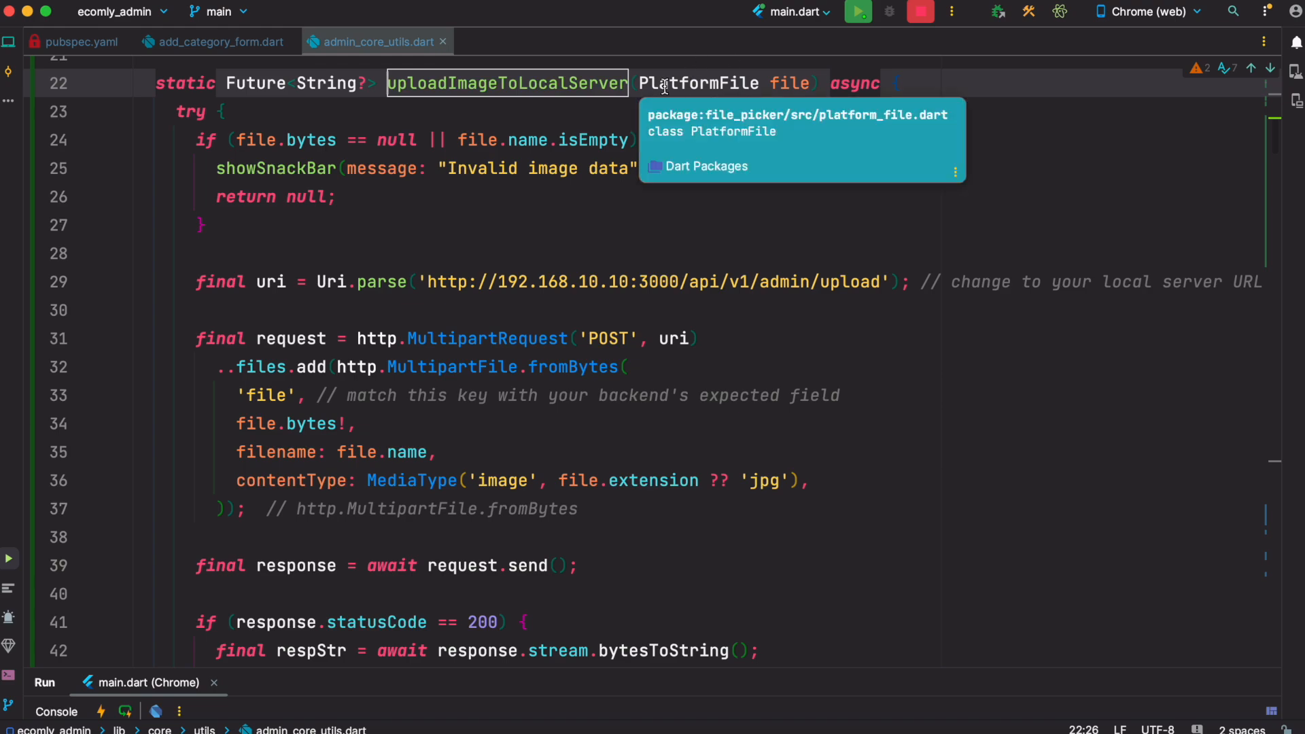
mouse_move(226, 246)
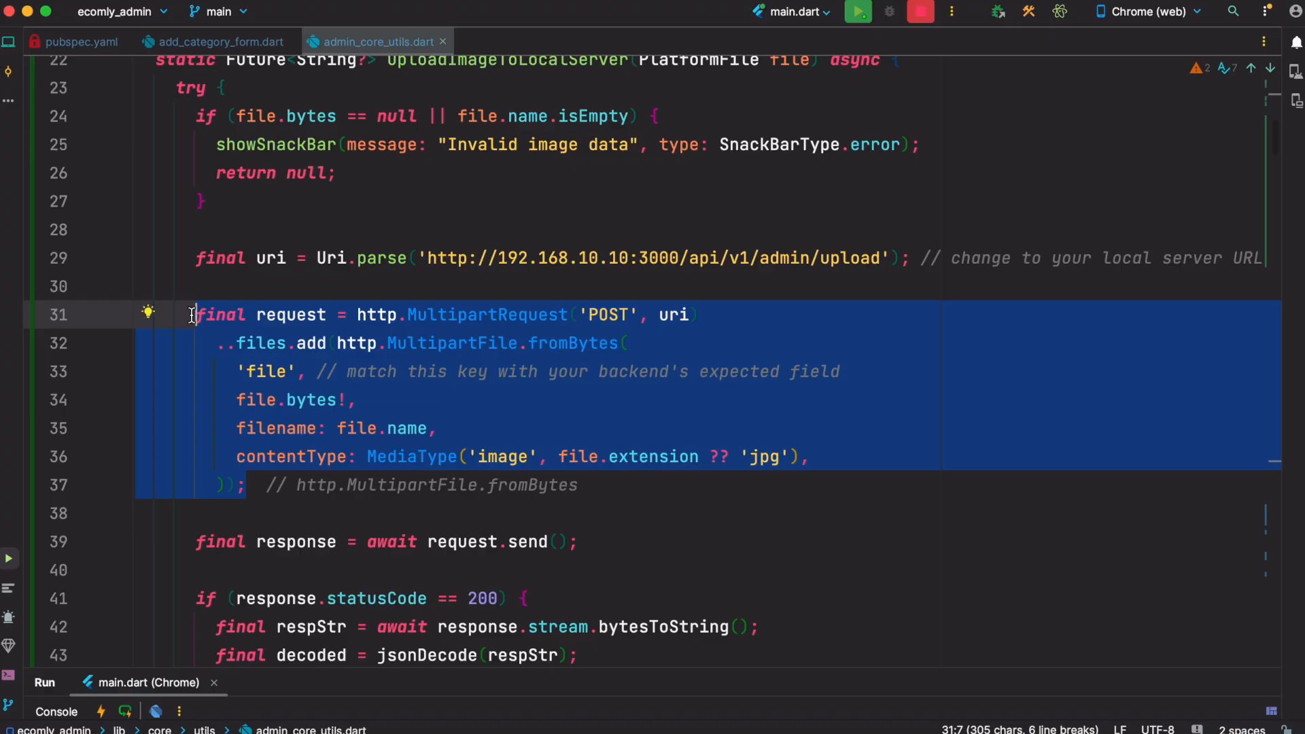
mouse_move(256, 379)
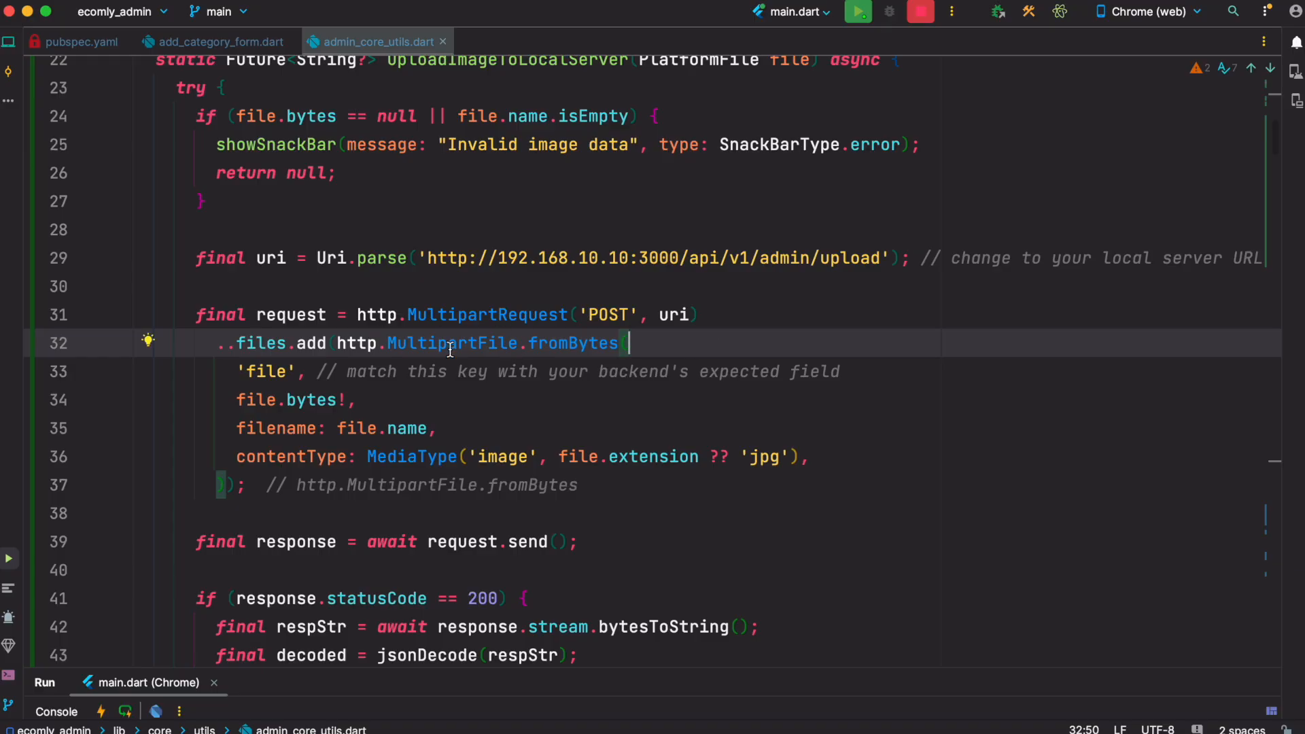
mouse_move(350, 441)
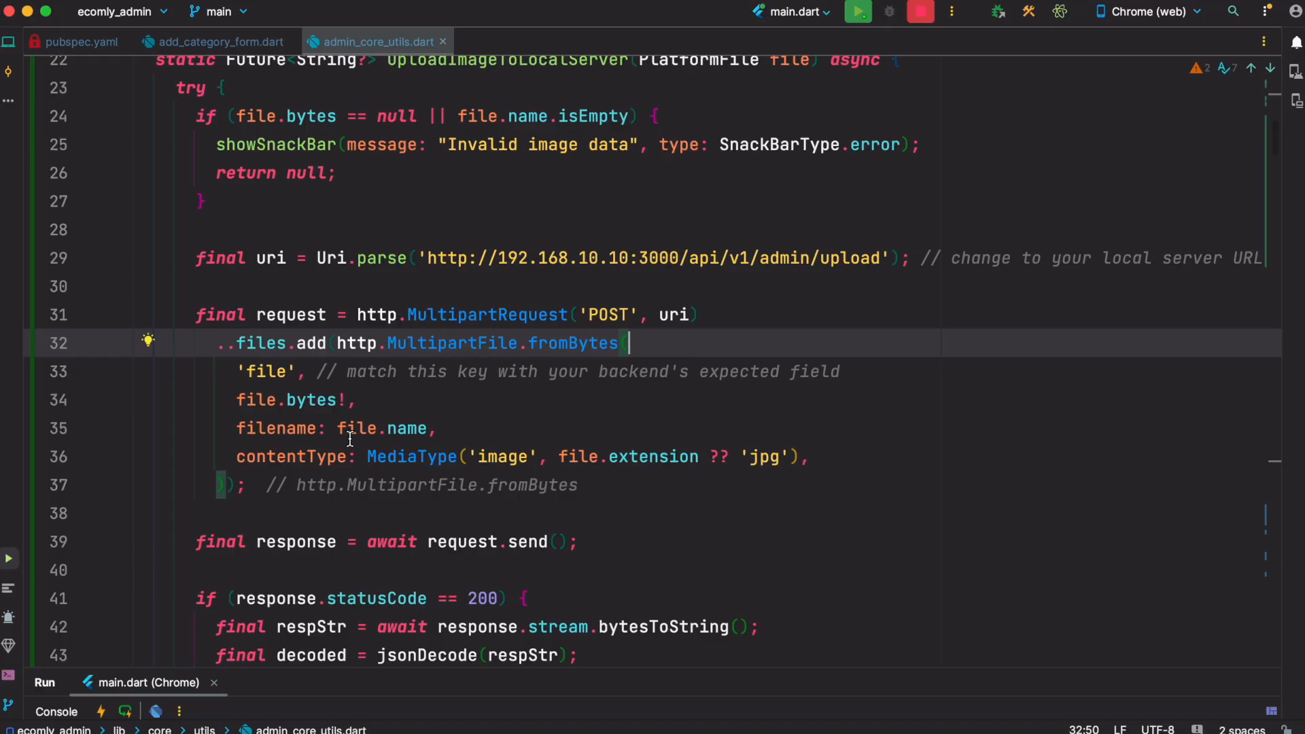
left_click_drag(196, 314, 246, 485)
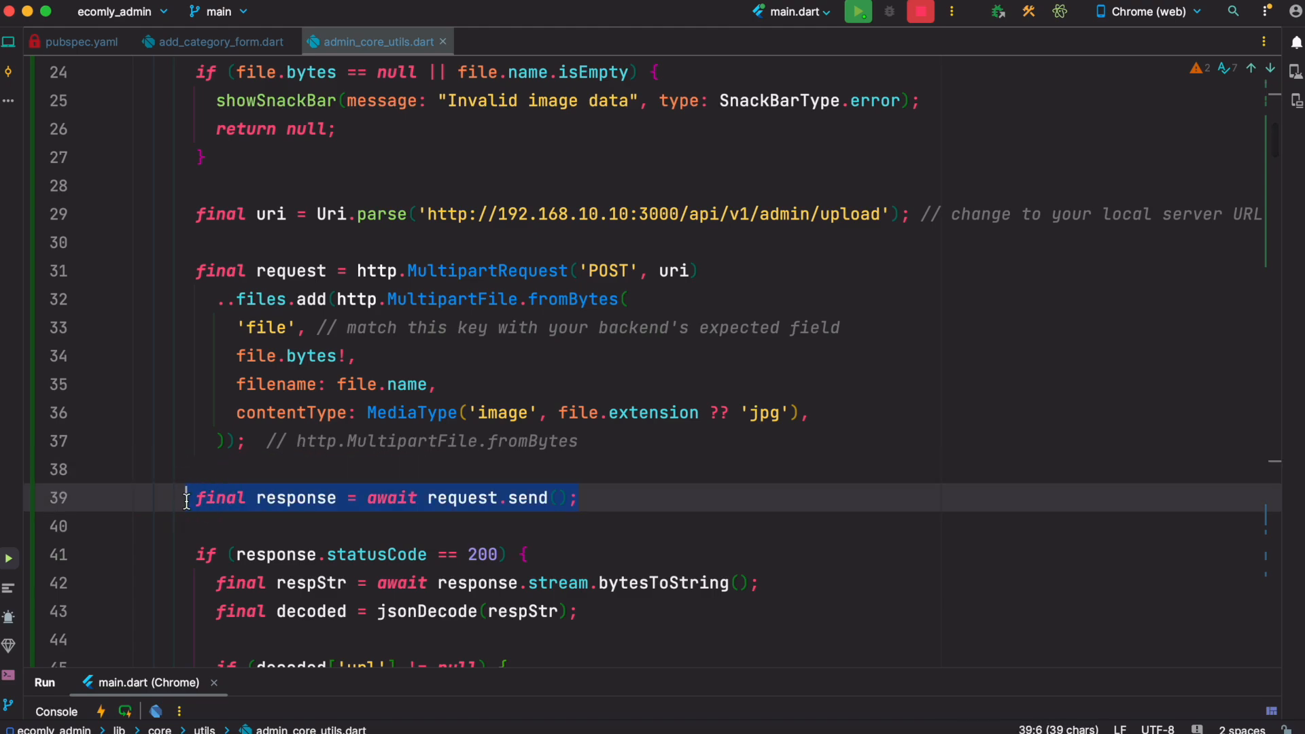
scroll("down", 3)
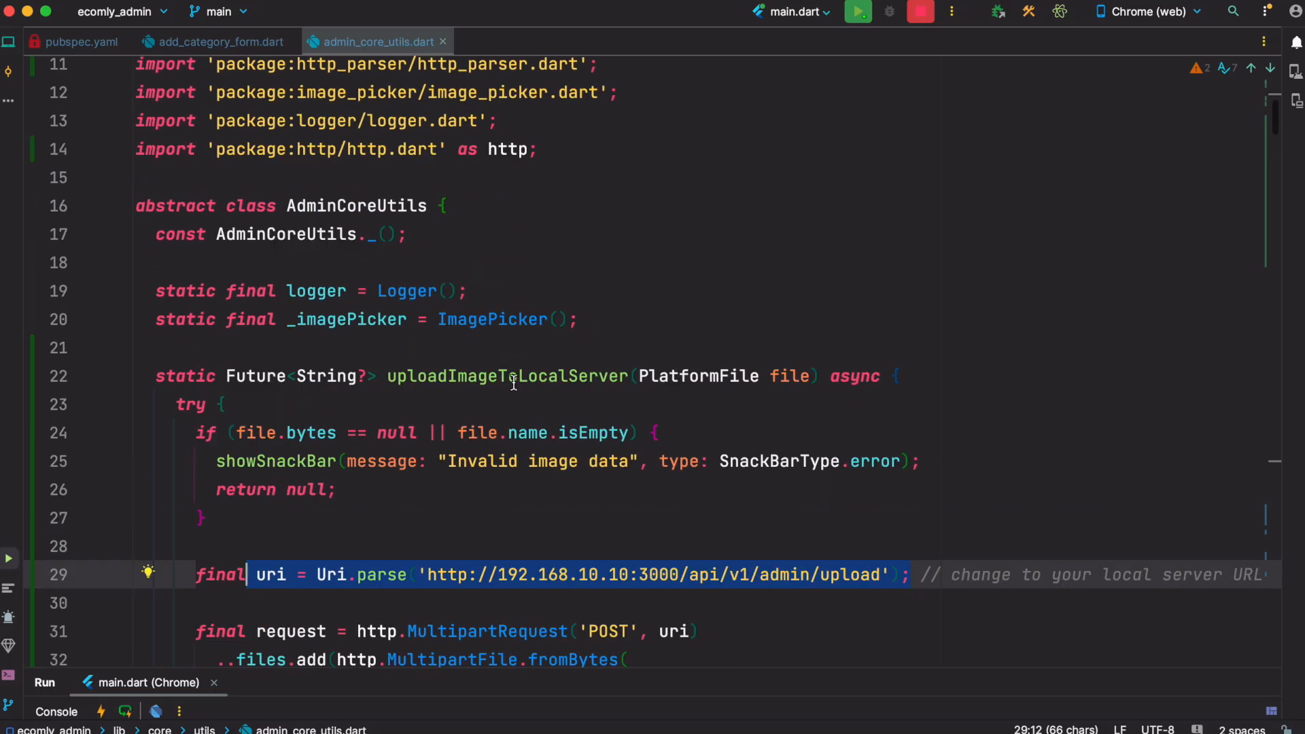
scroll("down", 3)
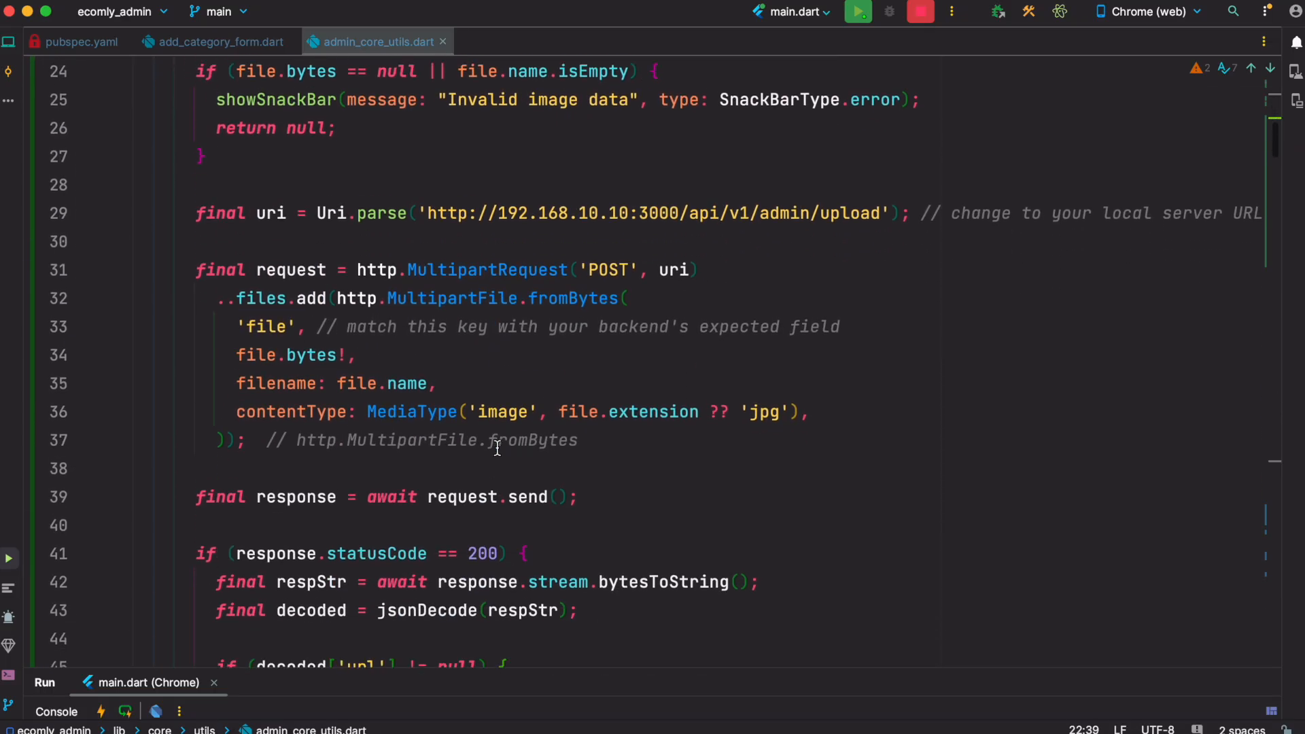
scroll("down", 3)
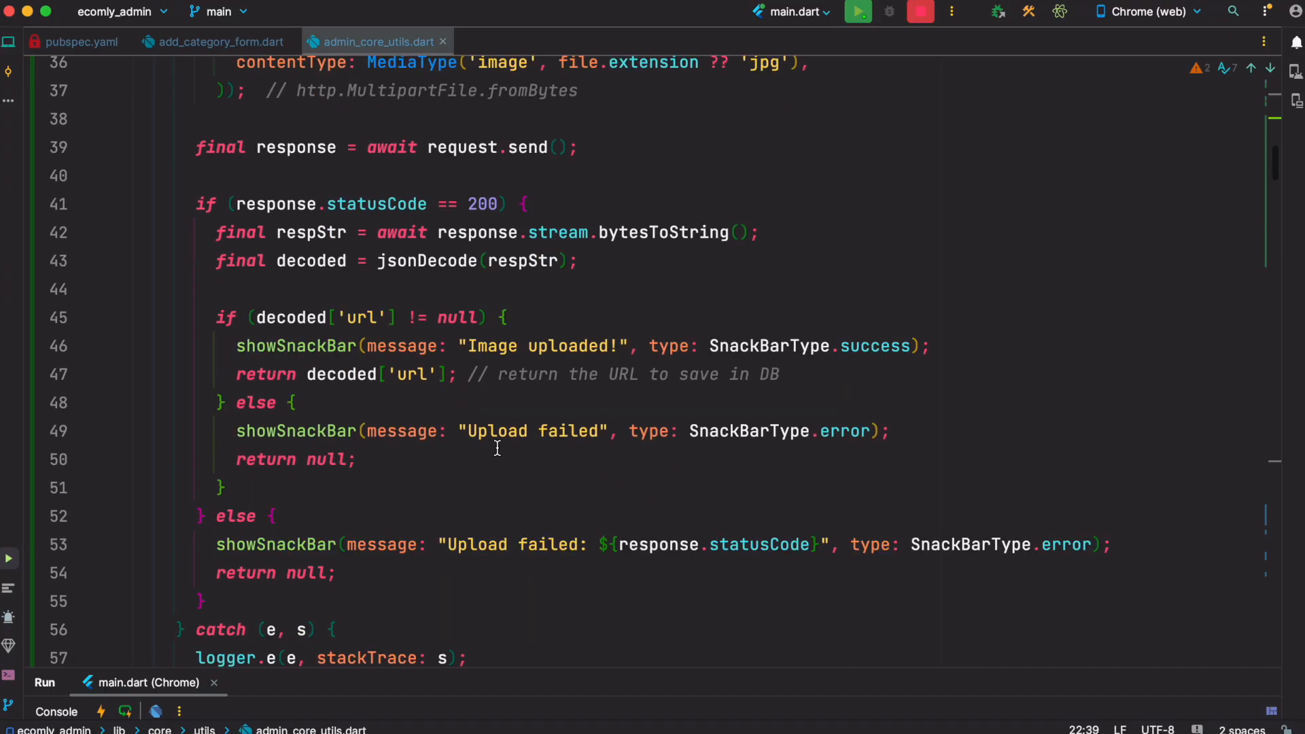
mouse_move(488, 442)
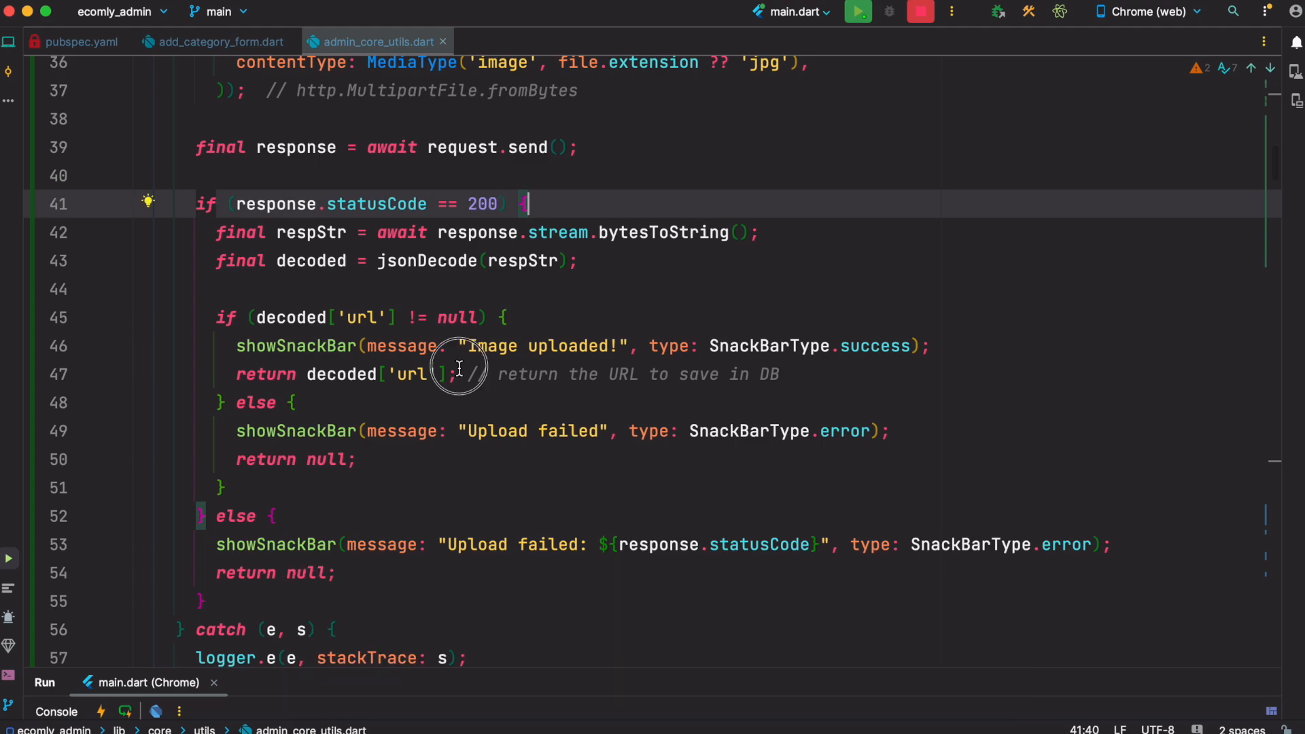
double_click(342, 375)
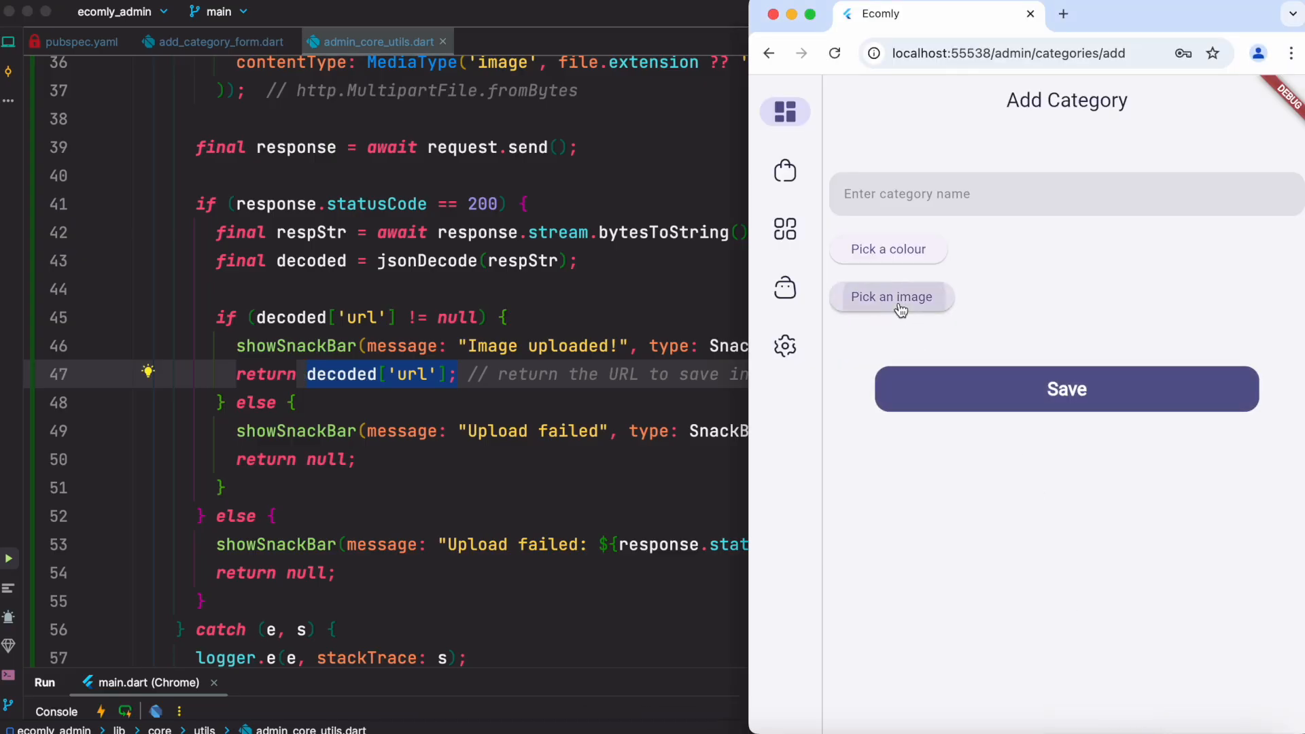
Pick summer boot.jpeg as the category image so the boot preview thumbnail appears
left_click(891, 297)
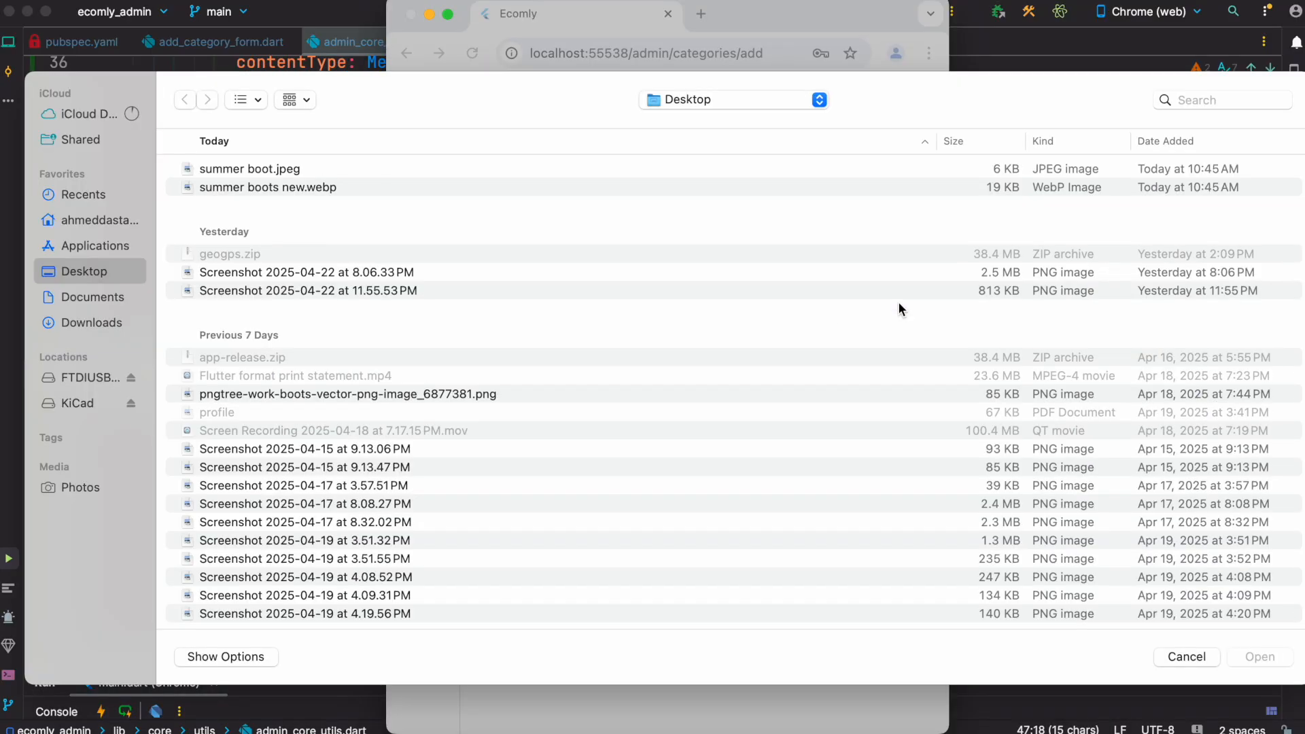
left_click(249, 169)
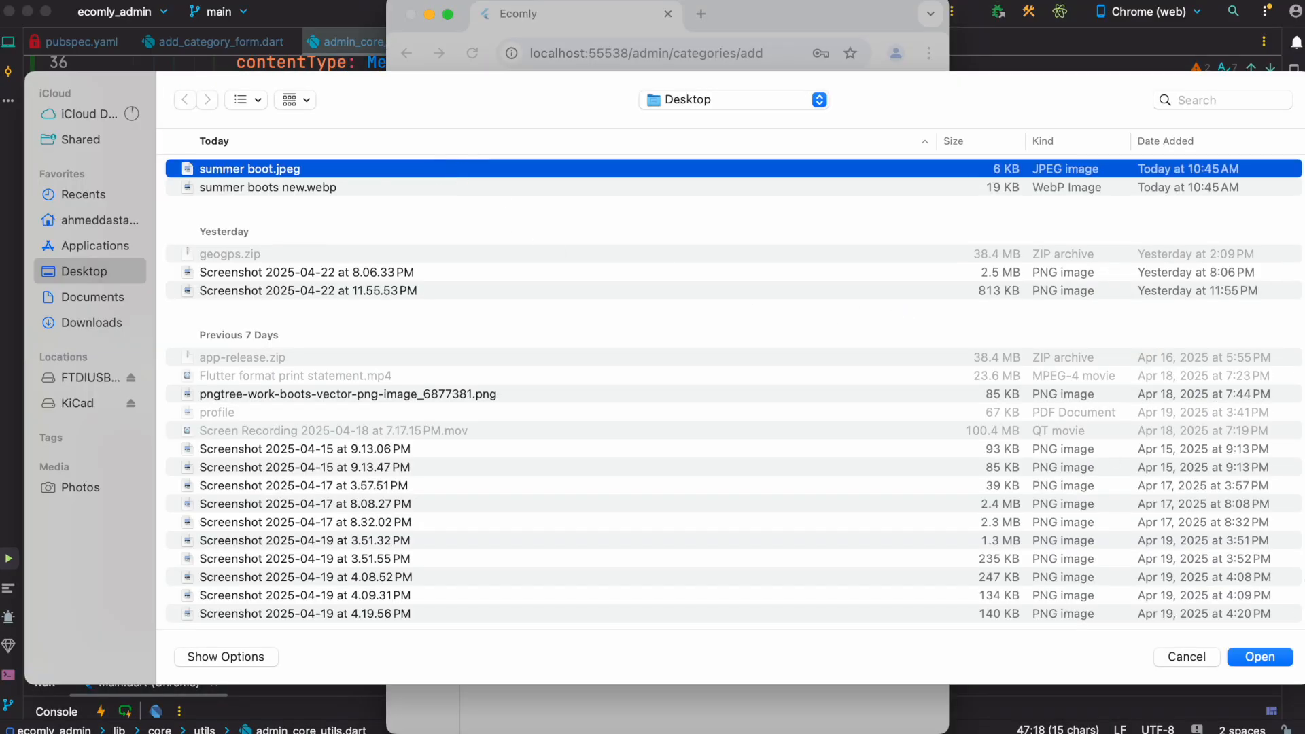
left_click(1262, 657)
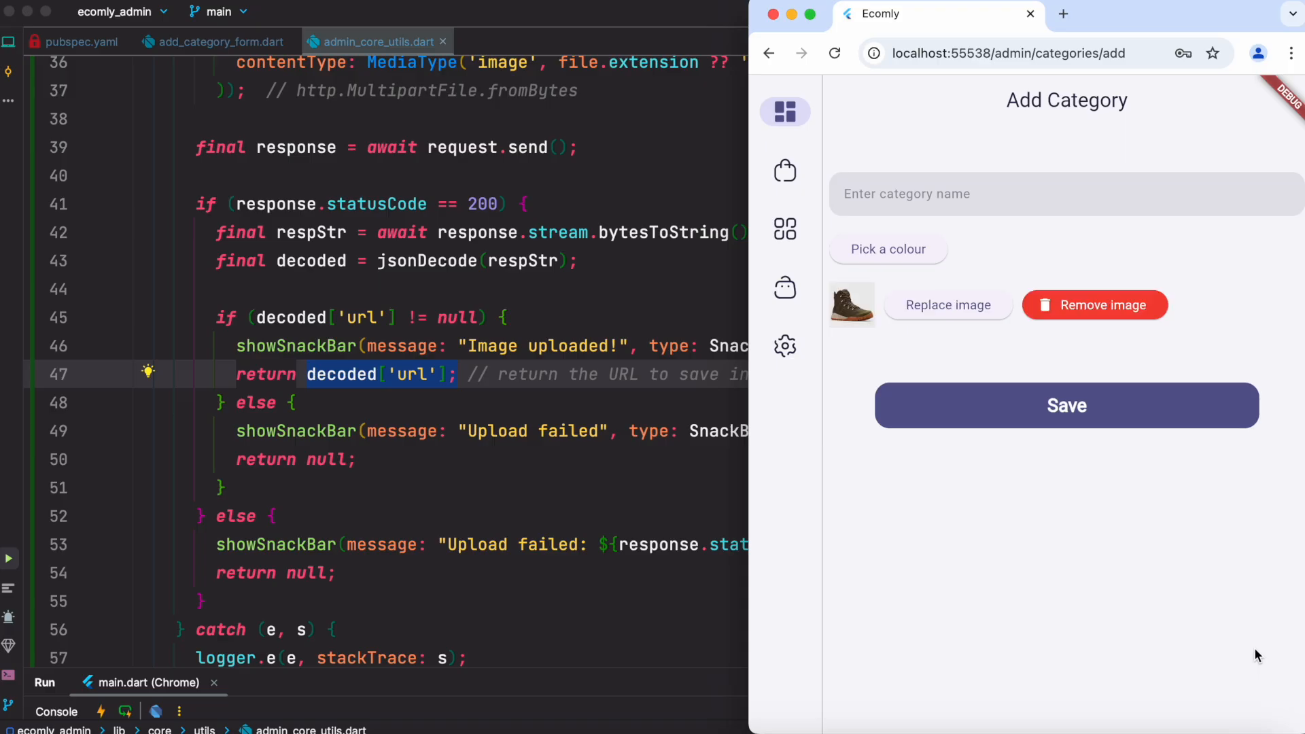
mouse_move(867, 338)
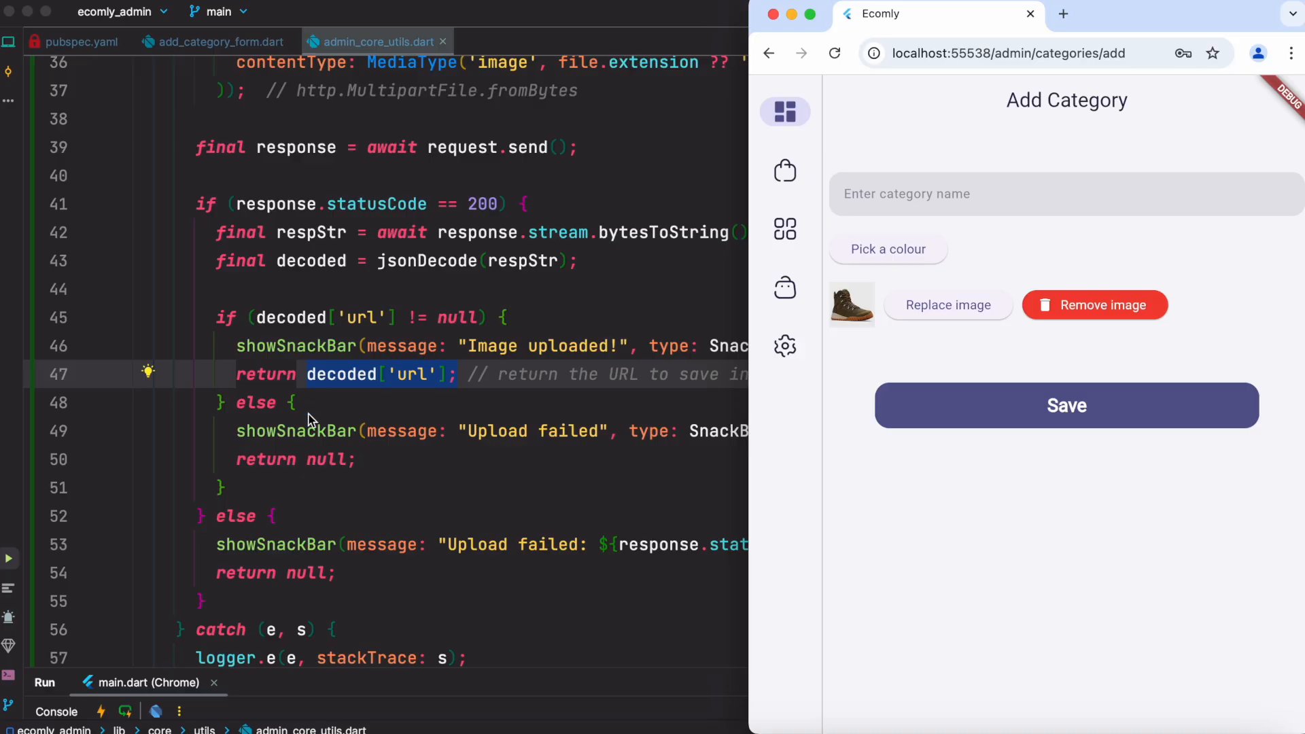
mouse_move(400, 392)
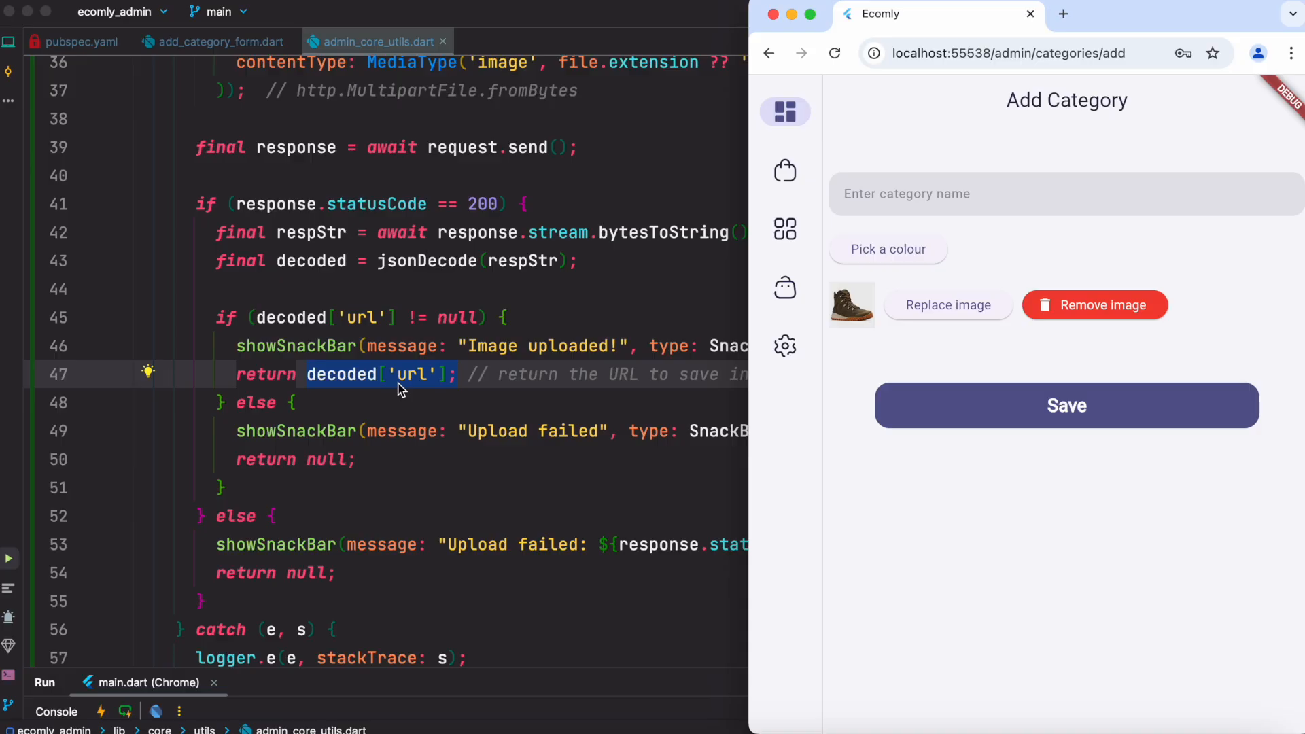
mouse_move(386, 403)
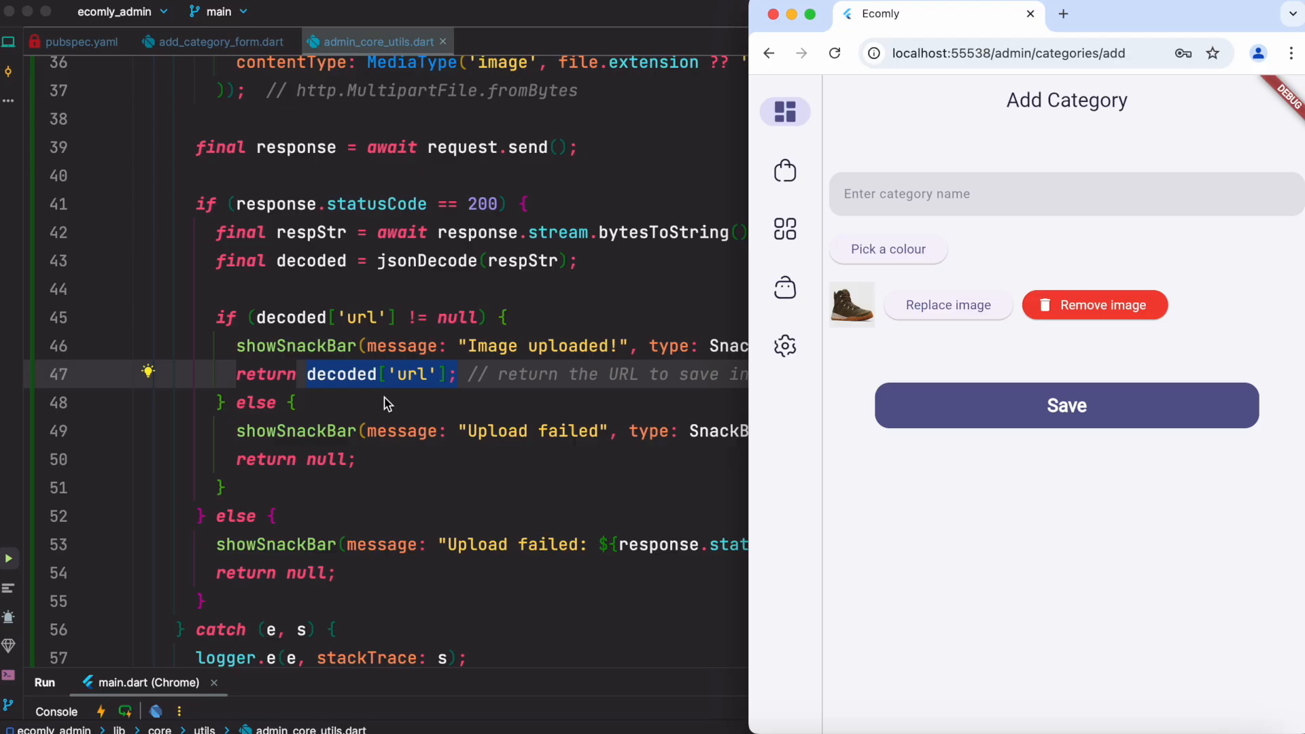
Return to add_category_form.dart where imageNotifier.value receives the uploaded URL
left_click(218, 41)
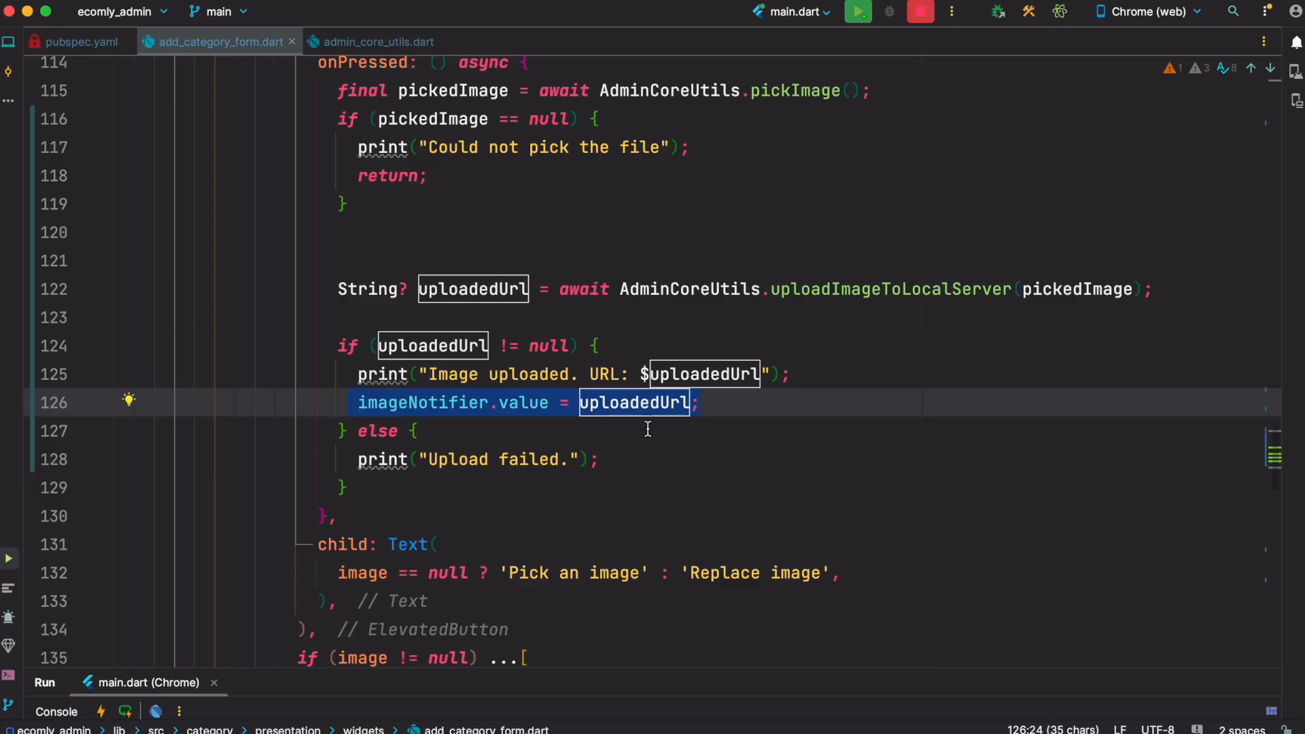
mouse_move(489, 402)
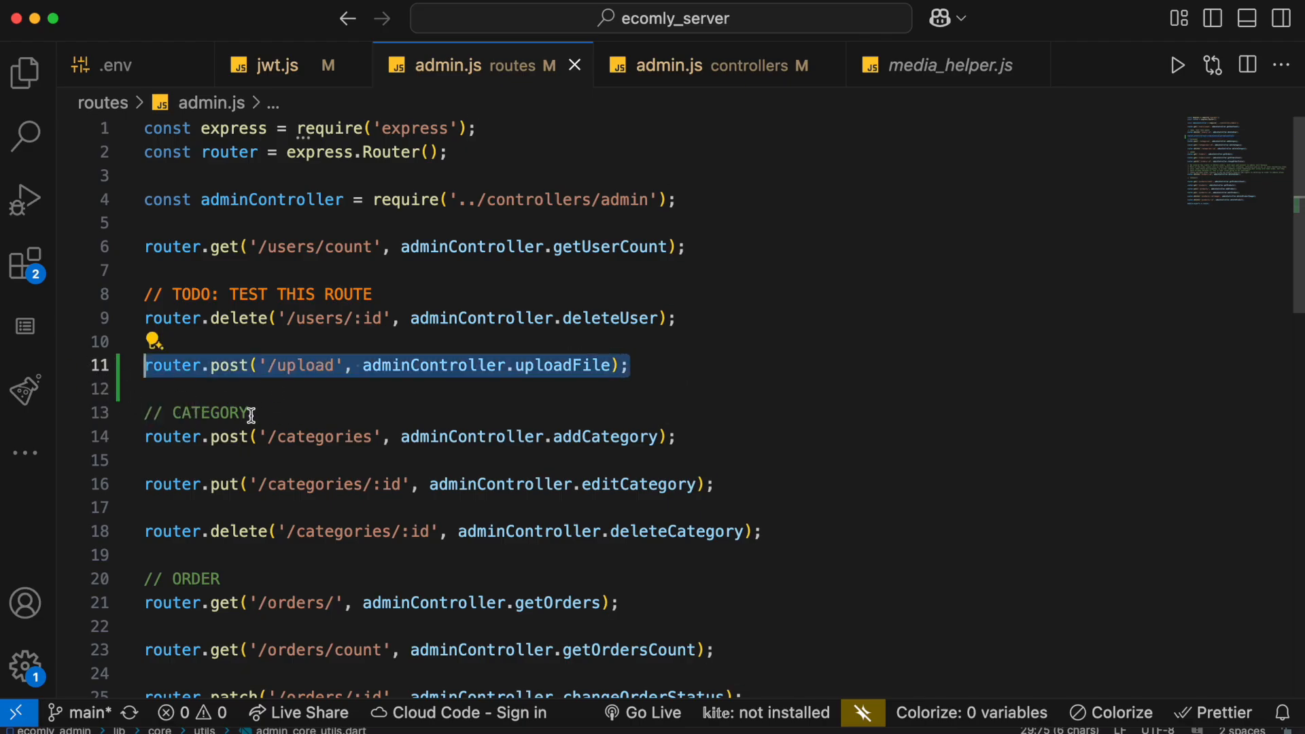
Move from routes/admin.js to the admin controller's uploadFile handler
left_click(300, 389)
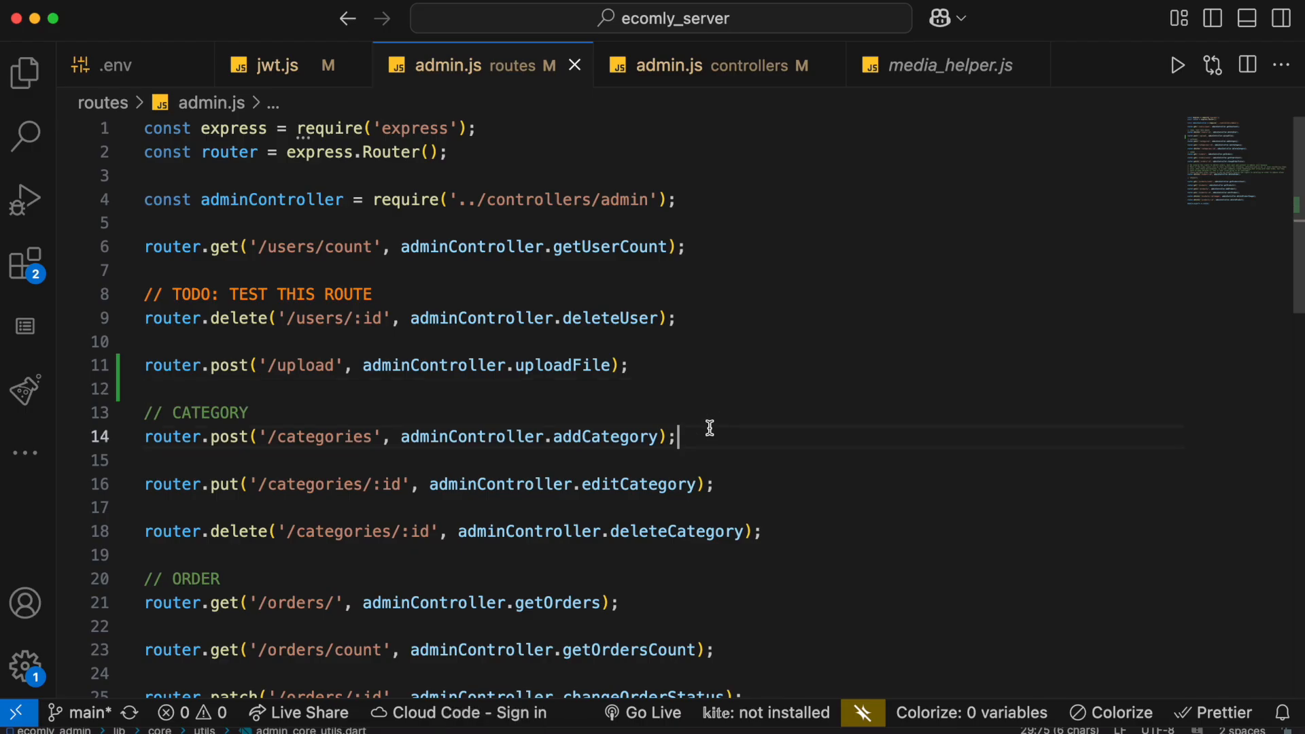
left_click(710, 65)
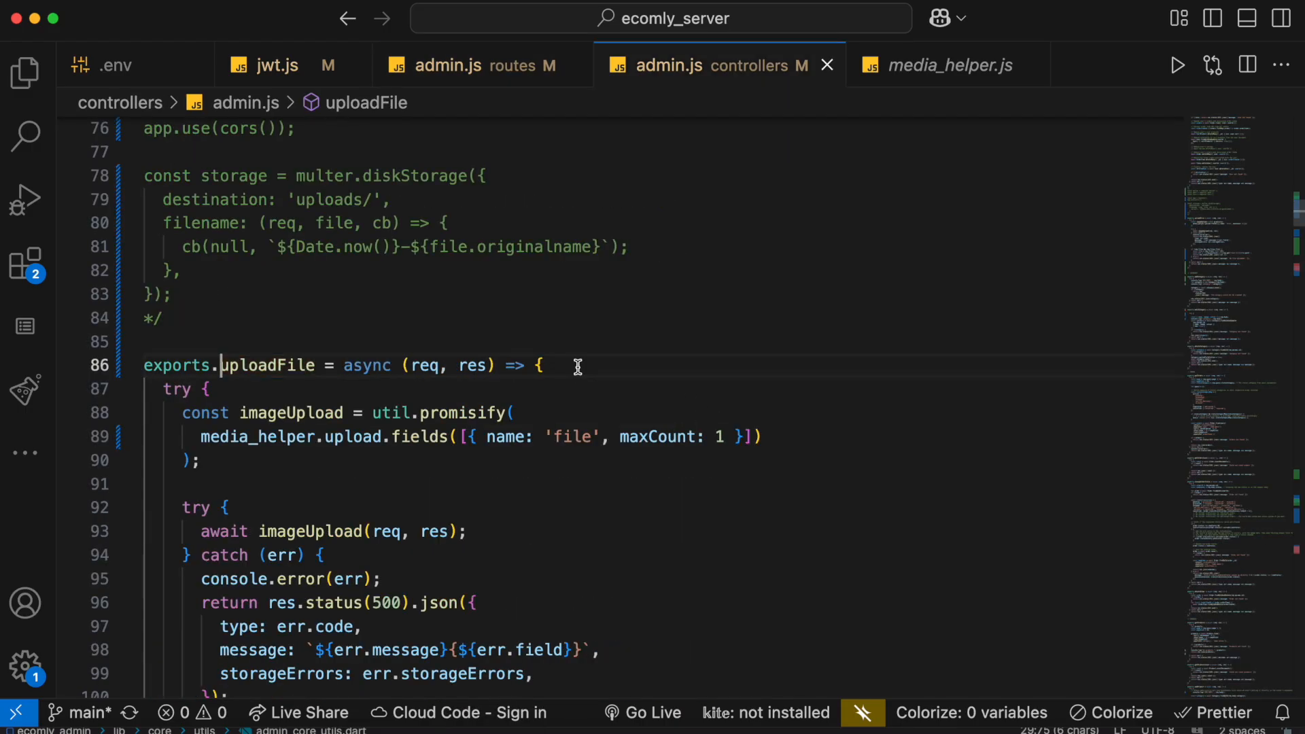
scroll("down", 3)
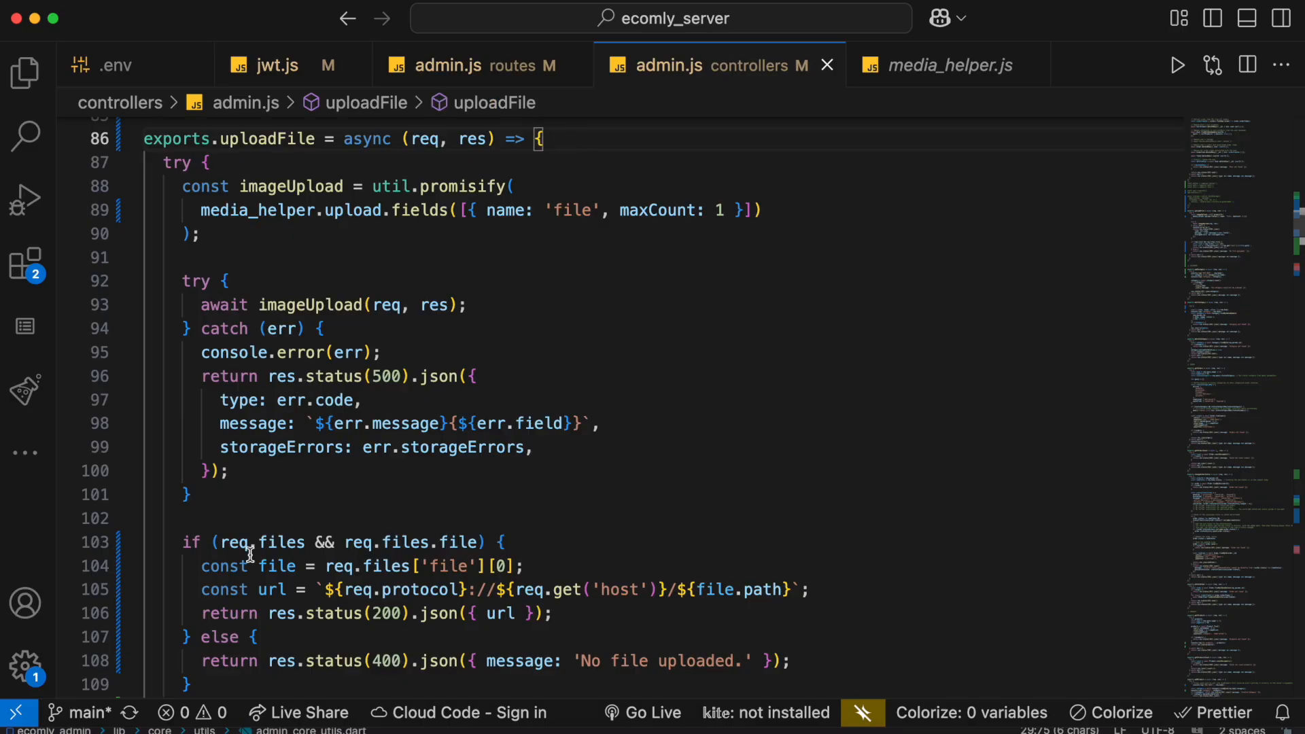
mouse_move(573, 465)
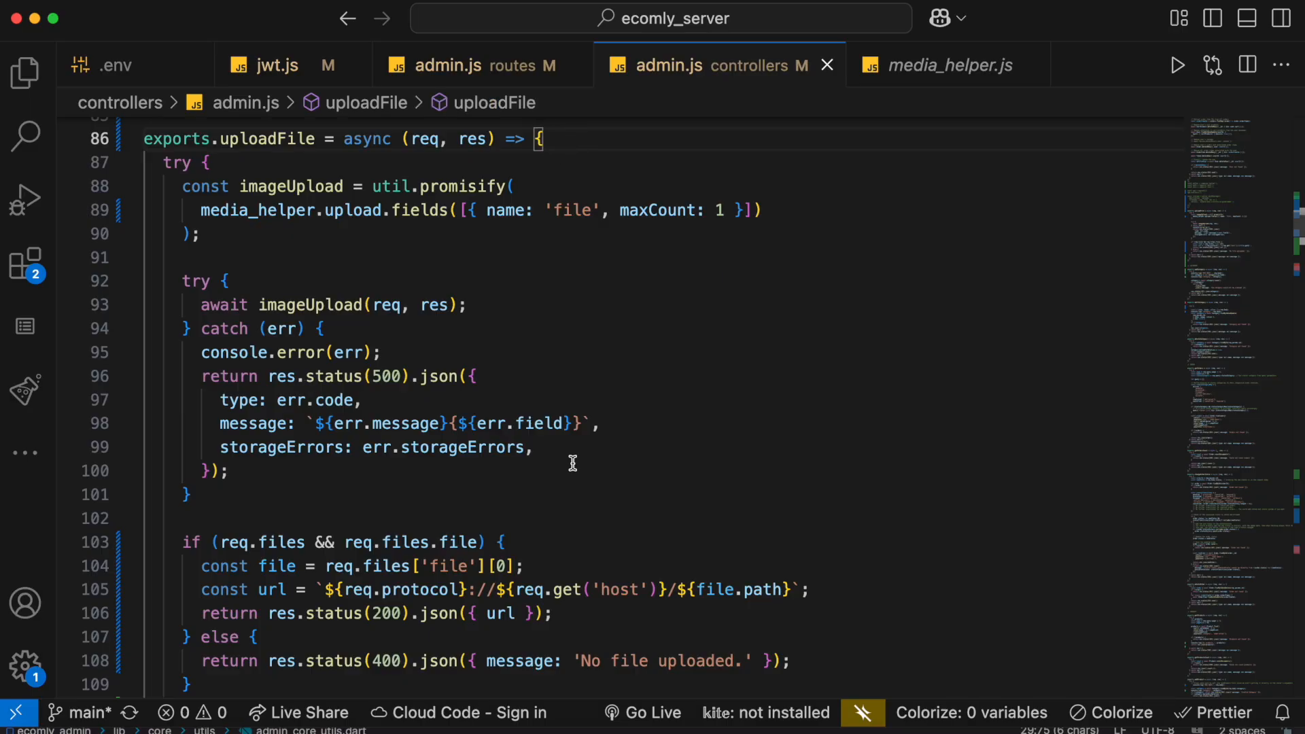
Review the multer storage config in media_helper.js and return to the uploadFile controller
left_click(949, 63)
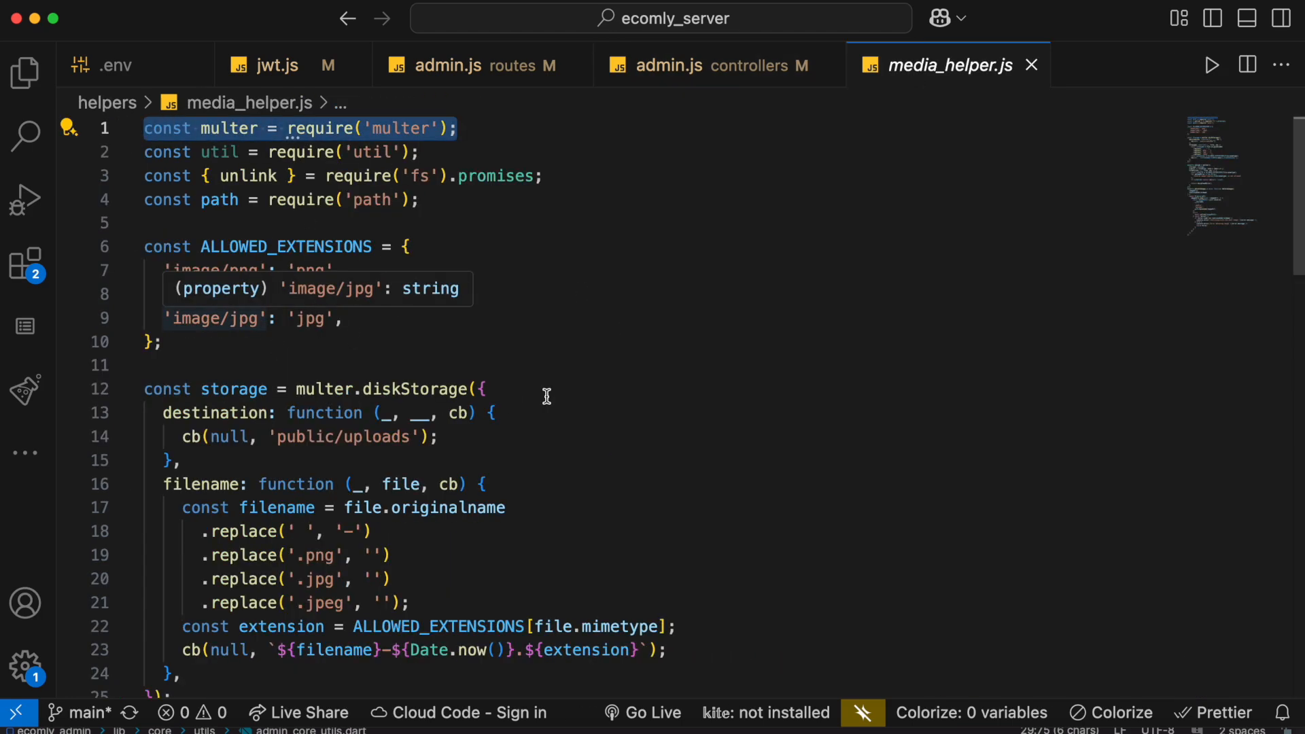
scroll("down", 3)
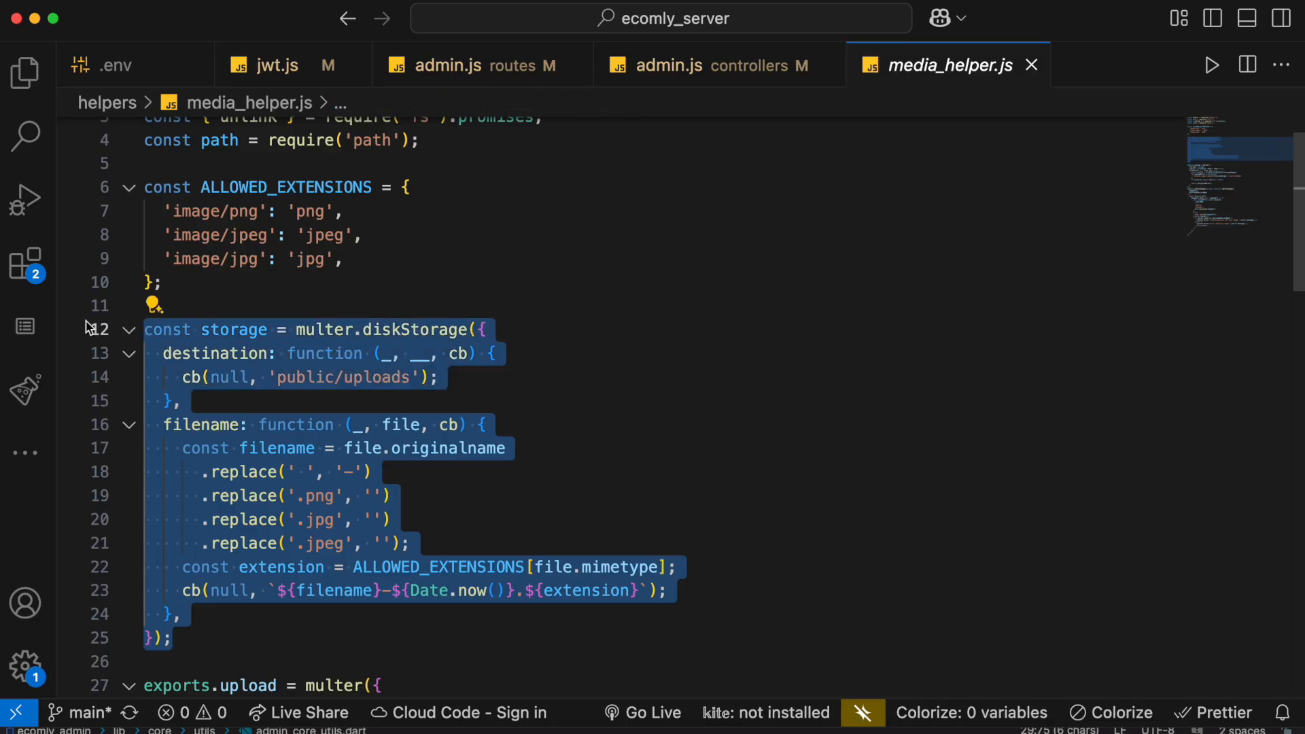
mouse_move(359, 405)
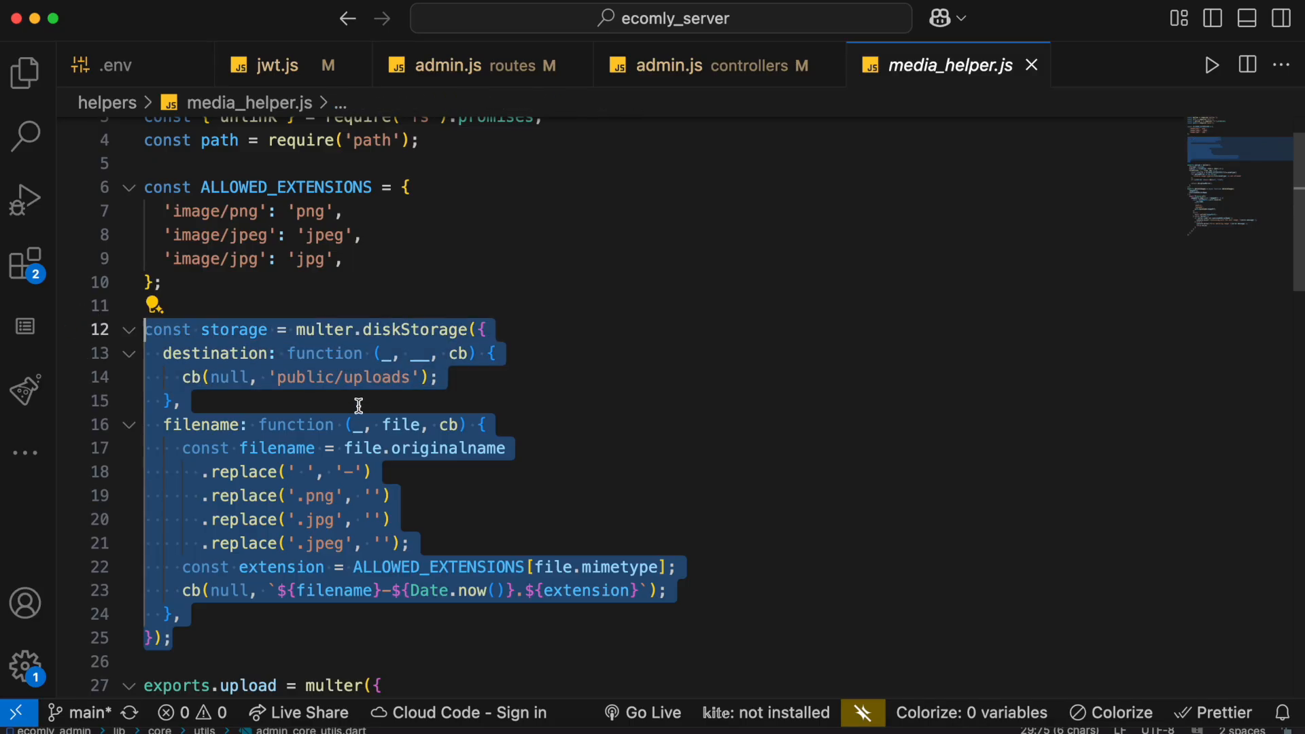
scroll("down", 3)
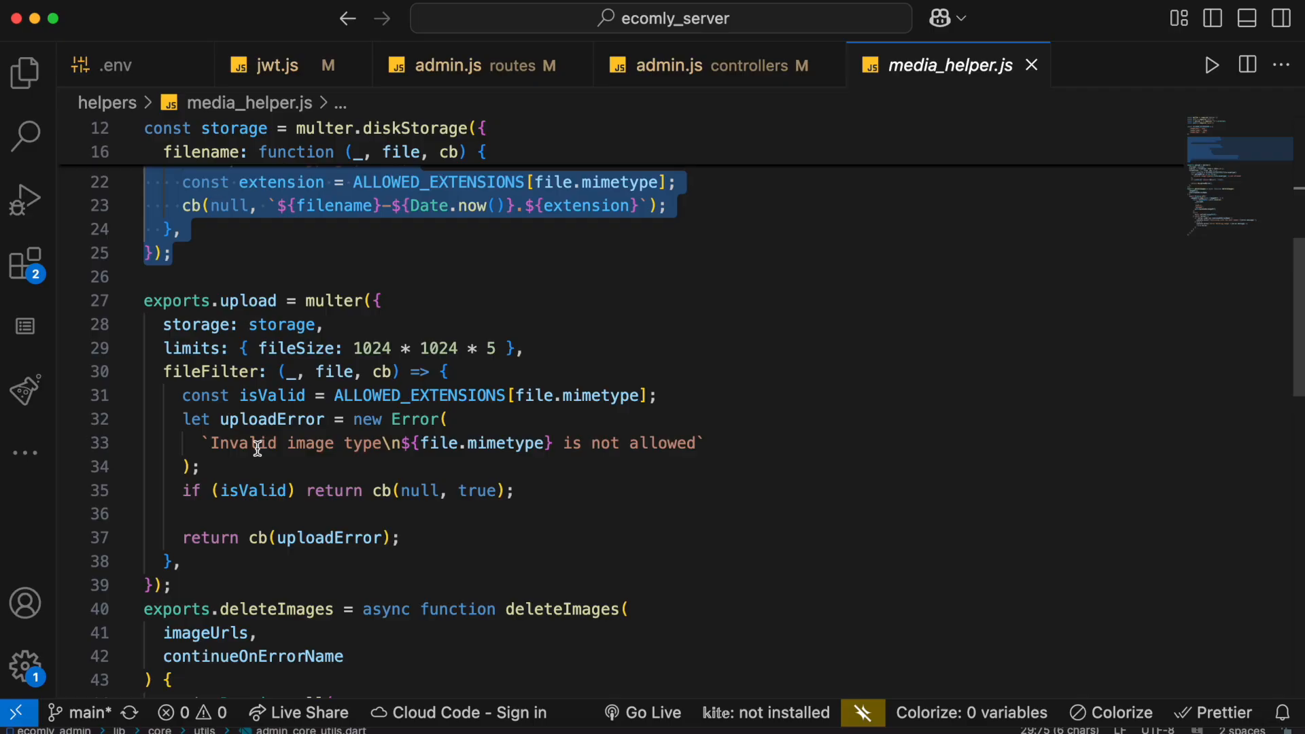
mouse_move(599, 336)
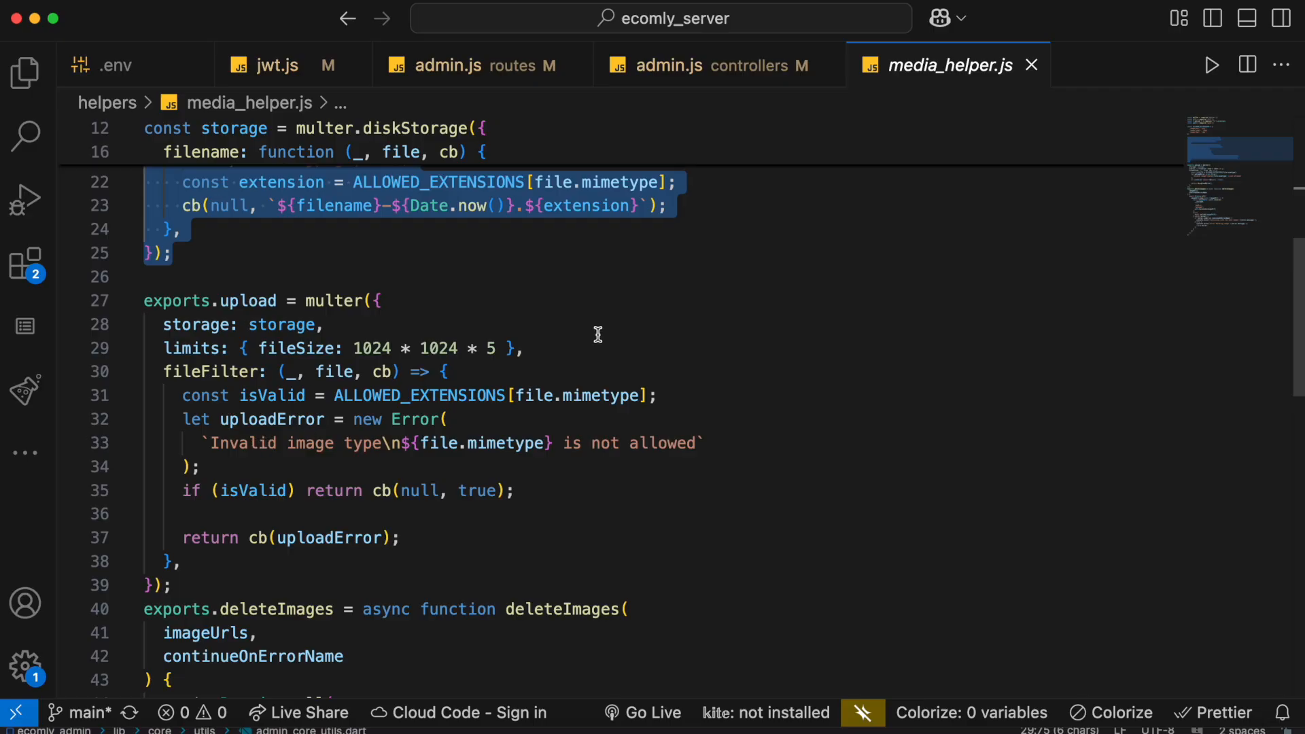
left_click(701, 65)
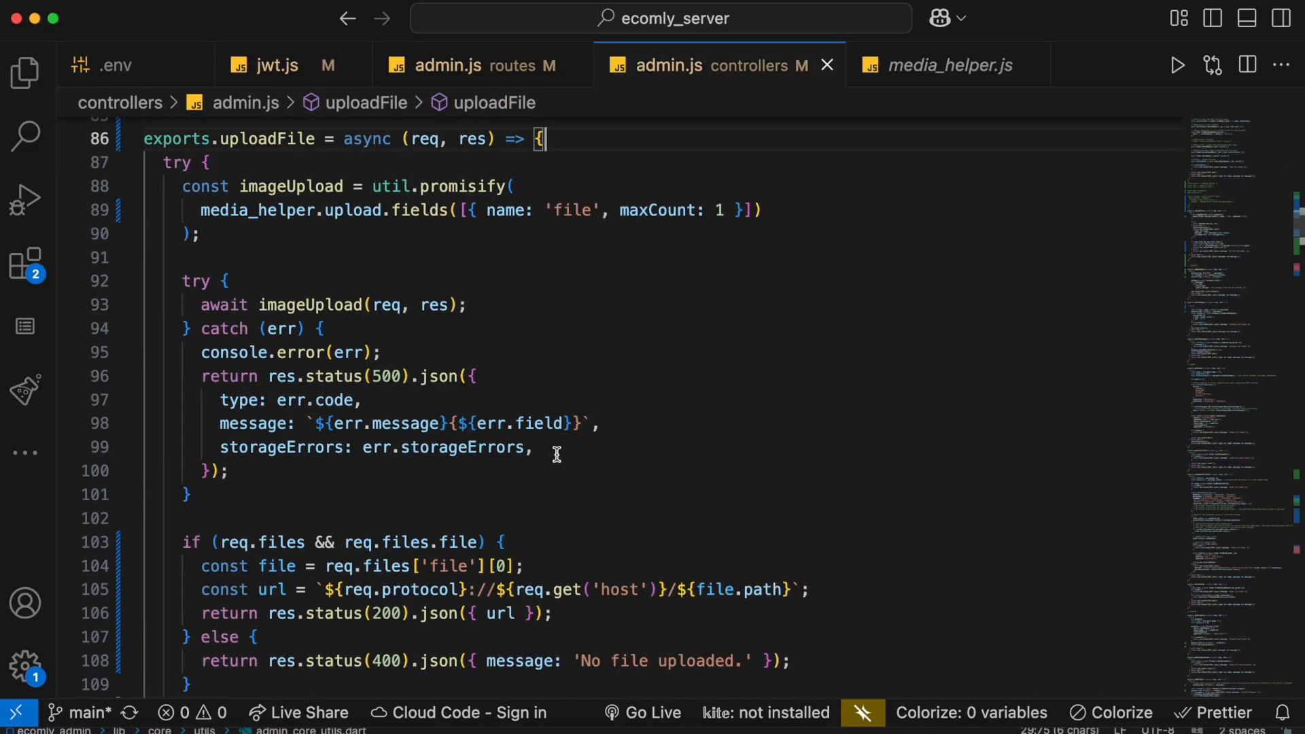
mouse_move(360, 613)
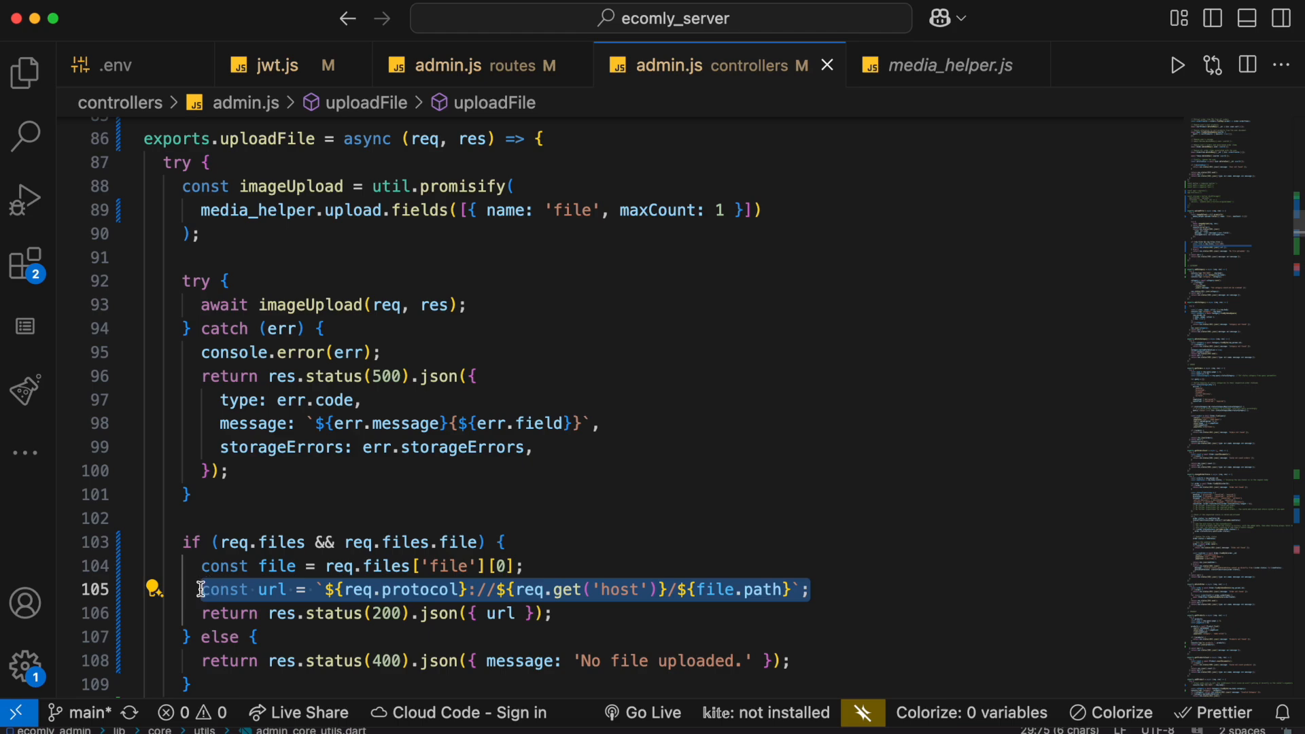
mouse_move(310, 601)
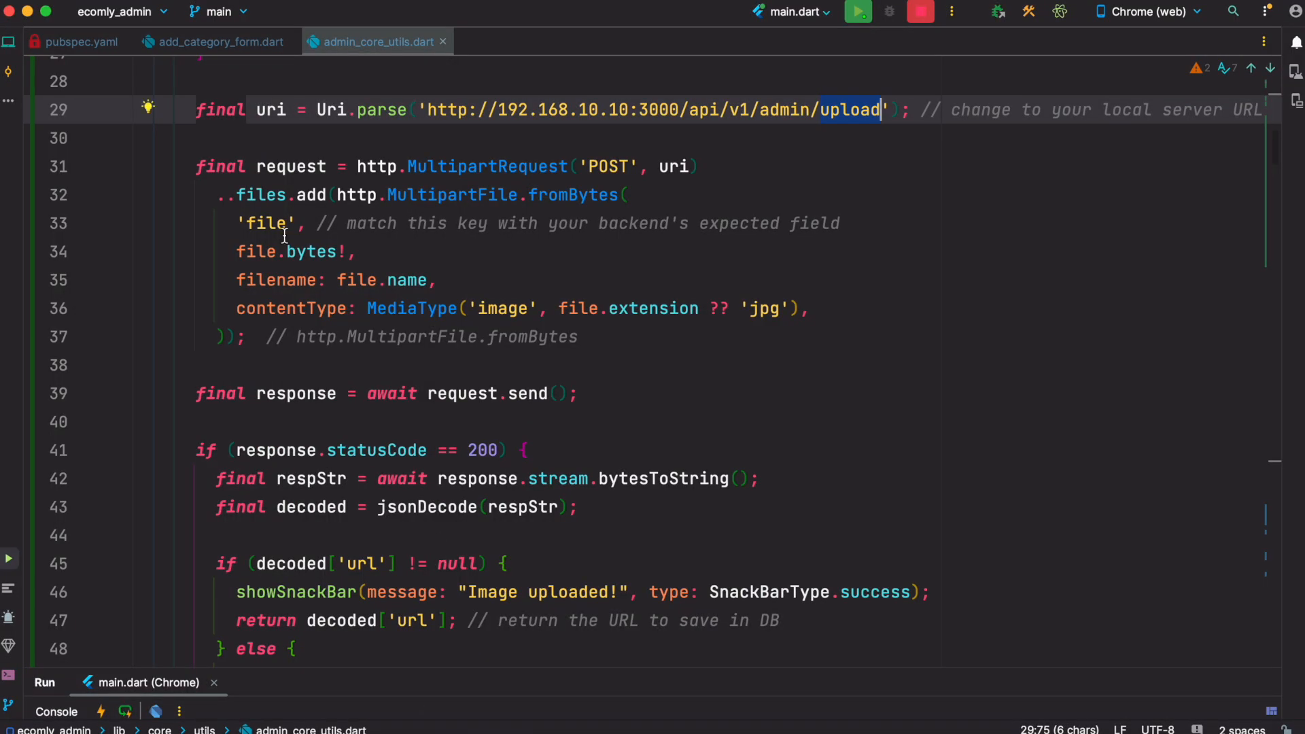
mouse_move(484, 631)
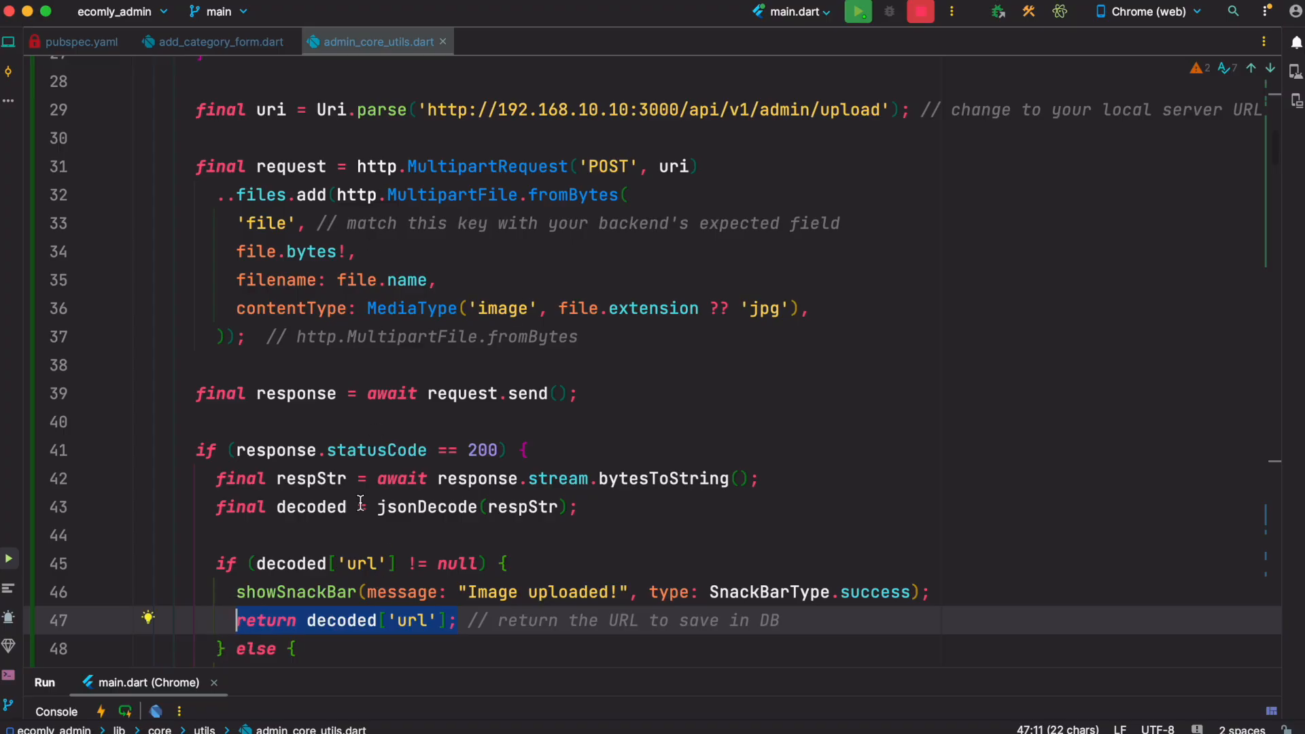
mouse_move(845, 283)
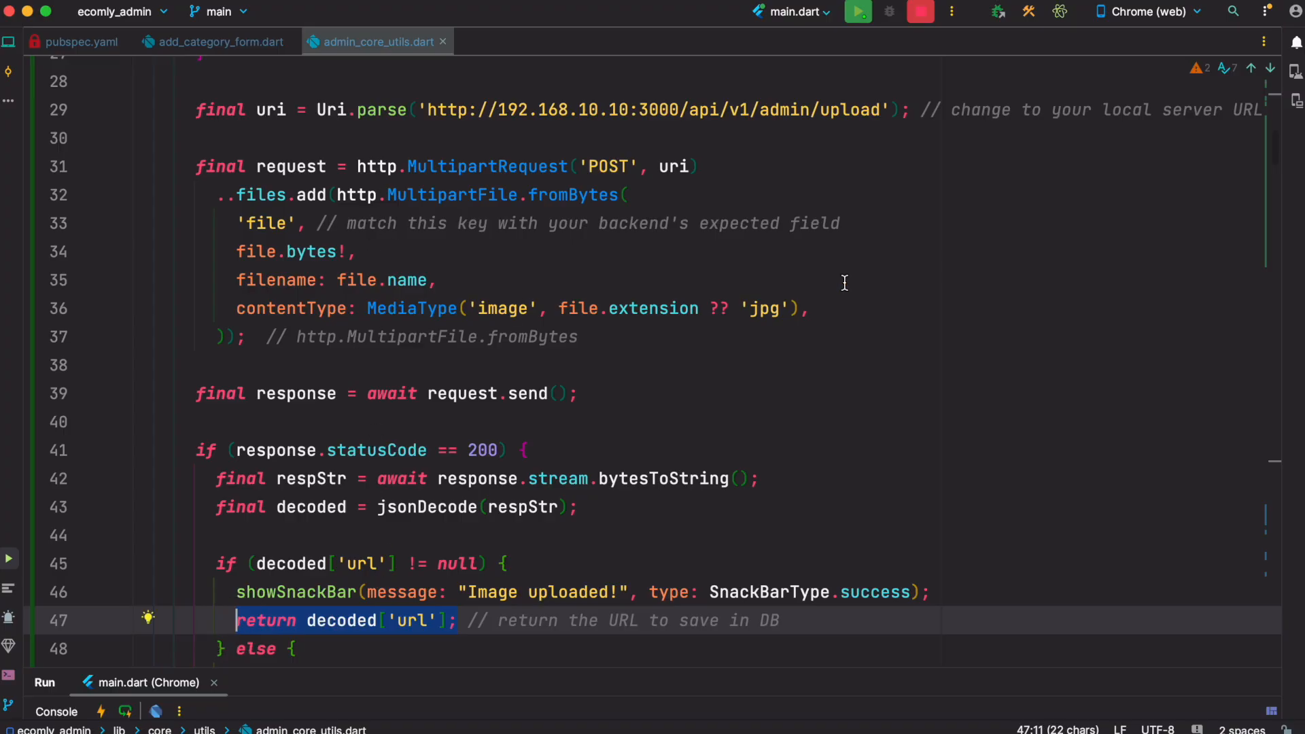